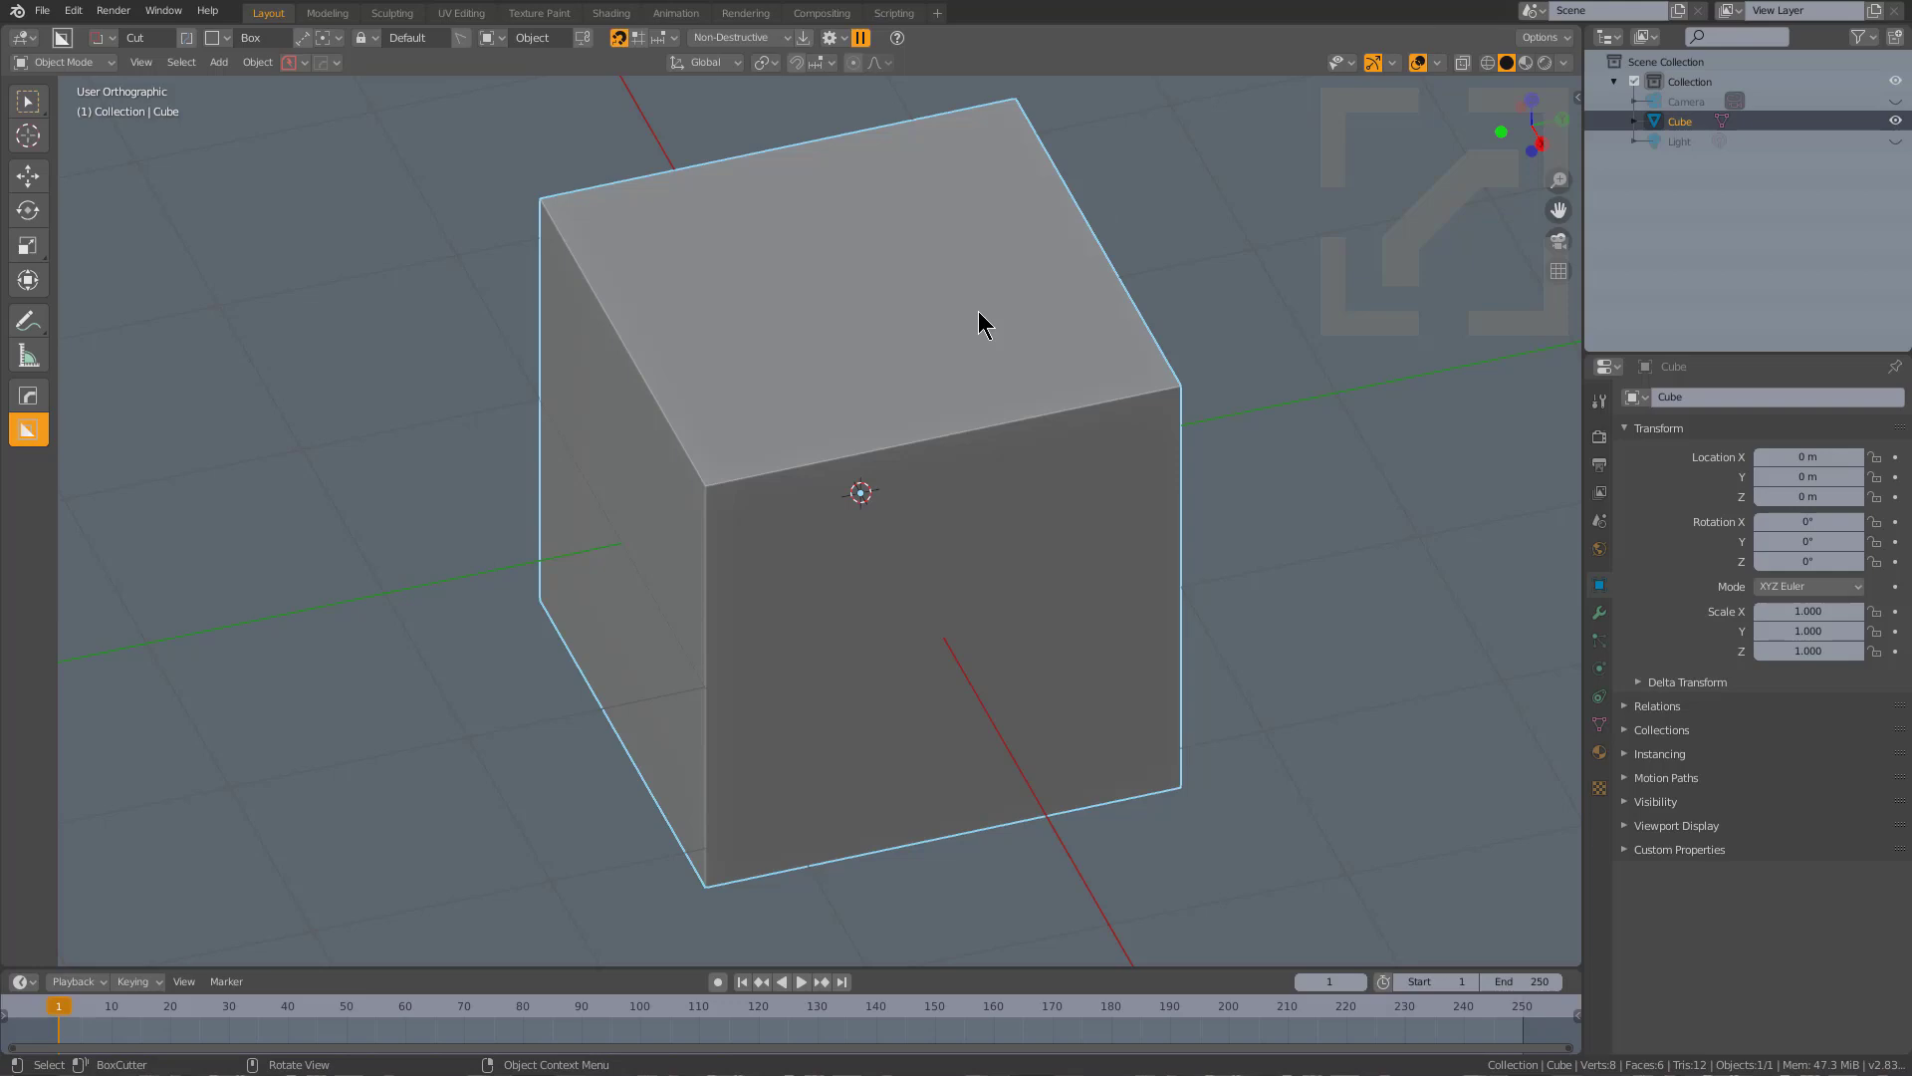
Round the default cube with bevel and subdivision, then add a Smooth modifier and confirm its factor.
{"action": "left_click_drag", "start_coordinate": [986, 323], "coordinate": [939, 438]}
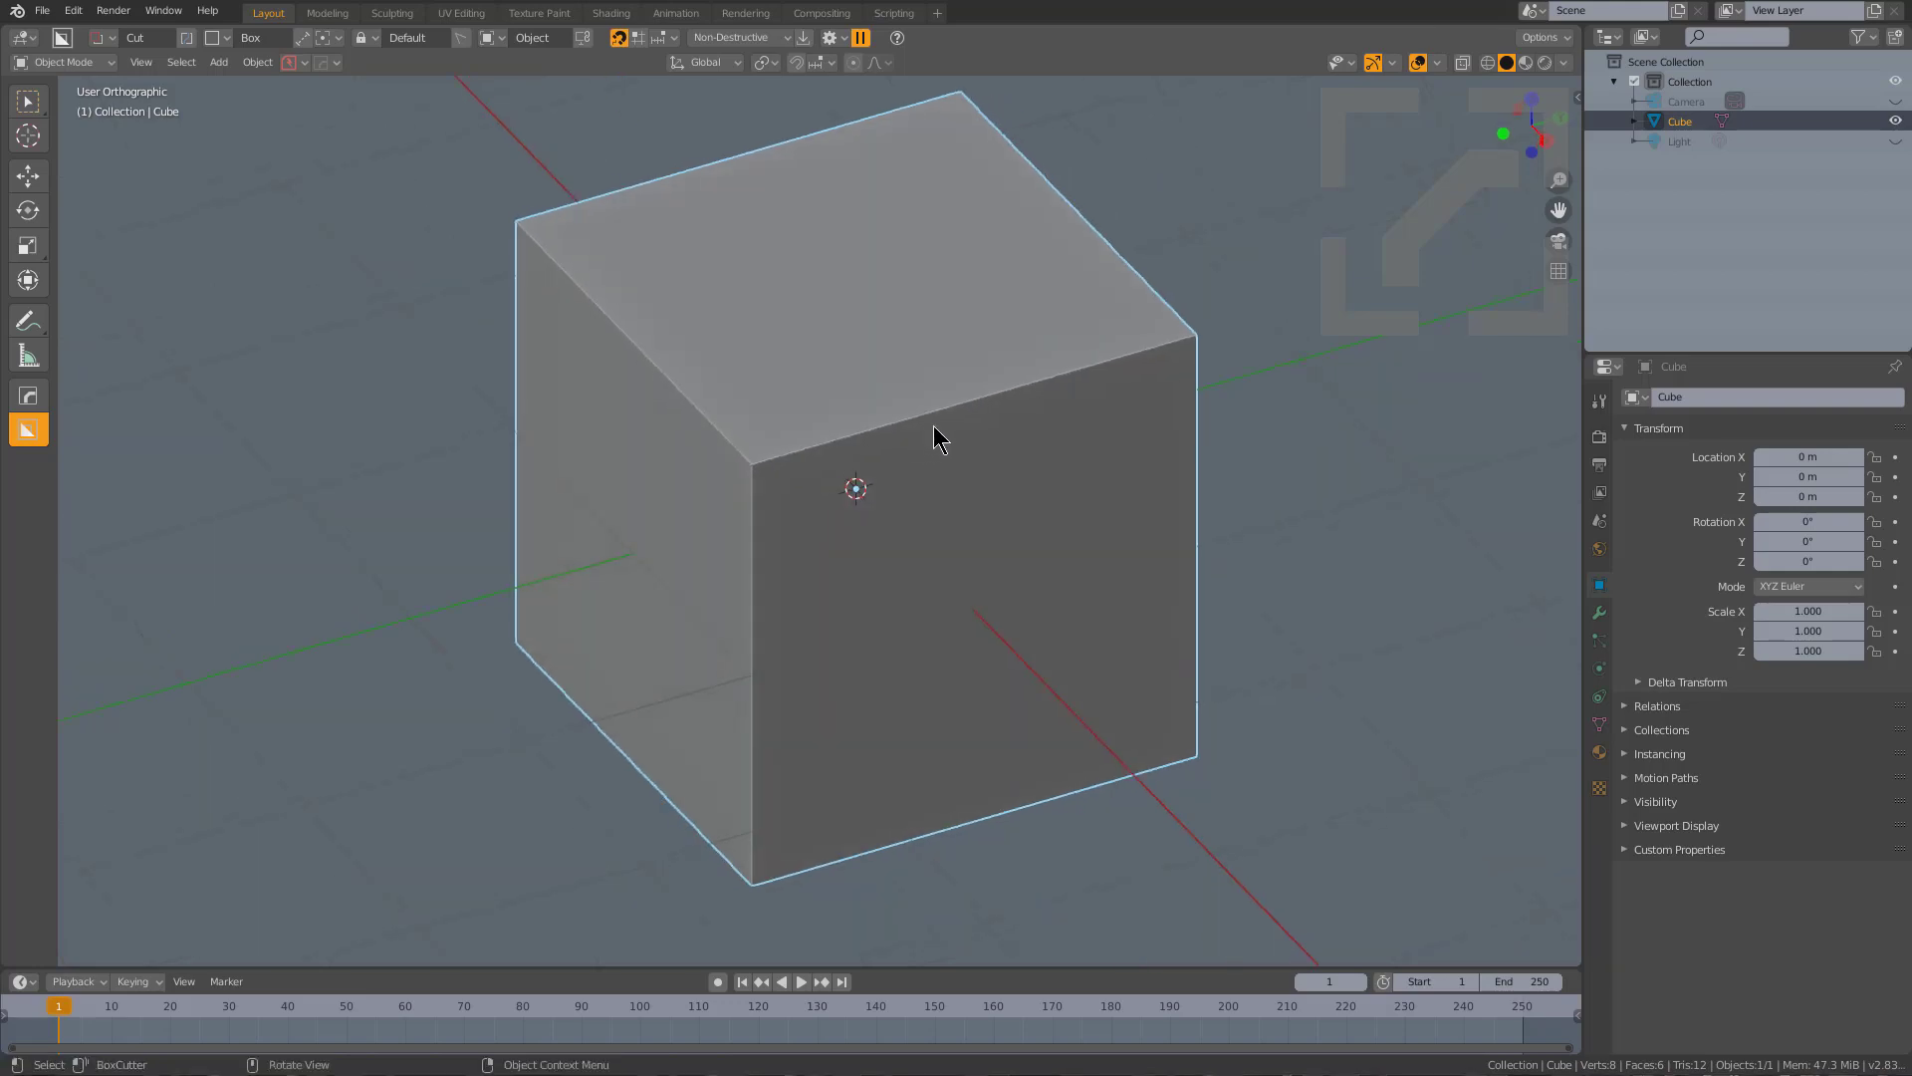
{"action": "mouse_move", "coordinate": [986, 420]}
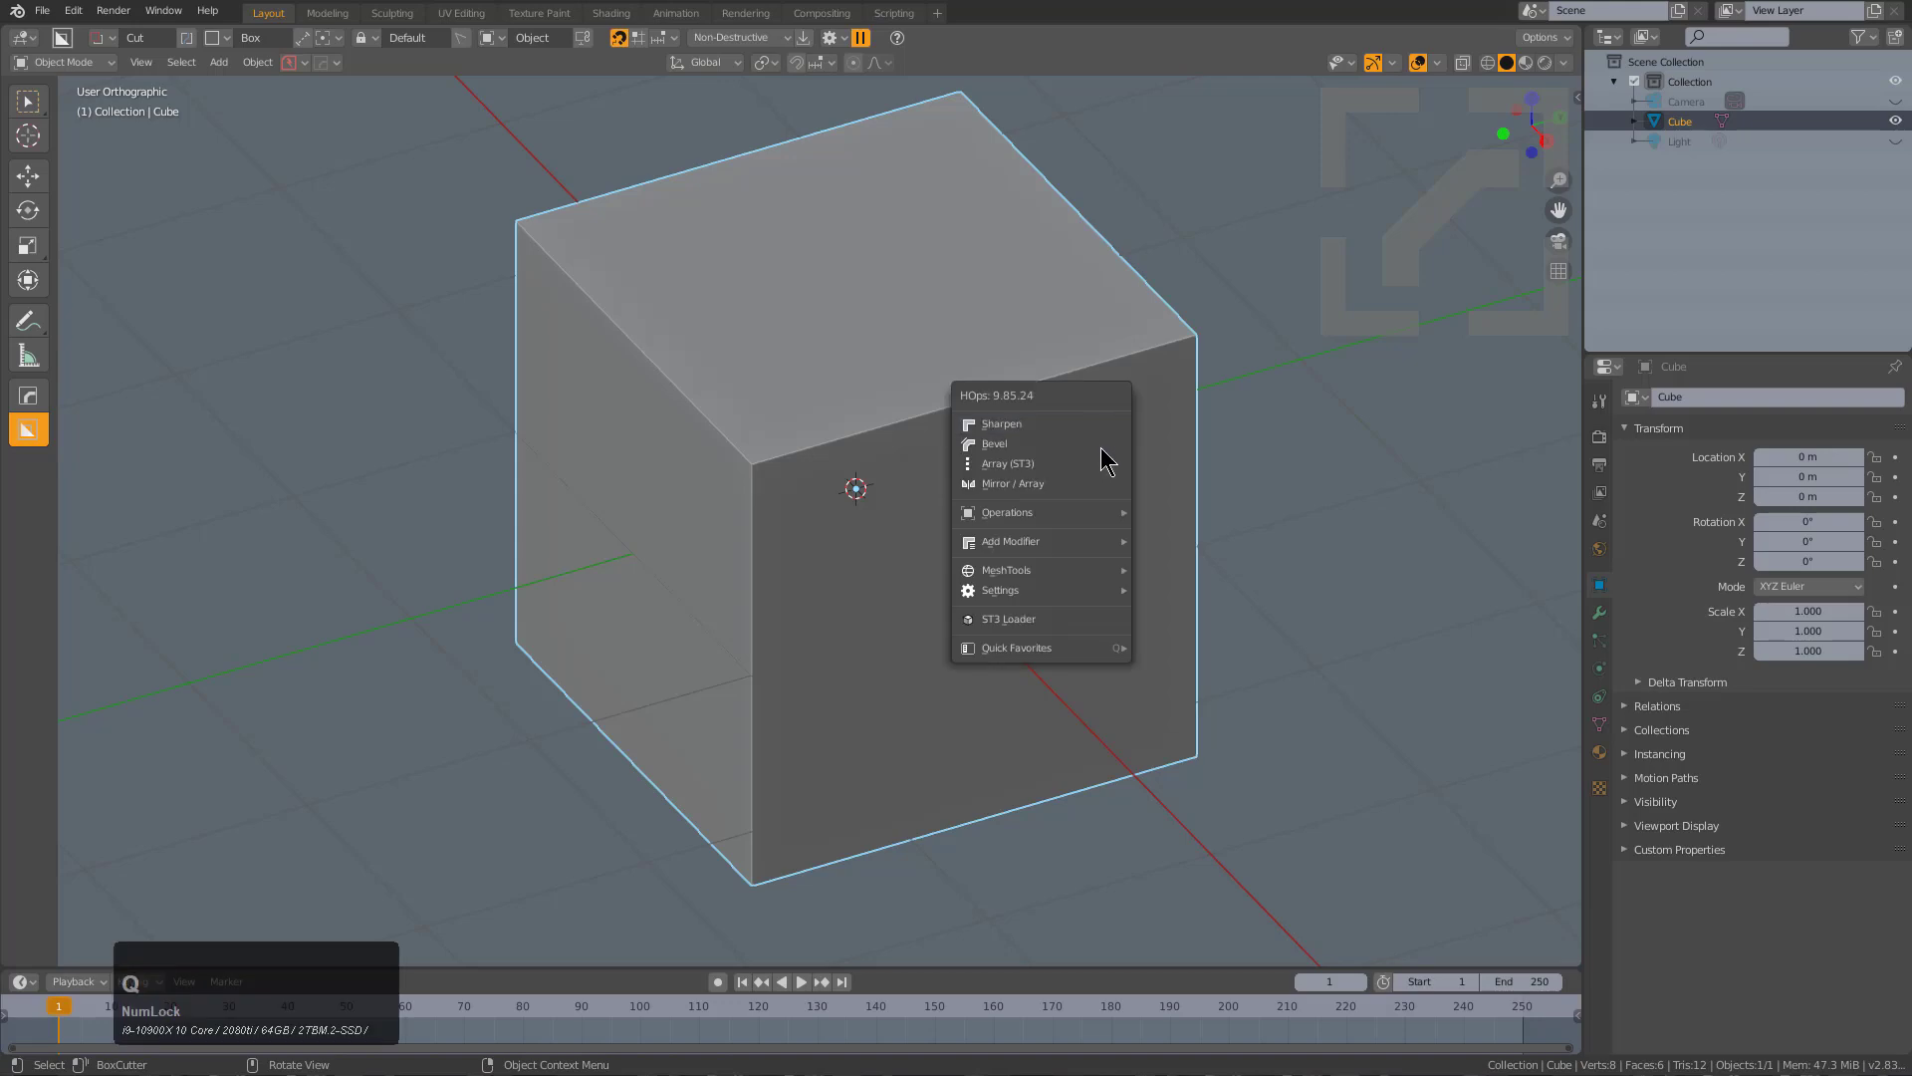
{"action": "left_click", "coordinate": [992, 442]}
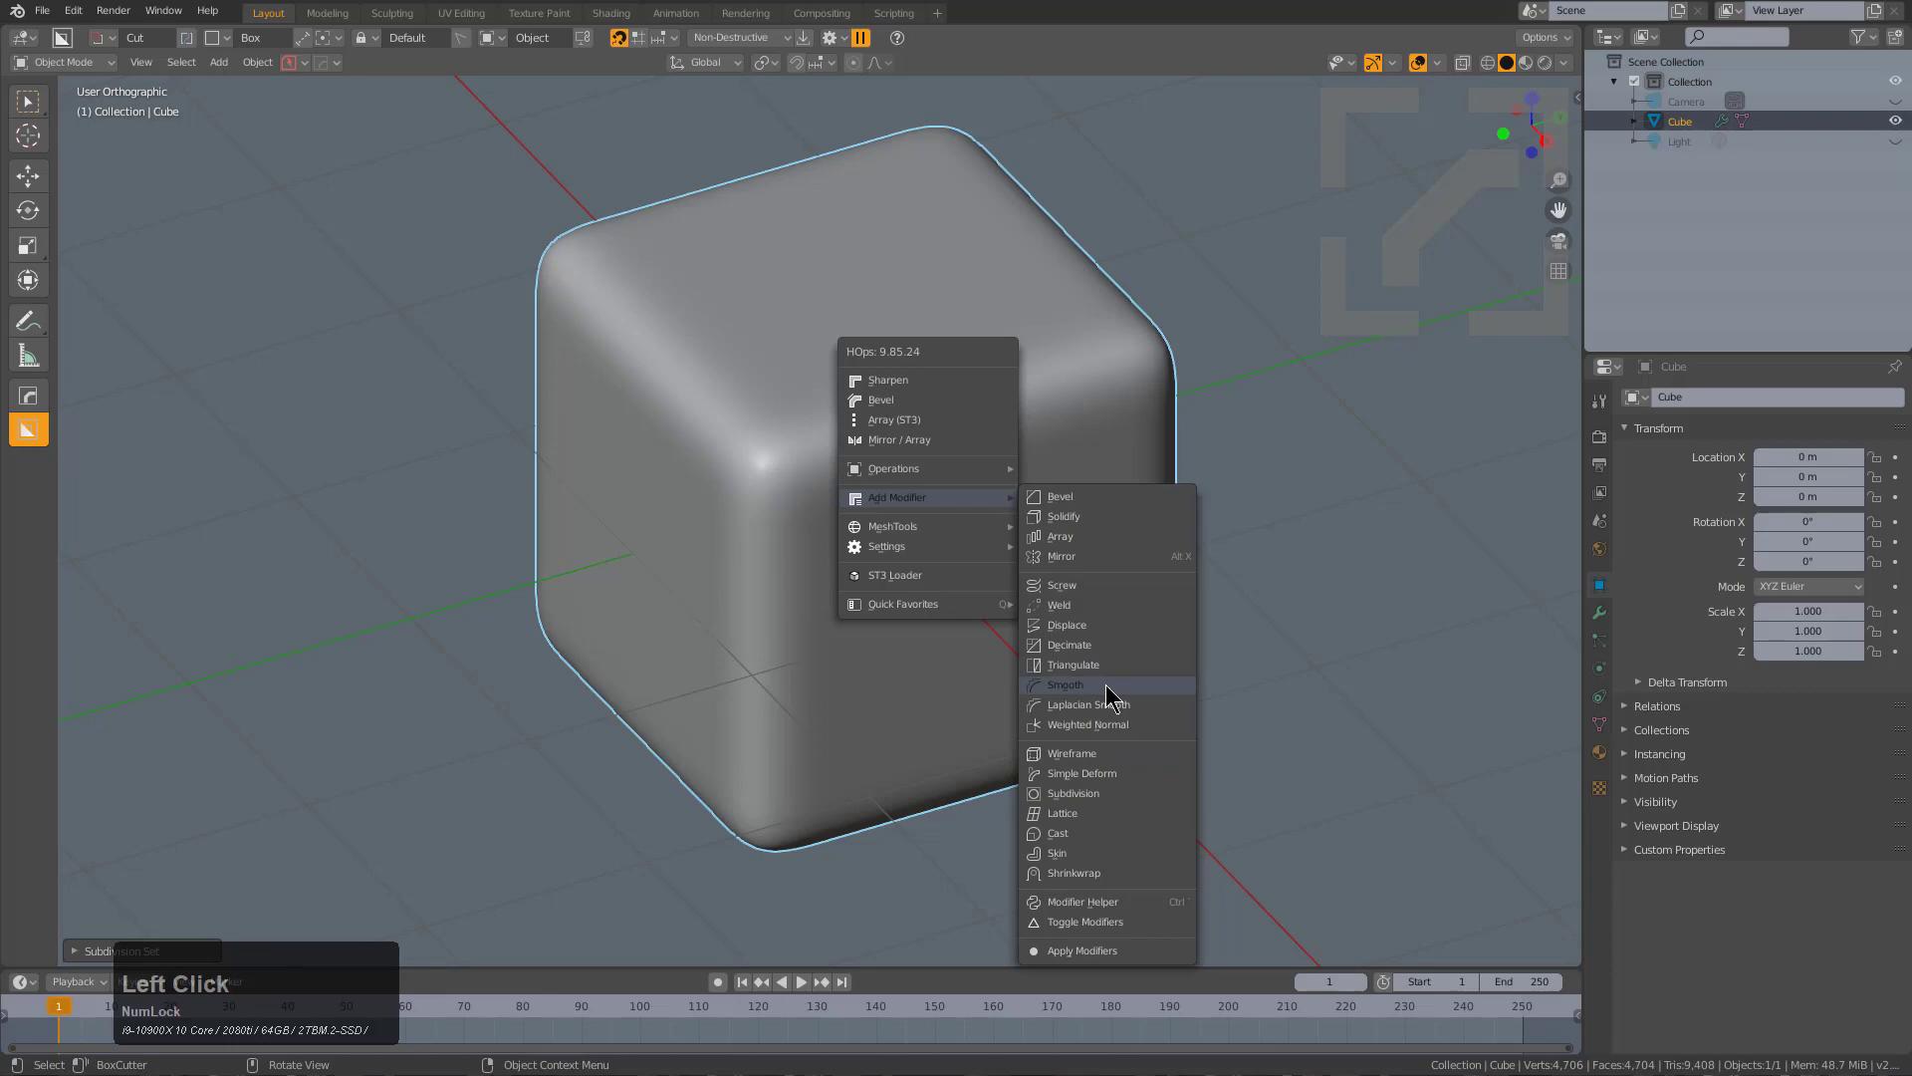
{"action": "left_click", "coordinate": [1064, 684]}
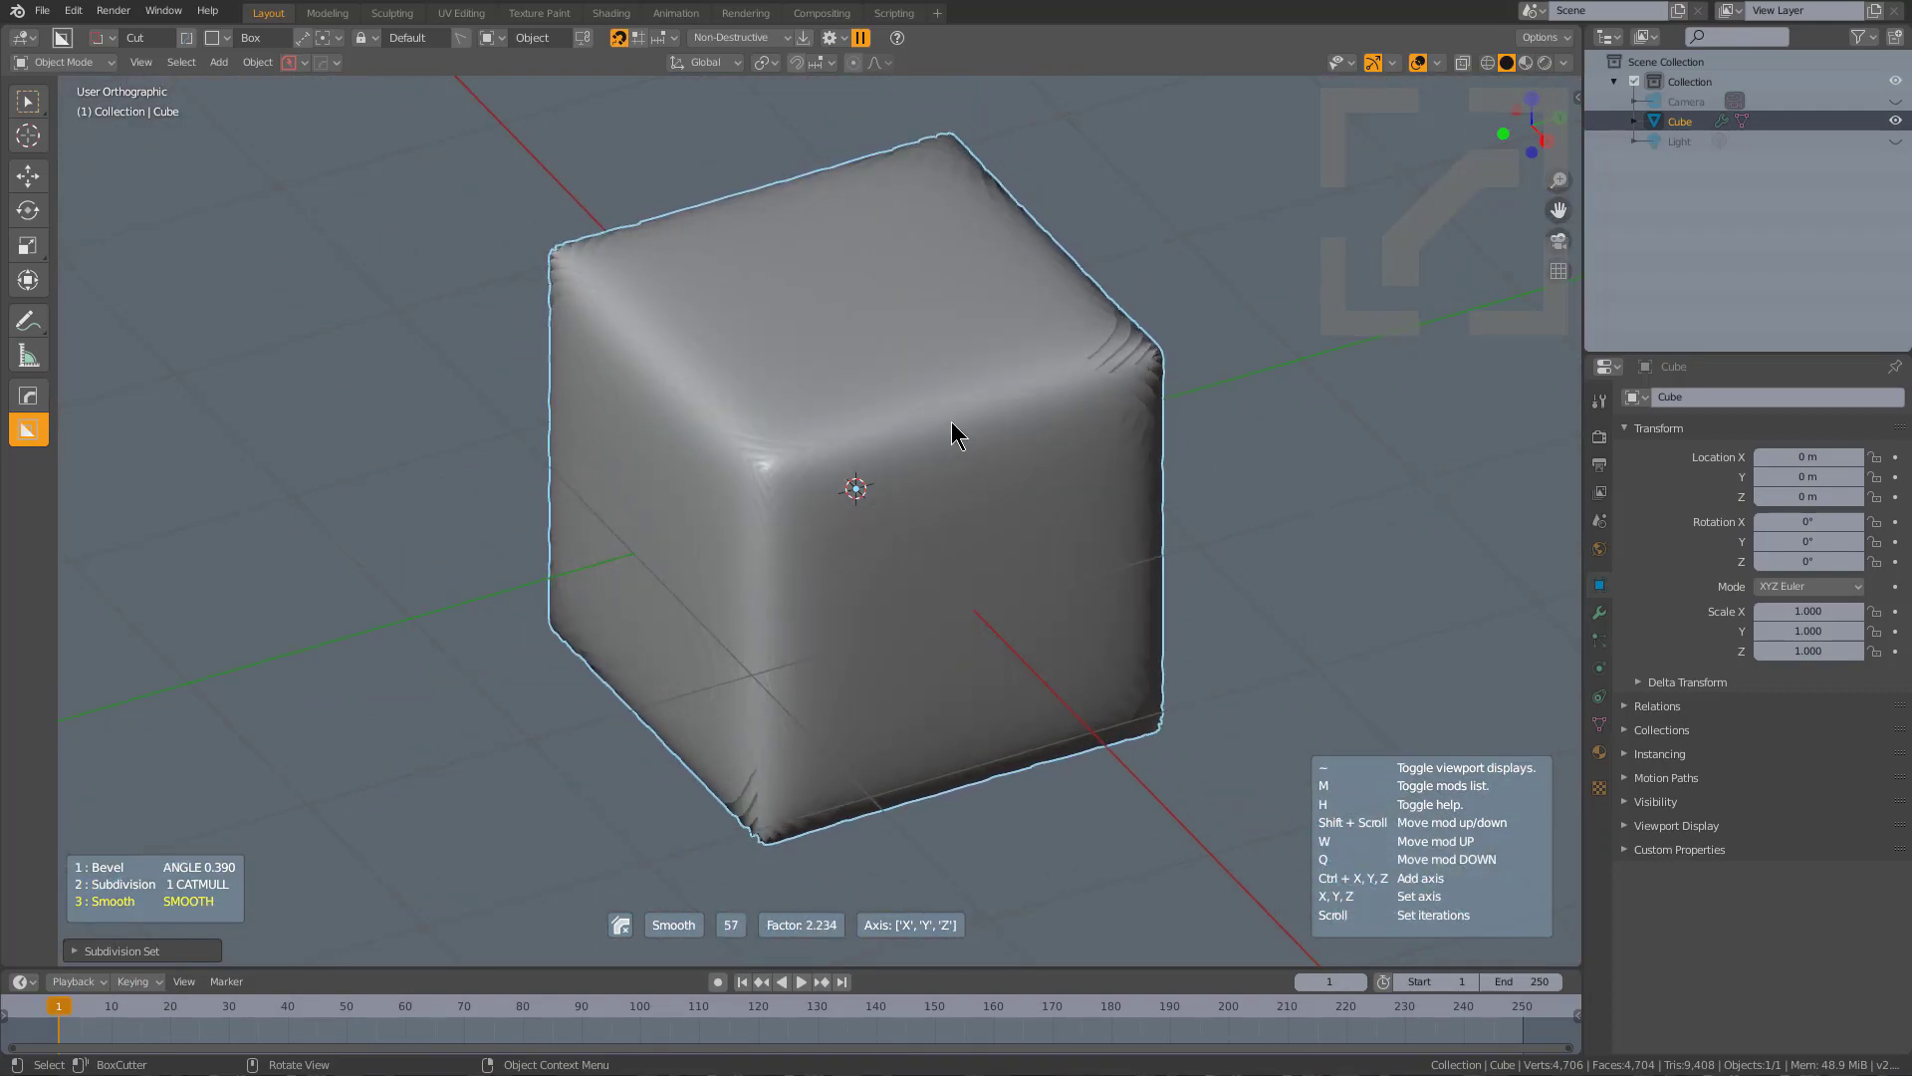
{"action": "left_click", "coordinate": [1109, 494]}
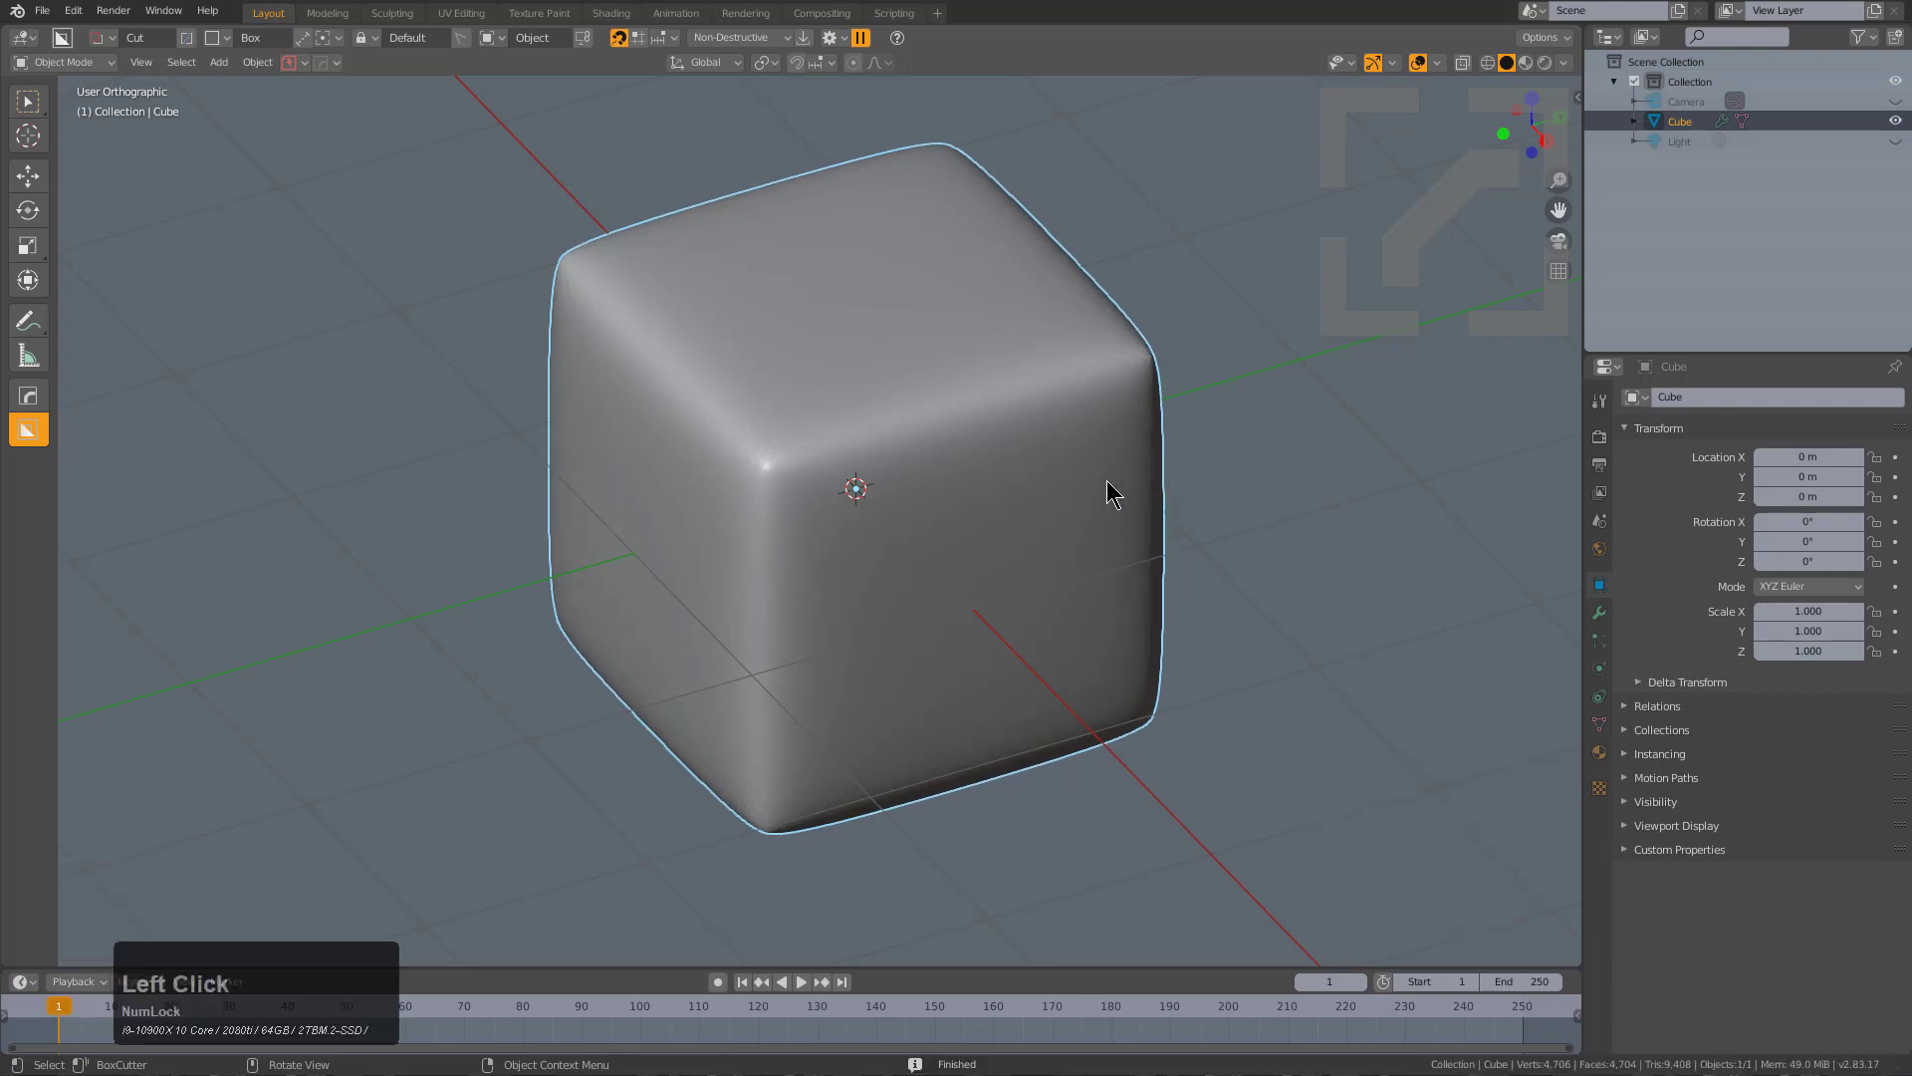
{"action": "left_click_drag", "start_coordinate": [1109, 494], "coordinate": [1098, 546]}
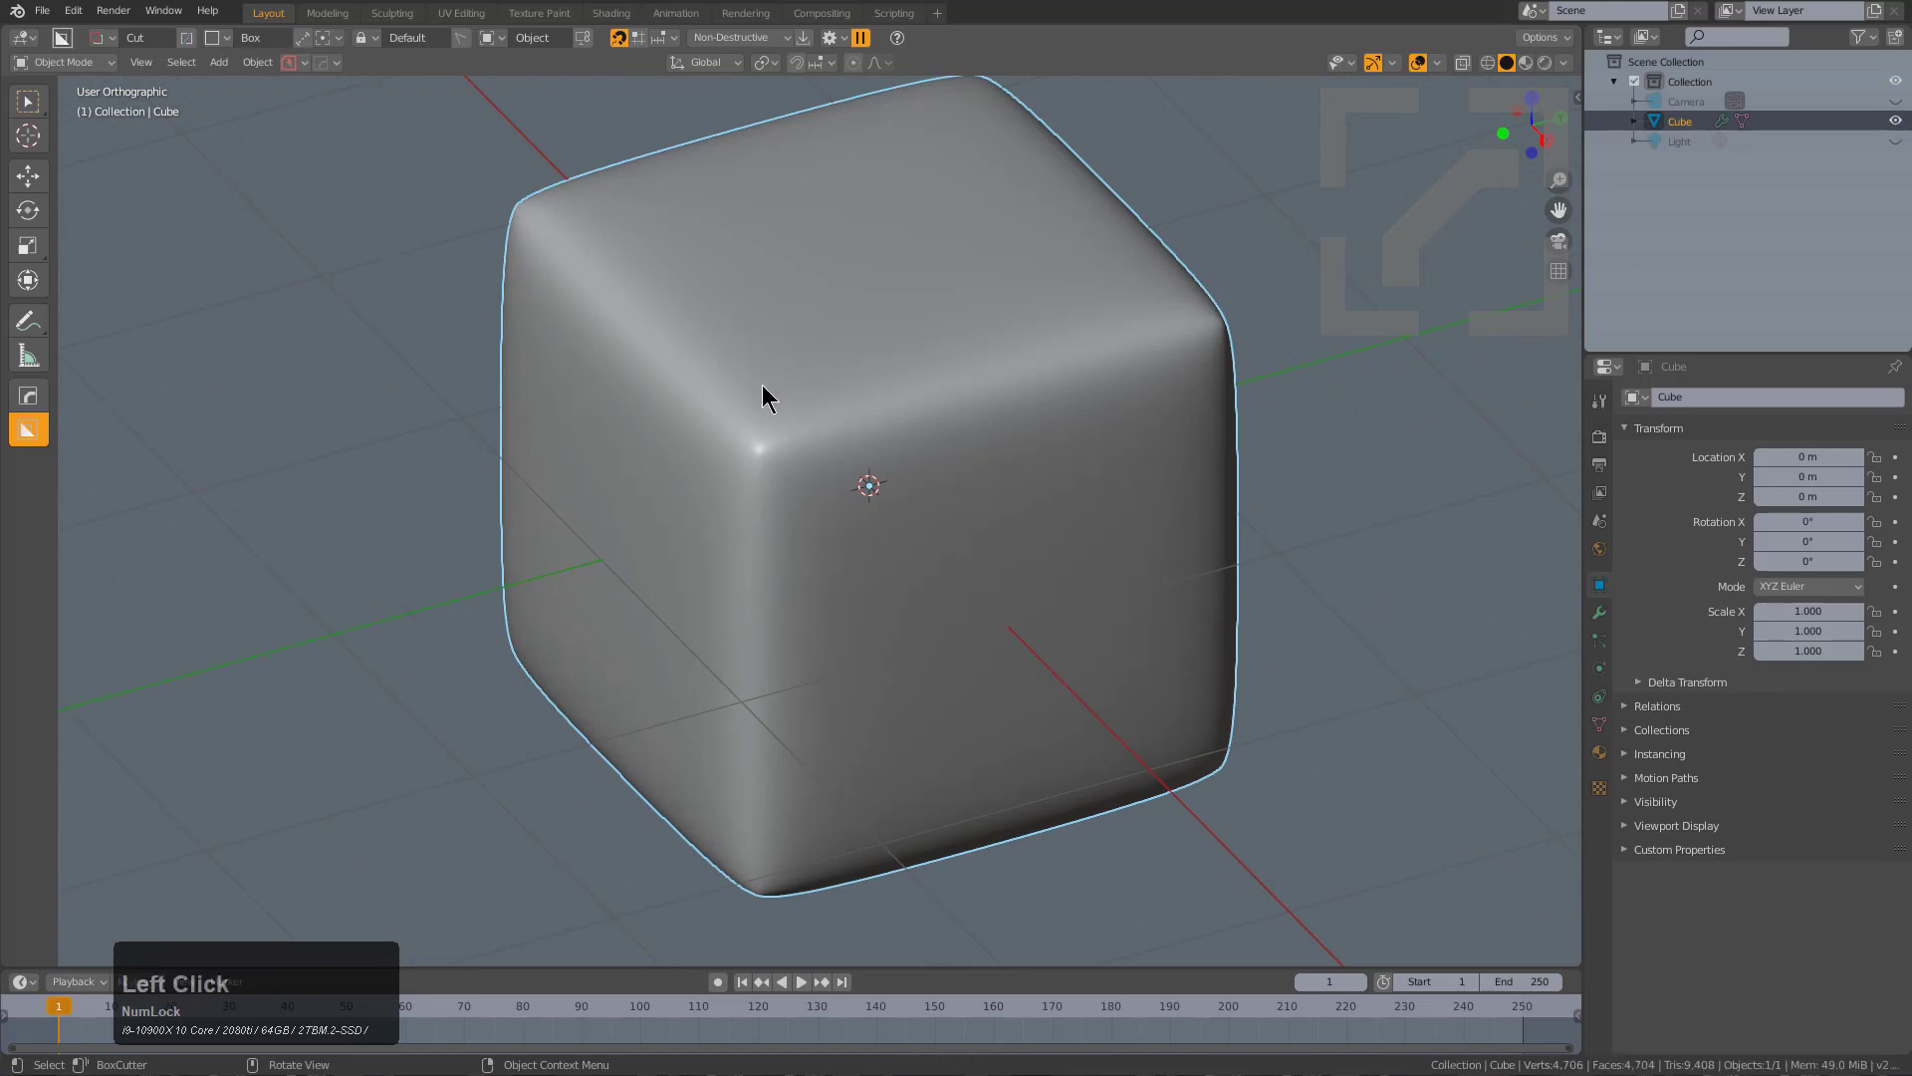
{"action": "right_click", "coordinate": [848, 402]}
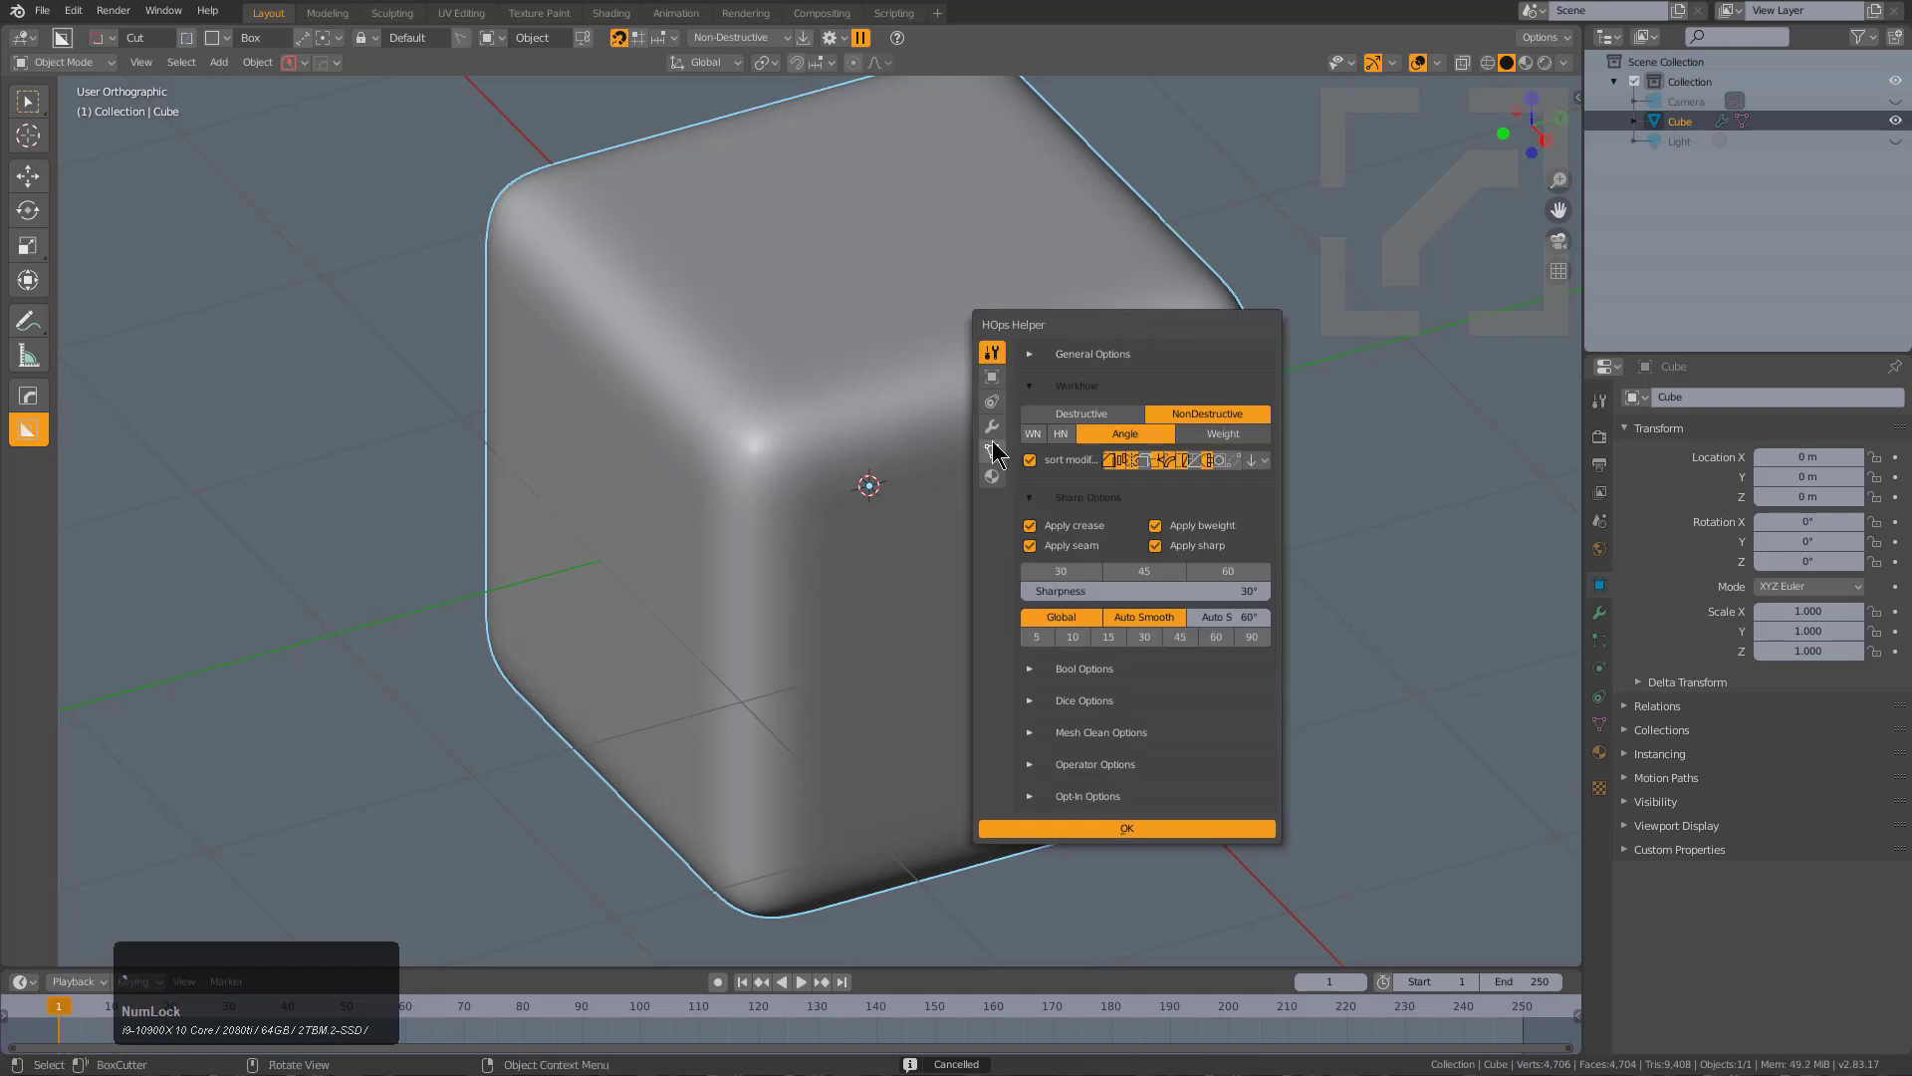
{"action": "left_click", "coordinate": [992, 420]}
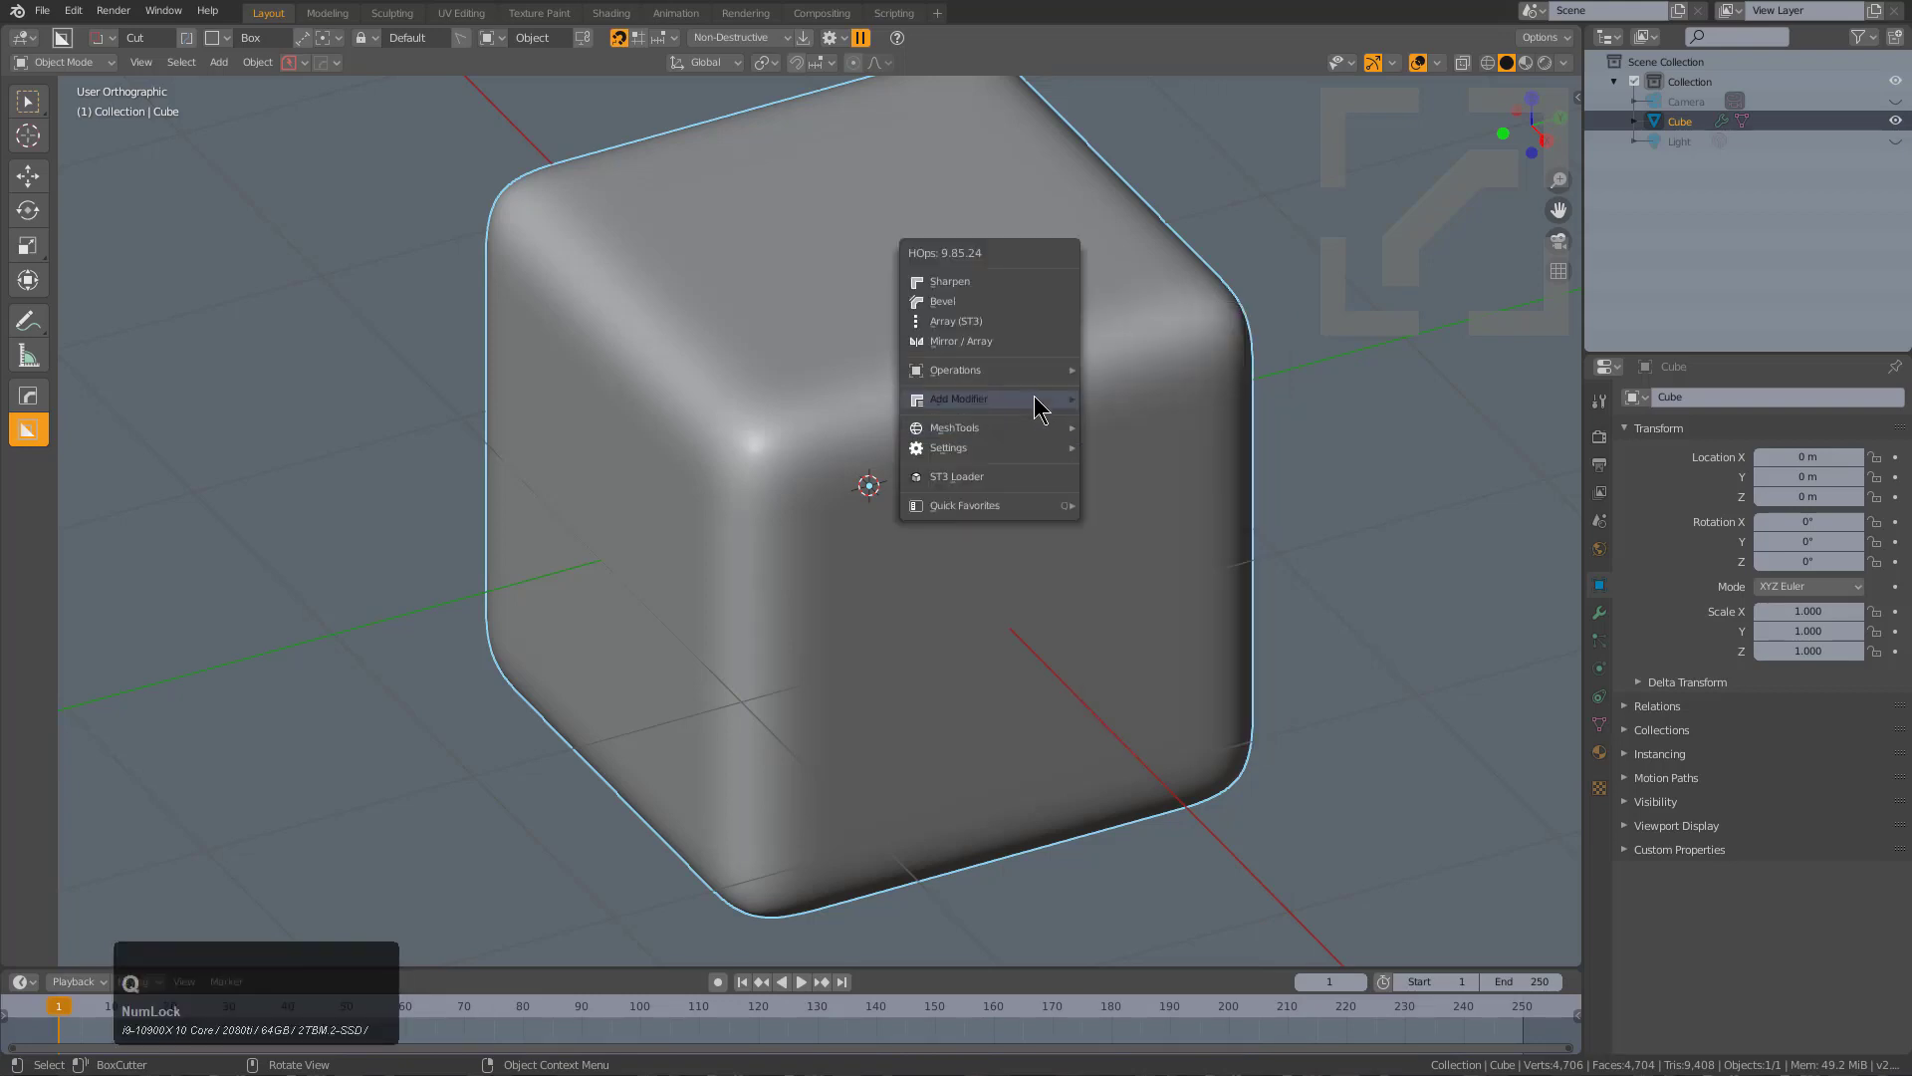
{"action": "left_click", "coordinate": [959, 399]}
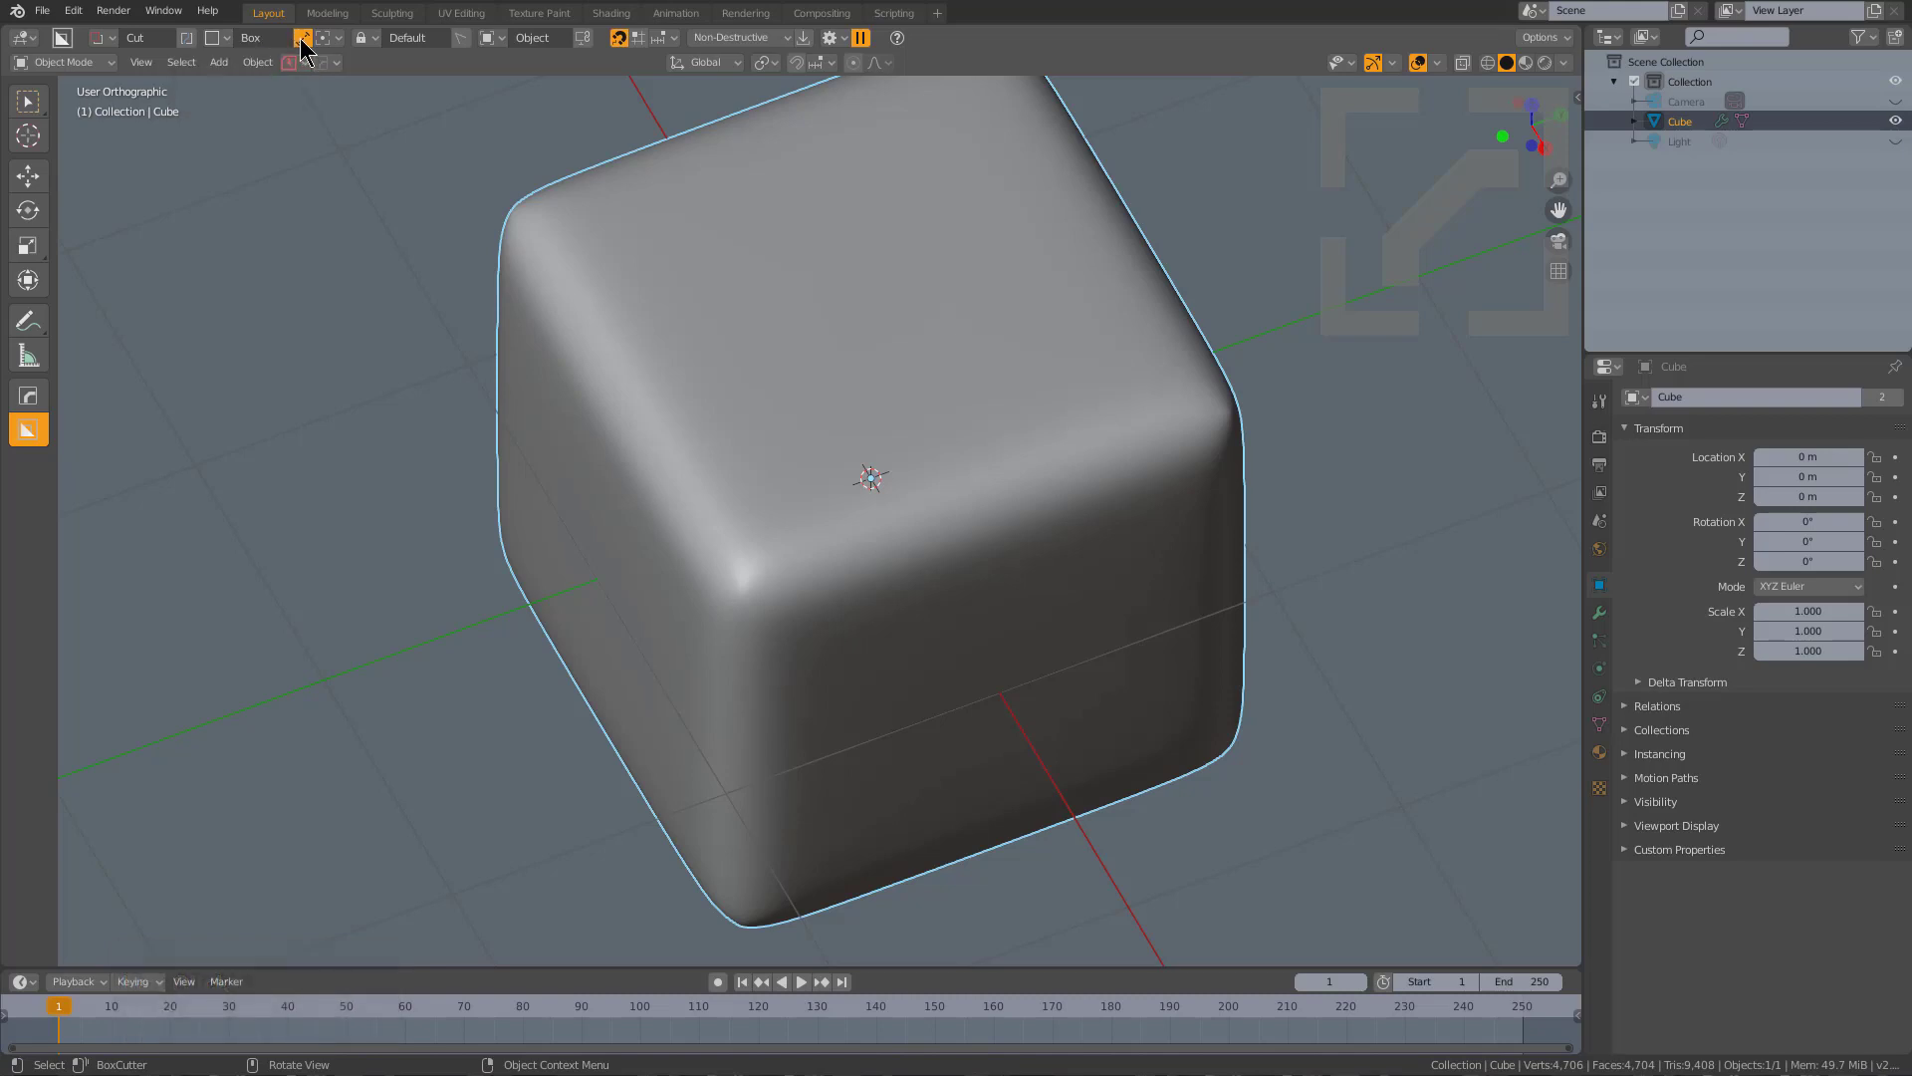
{"action": "mouse_move", "coordinate": [482, 209]}
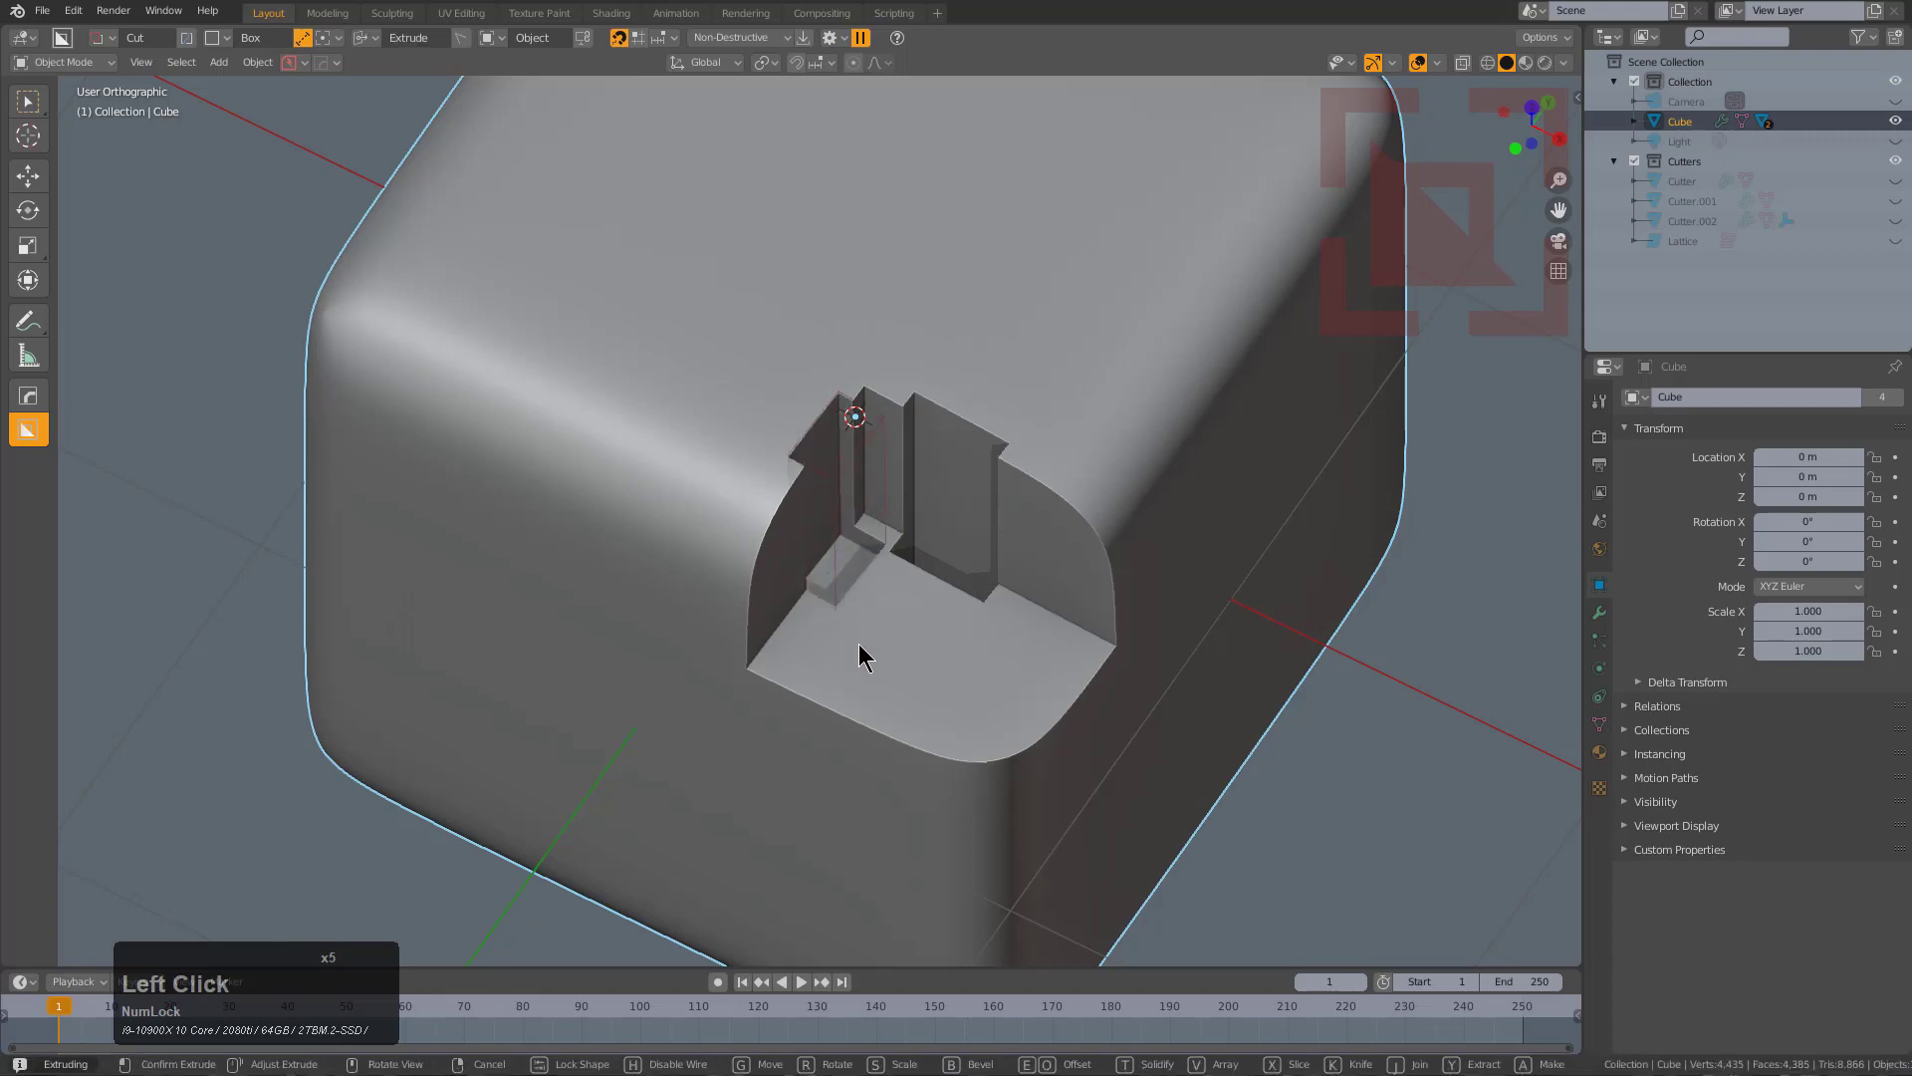
Reposition the small cutter over the notch and change the boolean mode for the next cut.
{"action": "scroll", "scroll_direction": "down", "scroll_amount": 3}
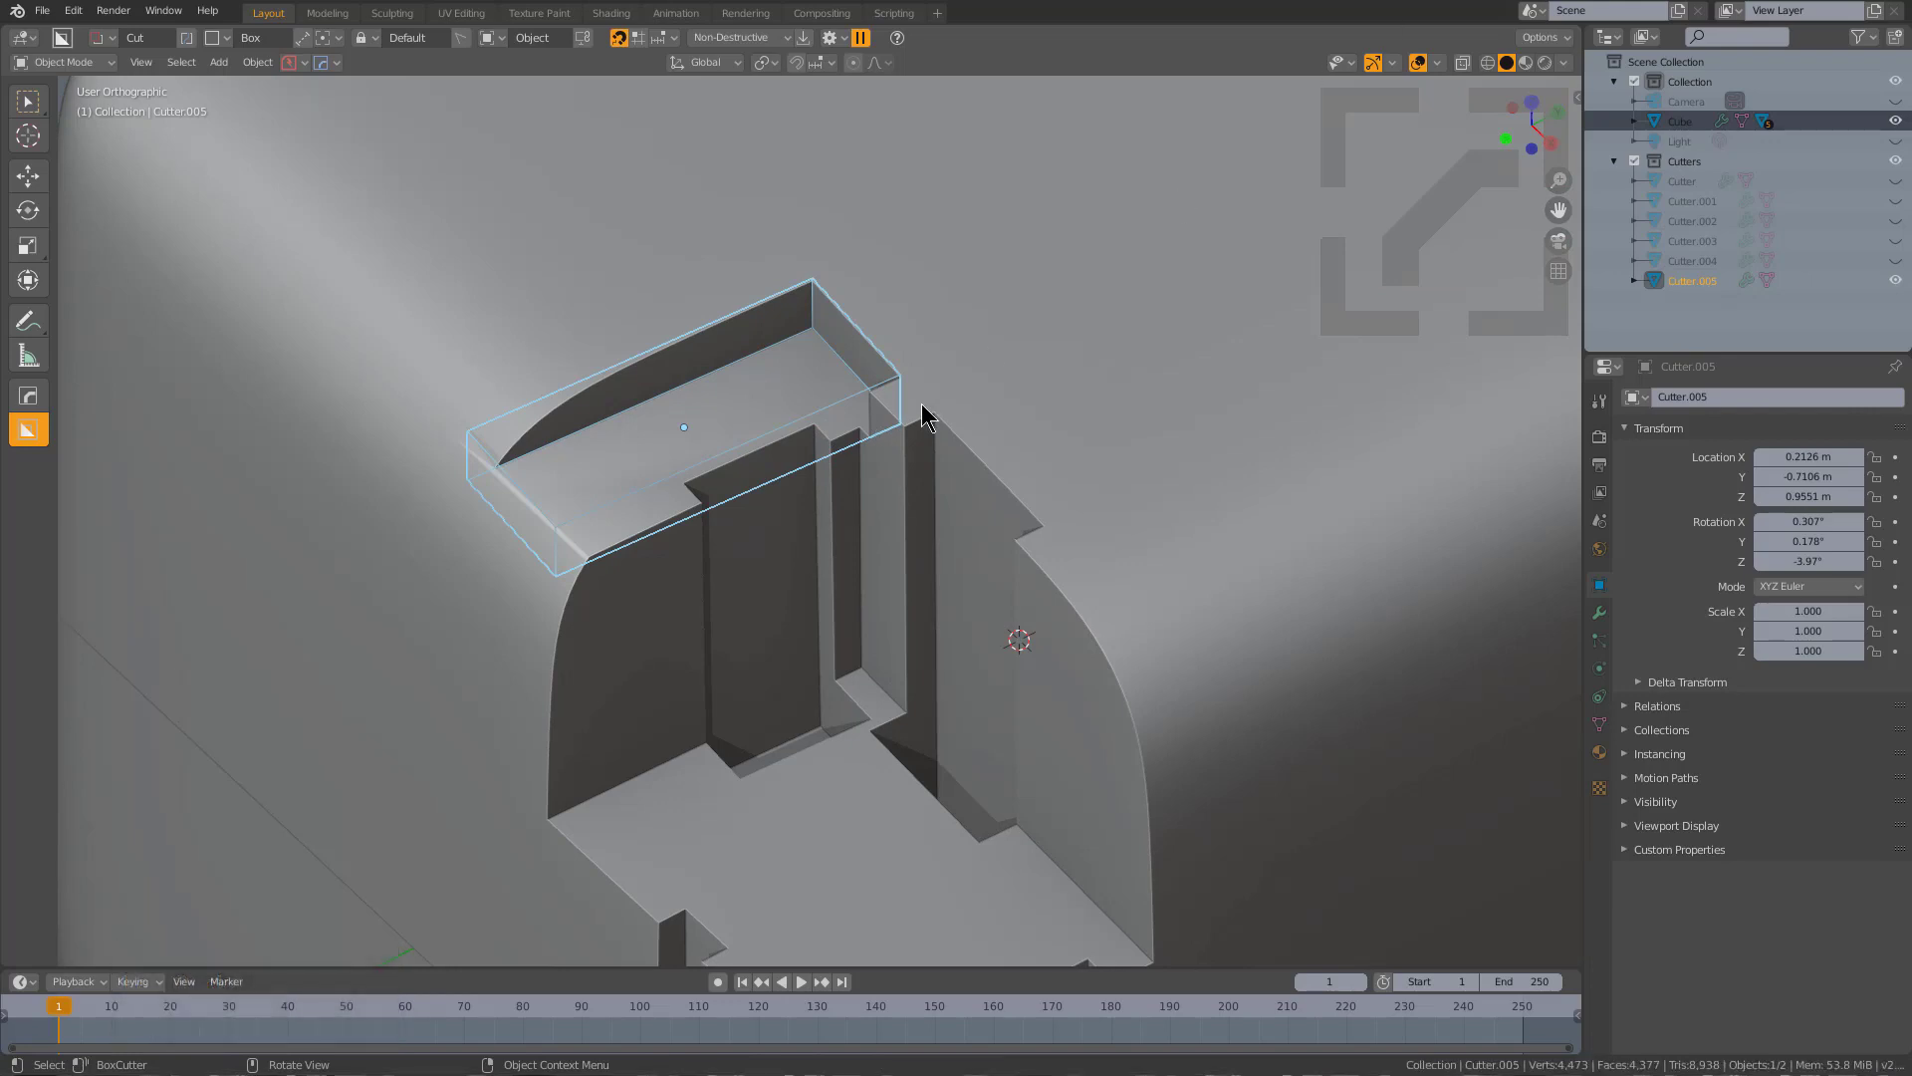
{"action": "left_click_drag", "start_coordinate": [926, 414], "coordinate": [653, 488]}
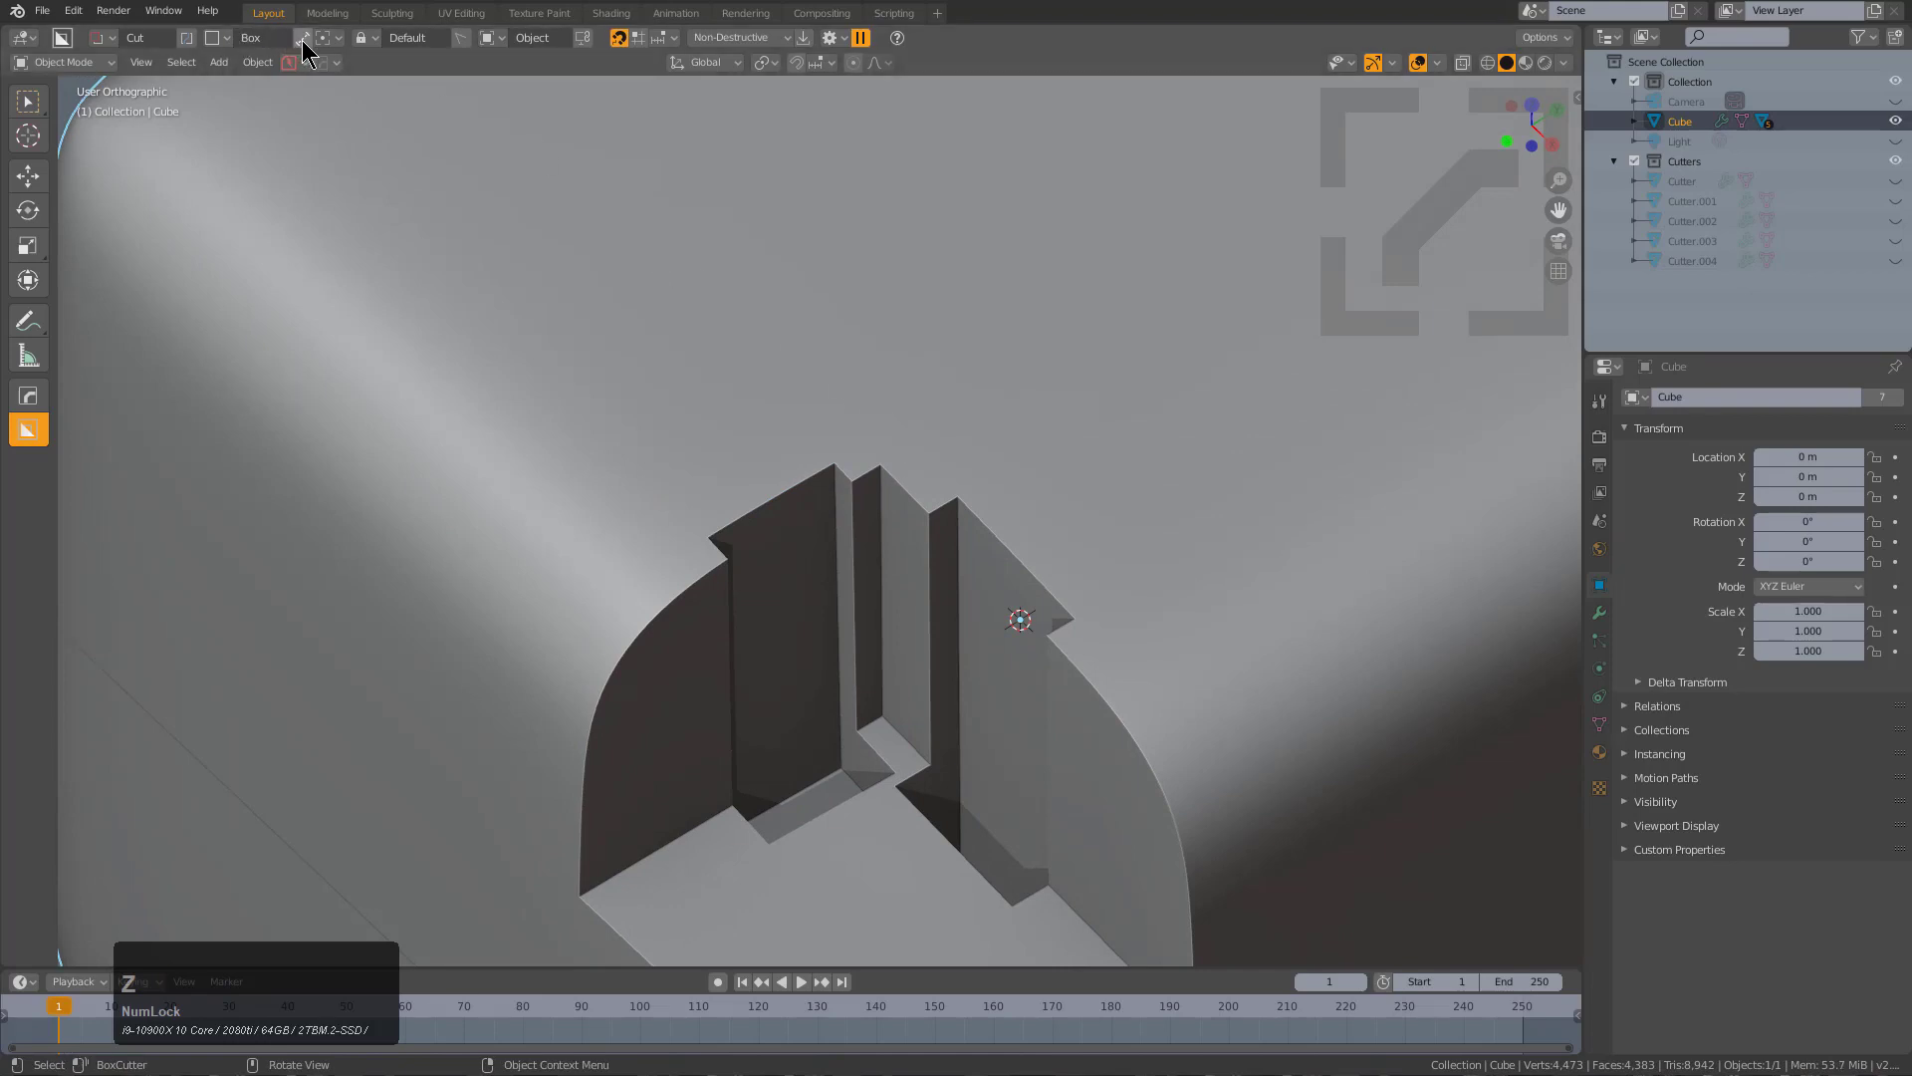
{"action": "left_click", "coordinate": [303, 38]}
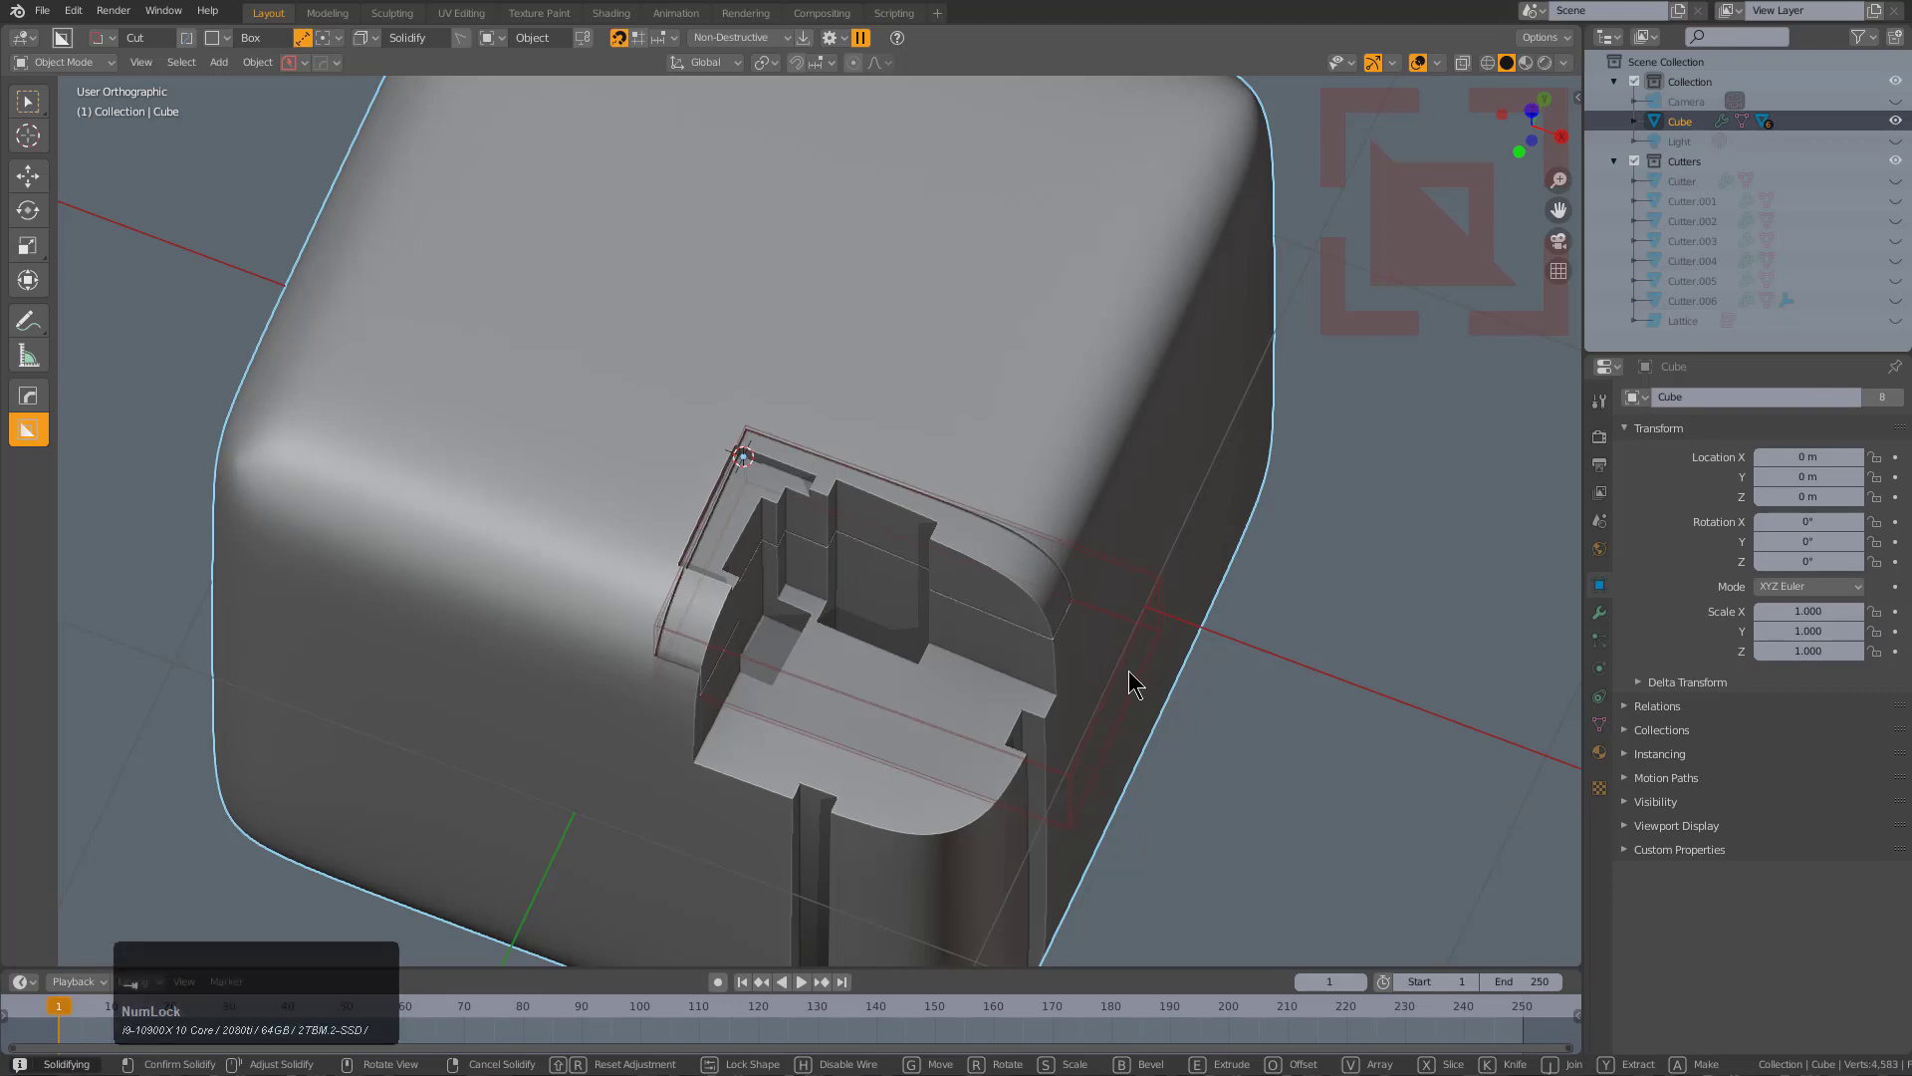
From top view, rotate and scale Cutter.006 into place over the notch, then enter Edit Mode on it.
{"action": "key", "text": "7"}
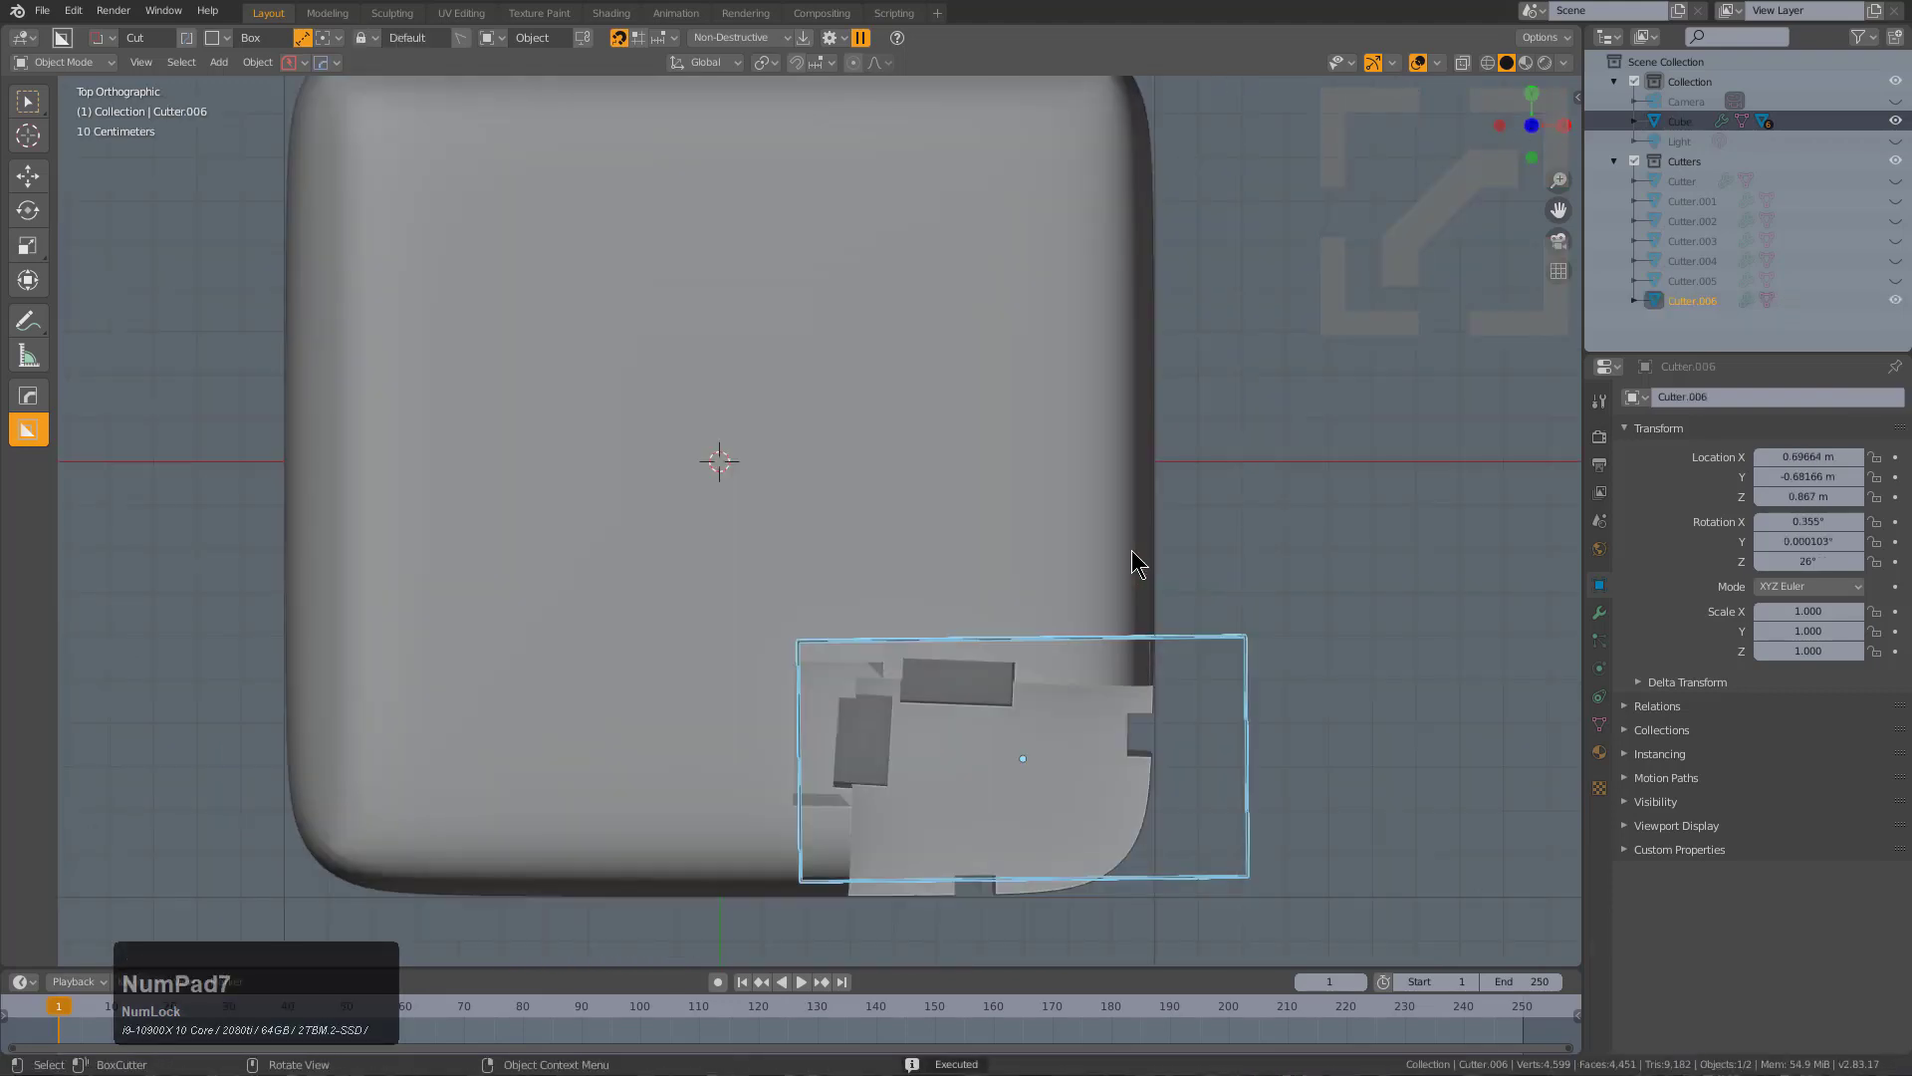
{"action": "key", "text": "r"}
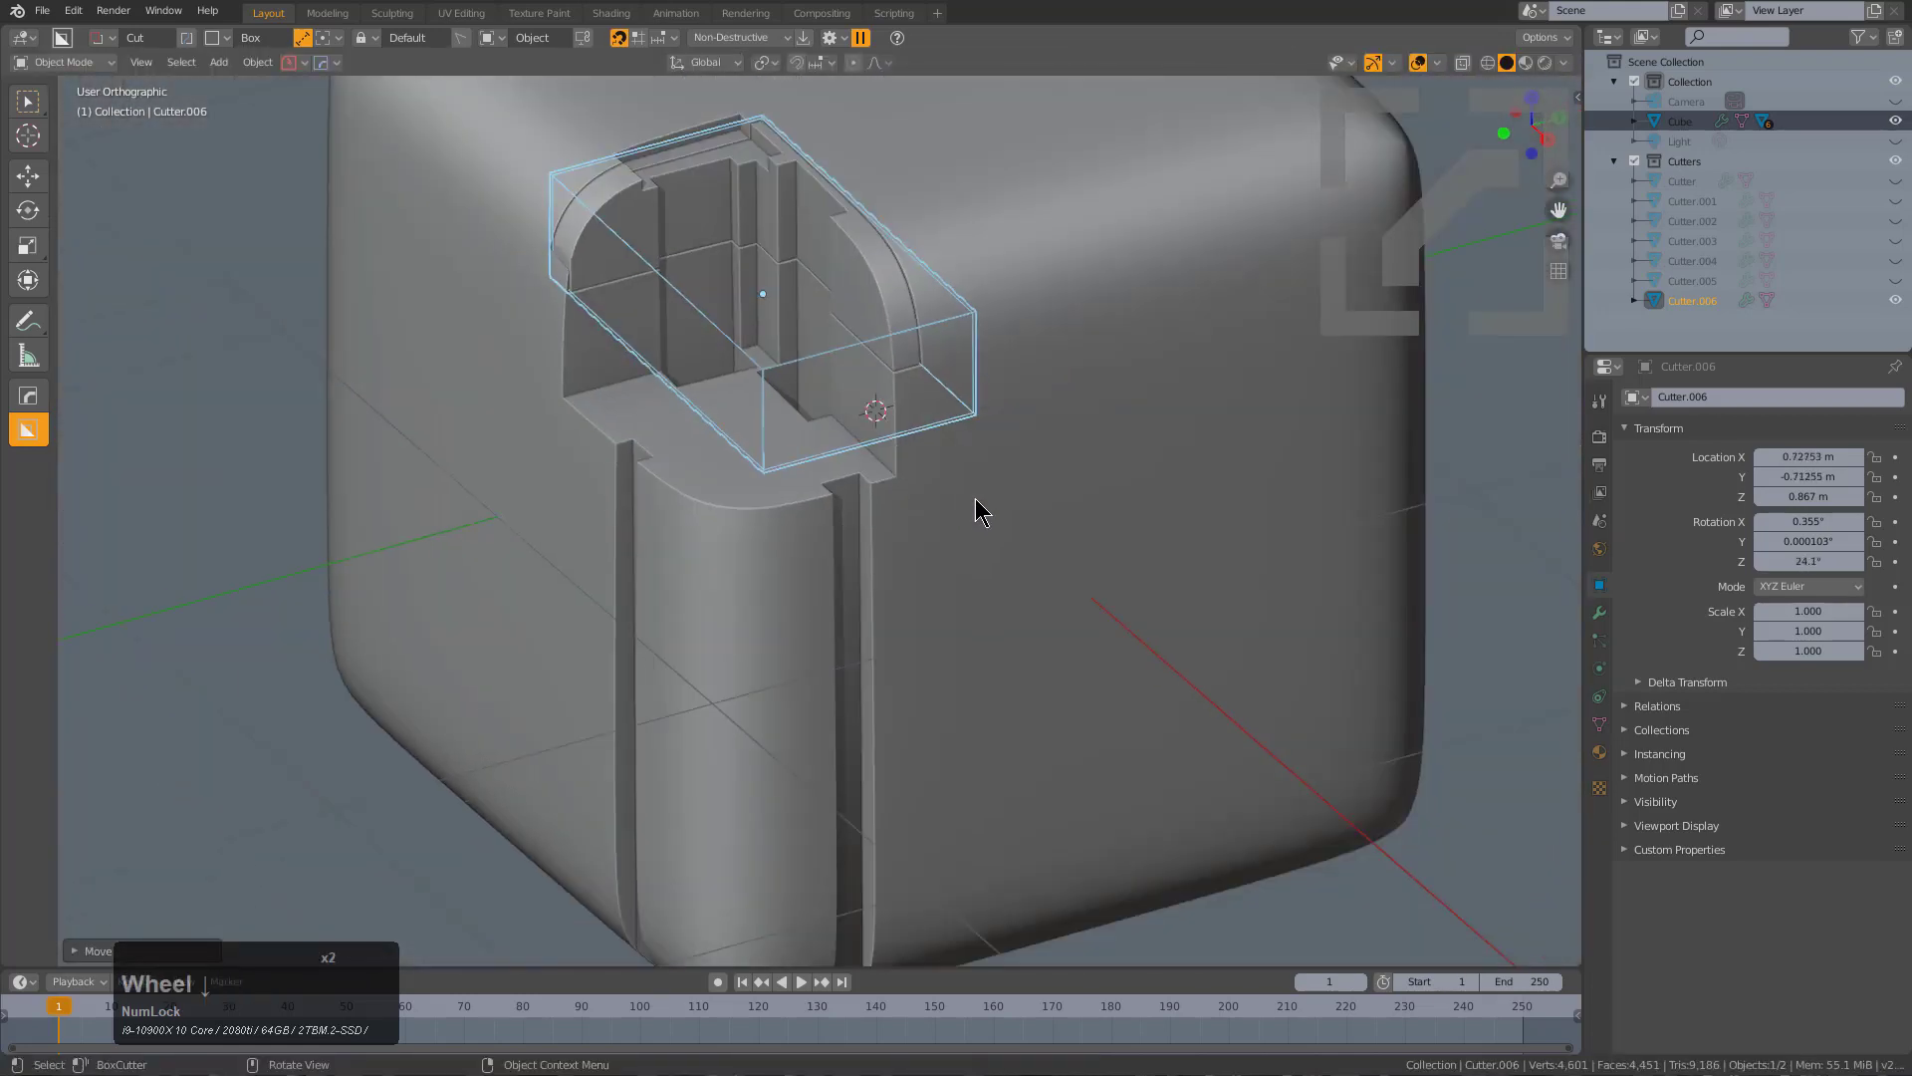
{"action": "left_click_drag", "start_coordinate": [982, 512], "coordinate": [939, 562]}
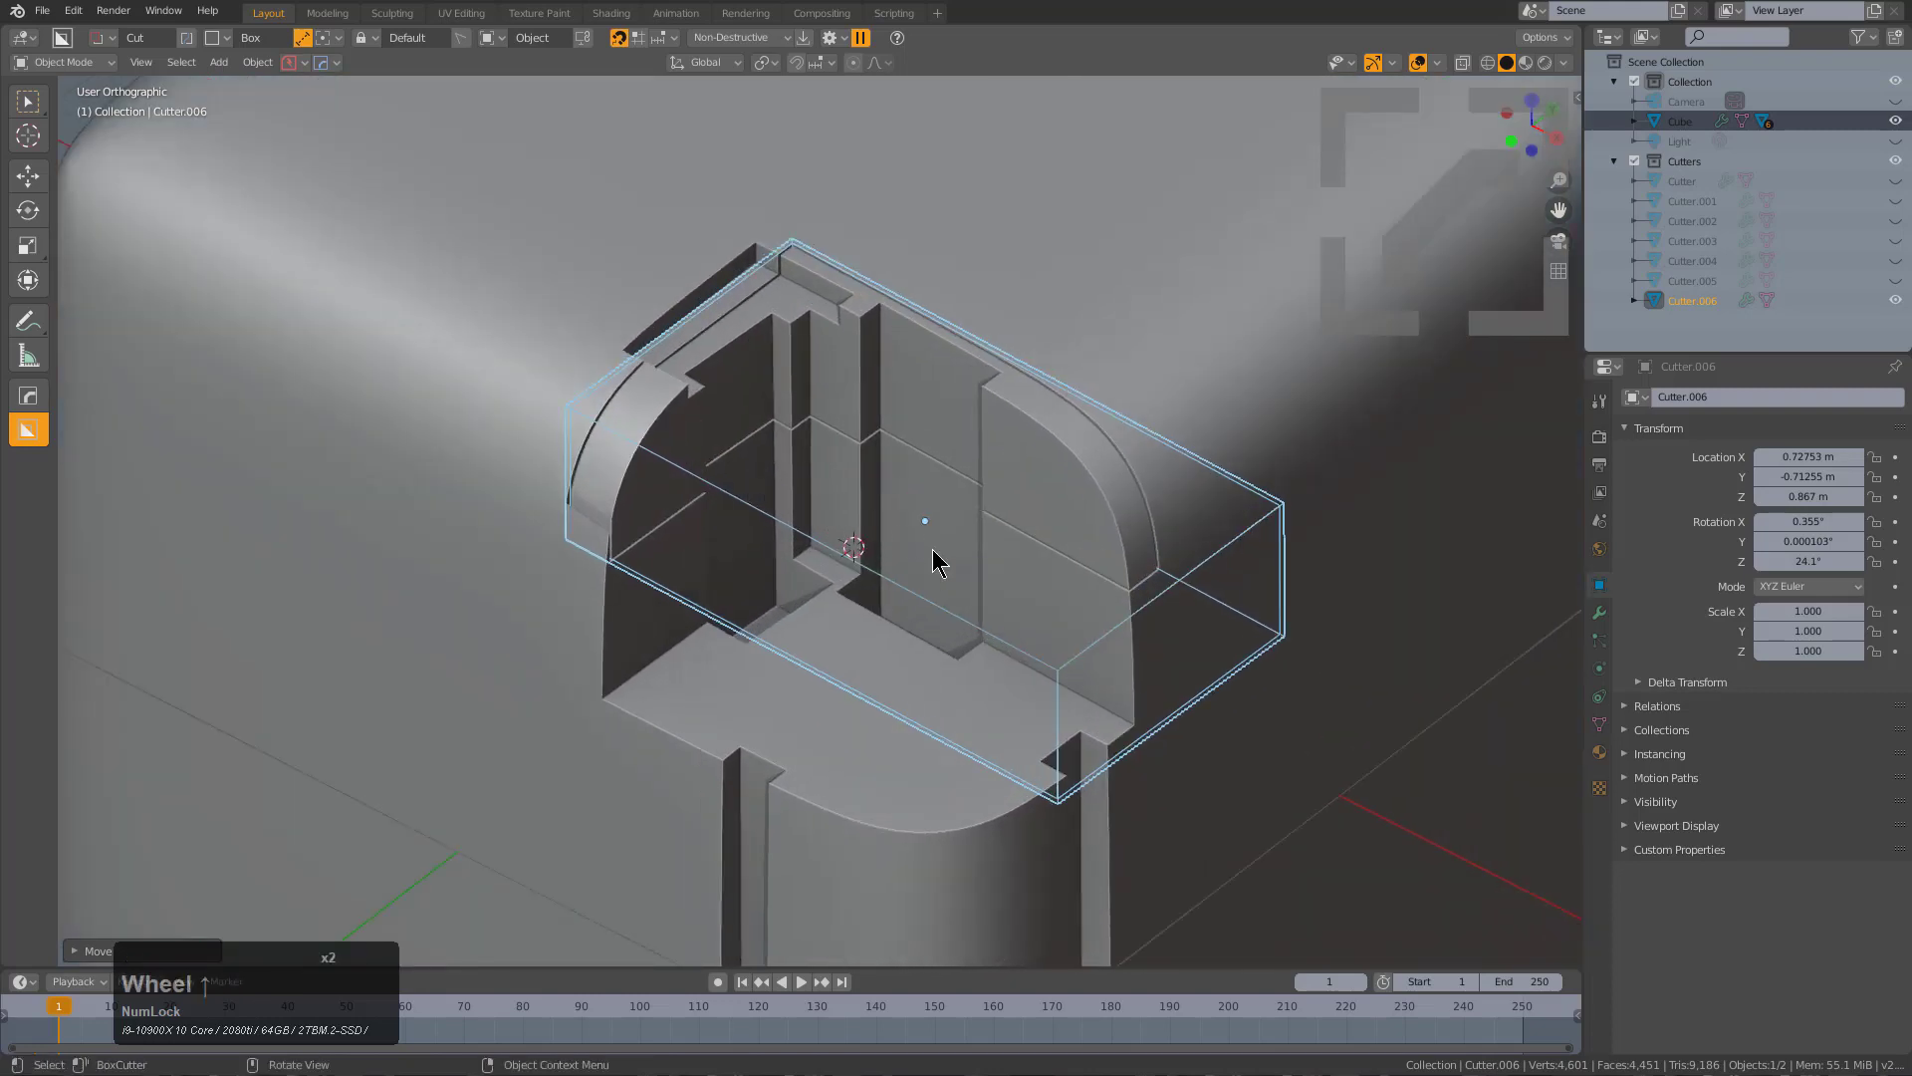
{"action": "key", "text": "s"}
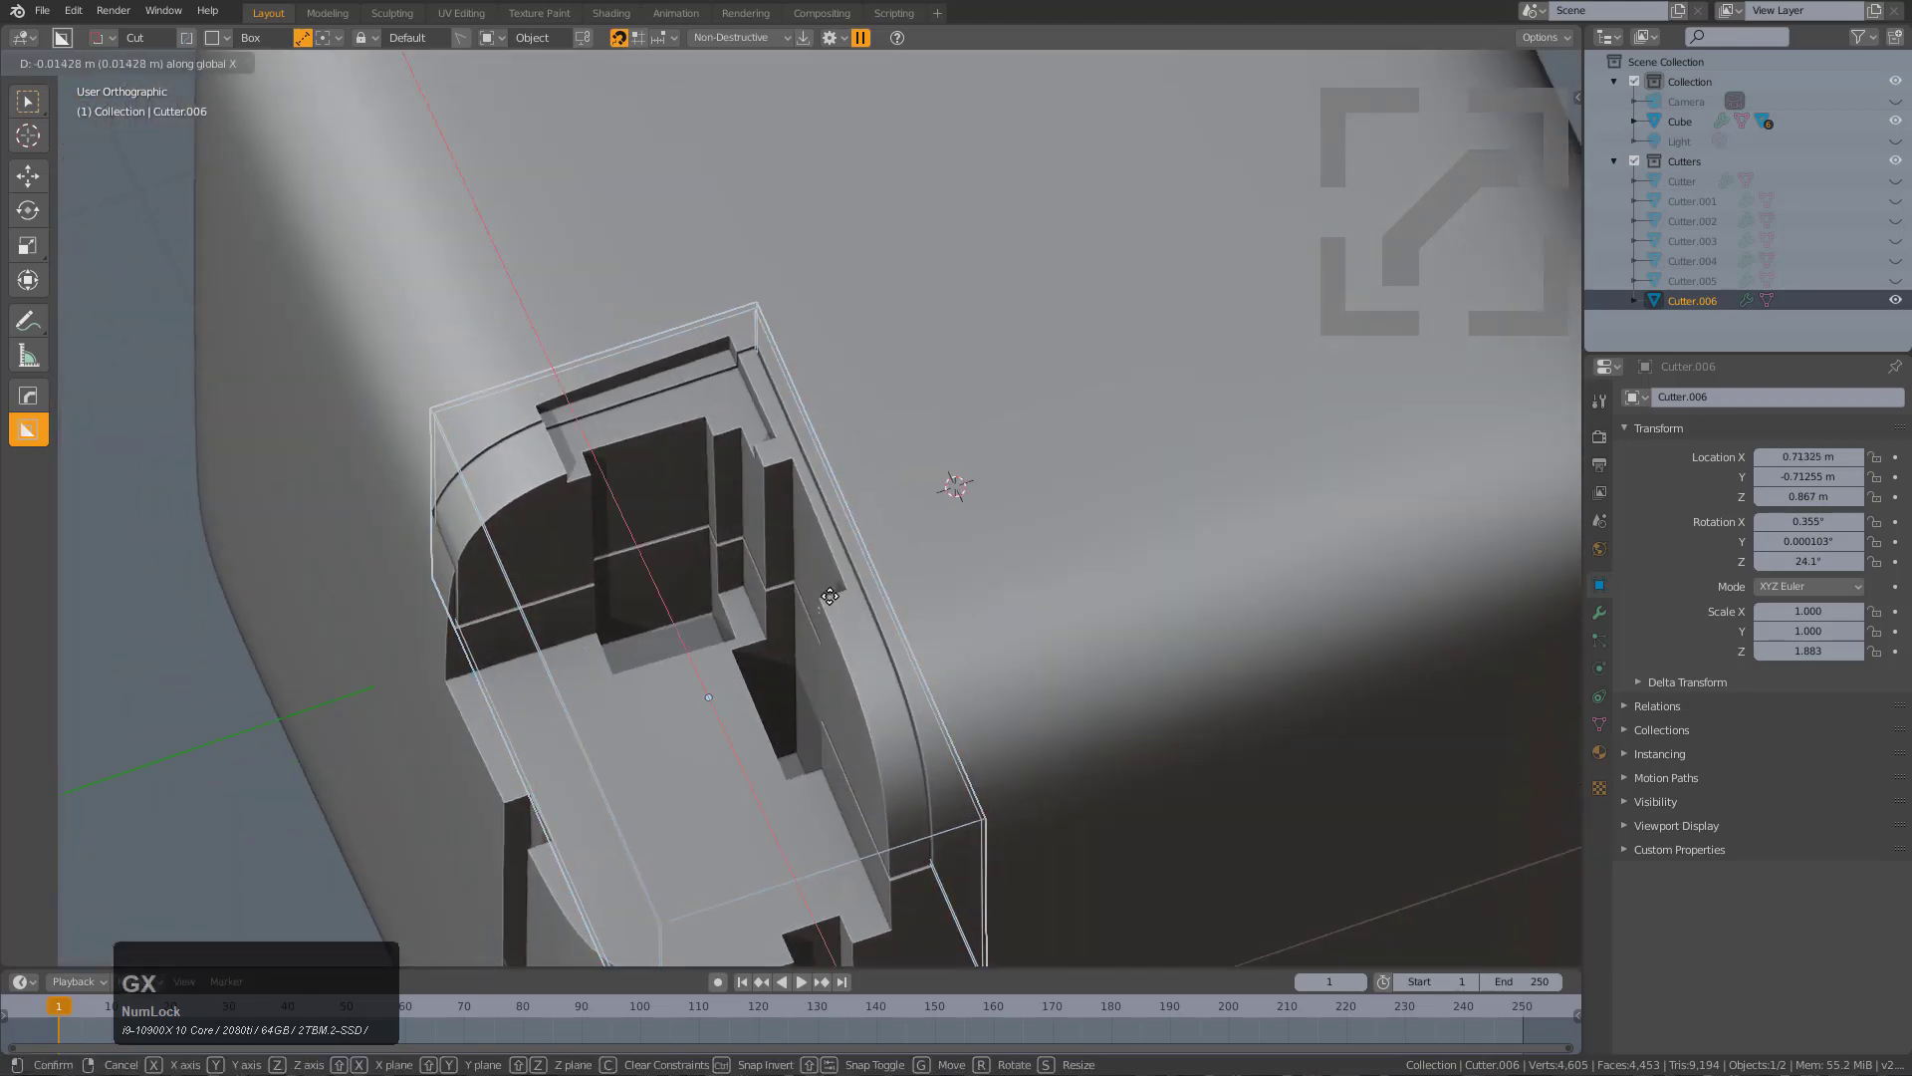
{"action": "key", "text": "Tab"}
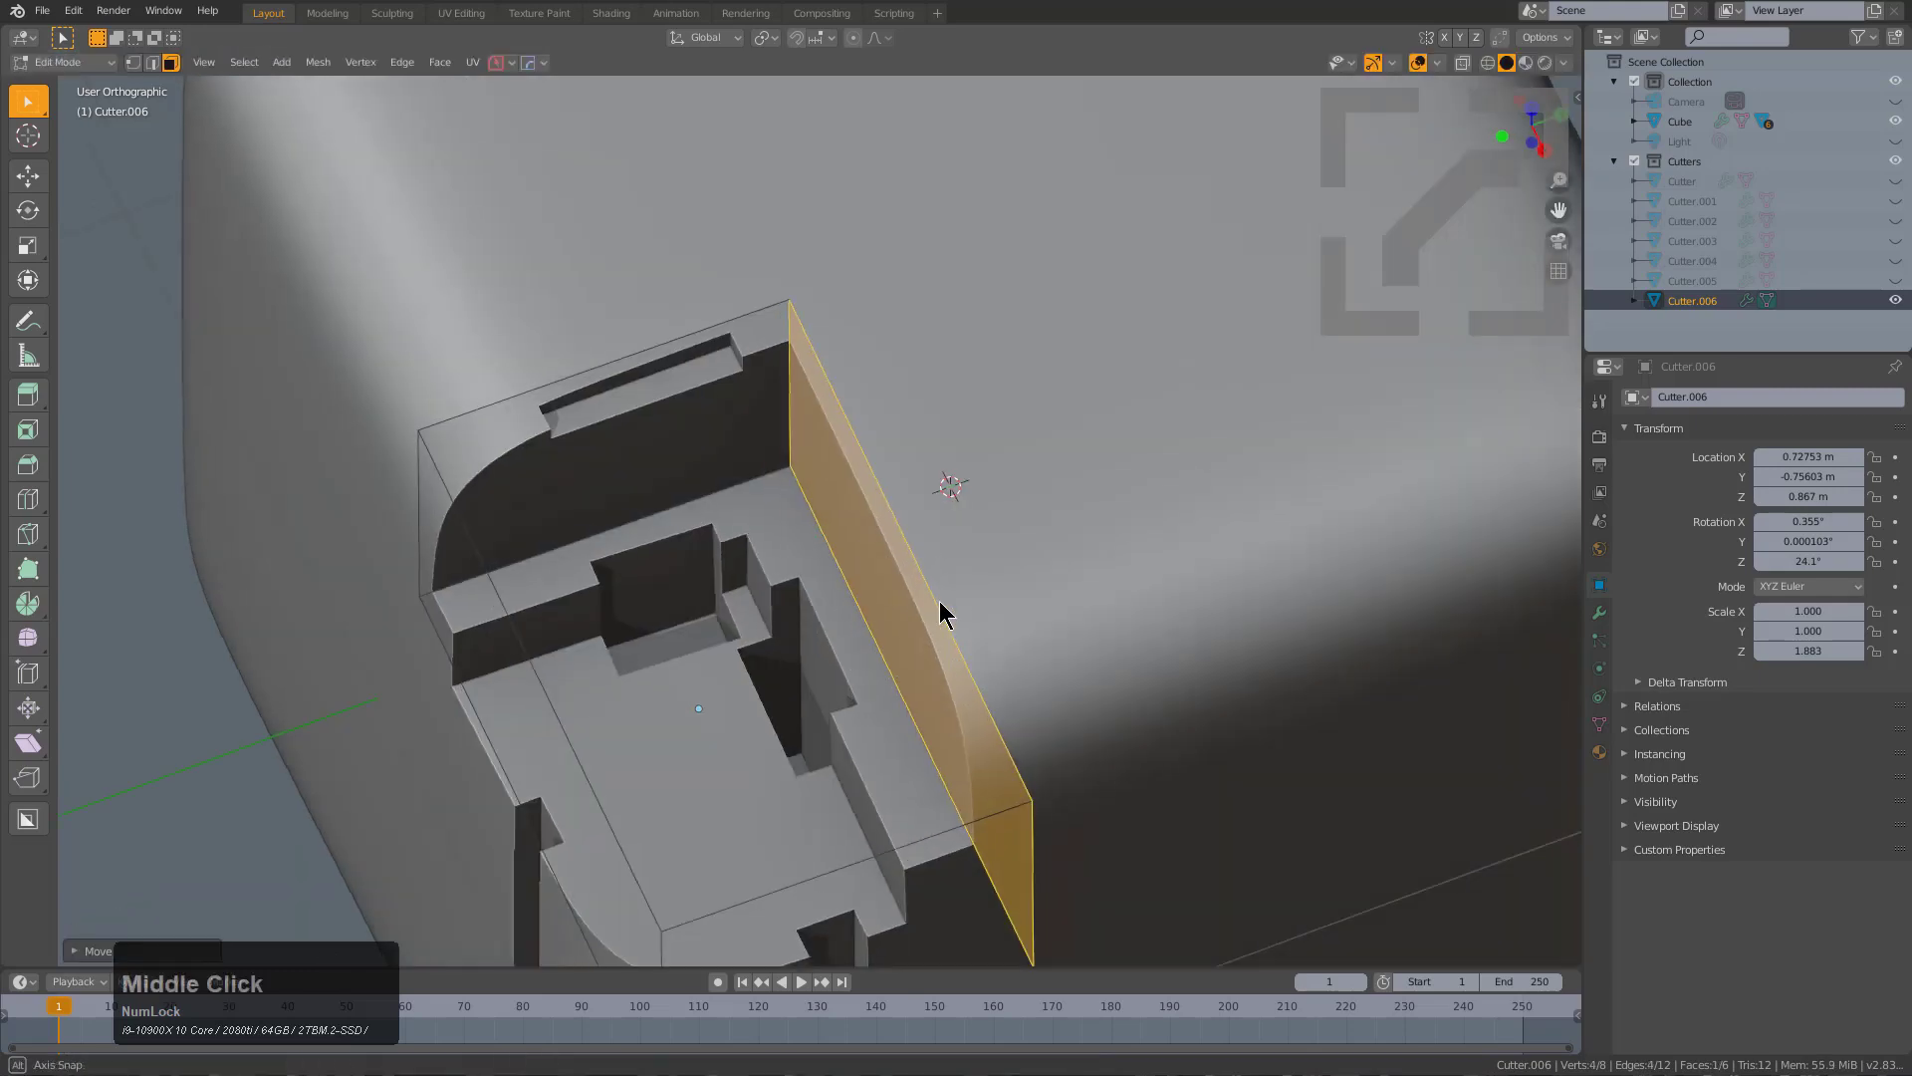
Leave Edit Mode, select the cube and orbit to review the finished stepped notch.
{"action": "key", "text": "Tab"}
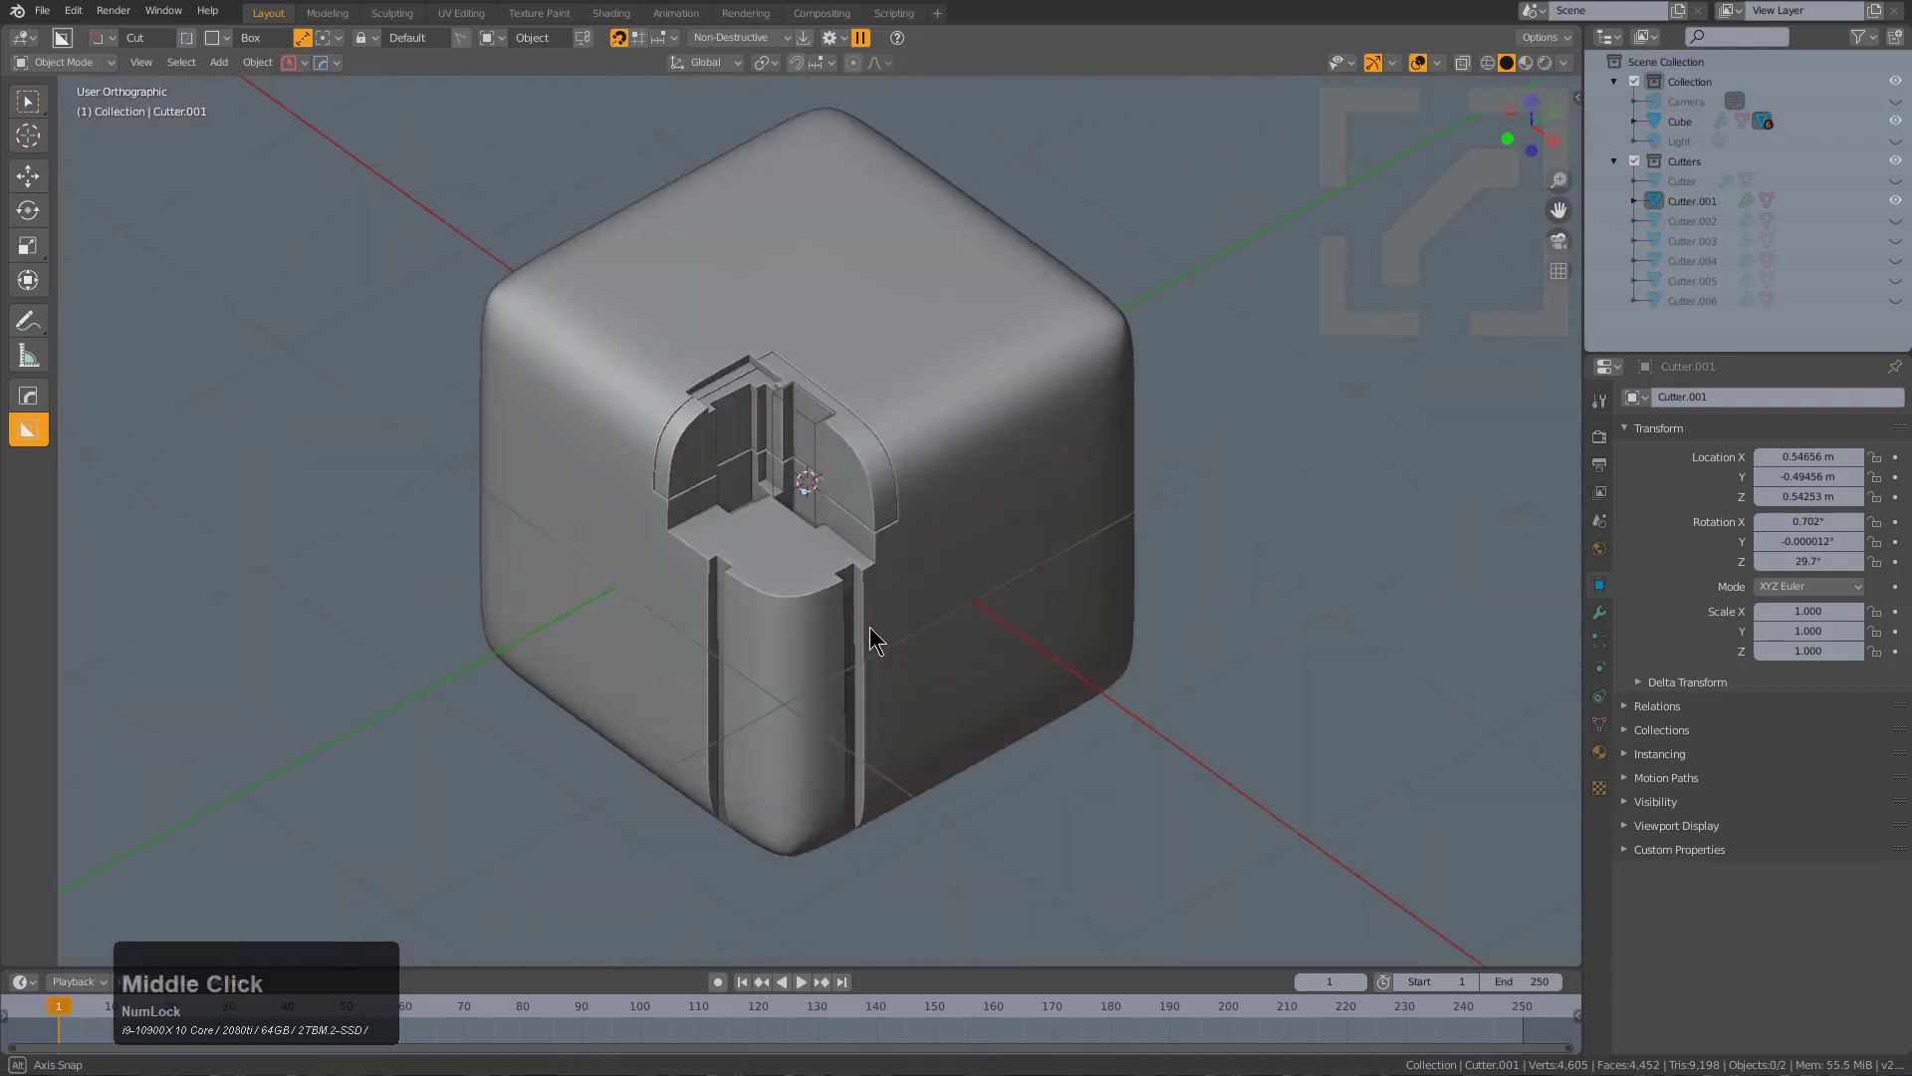
{"action": "left_click", "coordinate": [854, 524]}
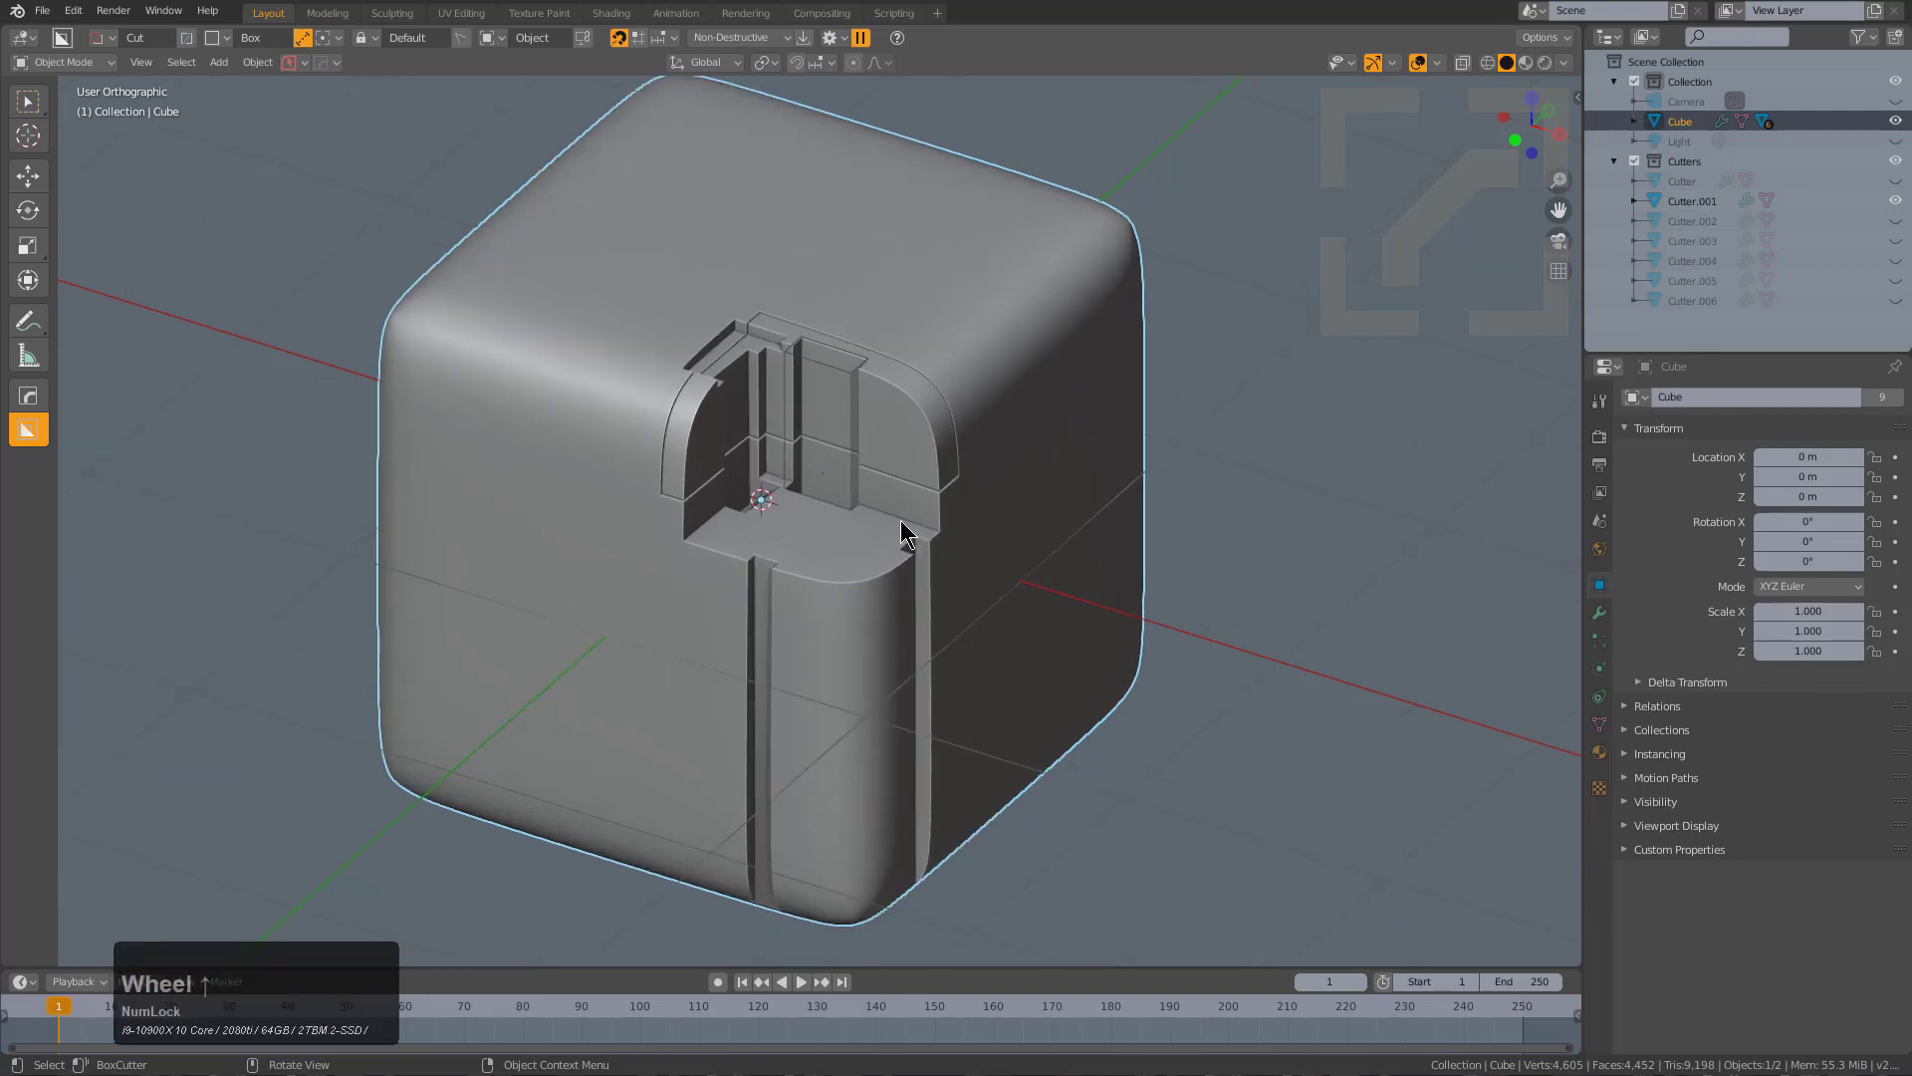
{"action": "left_click_drag", "start_coordinate": [902, 535], "coordinate": [879, 534]}
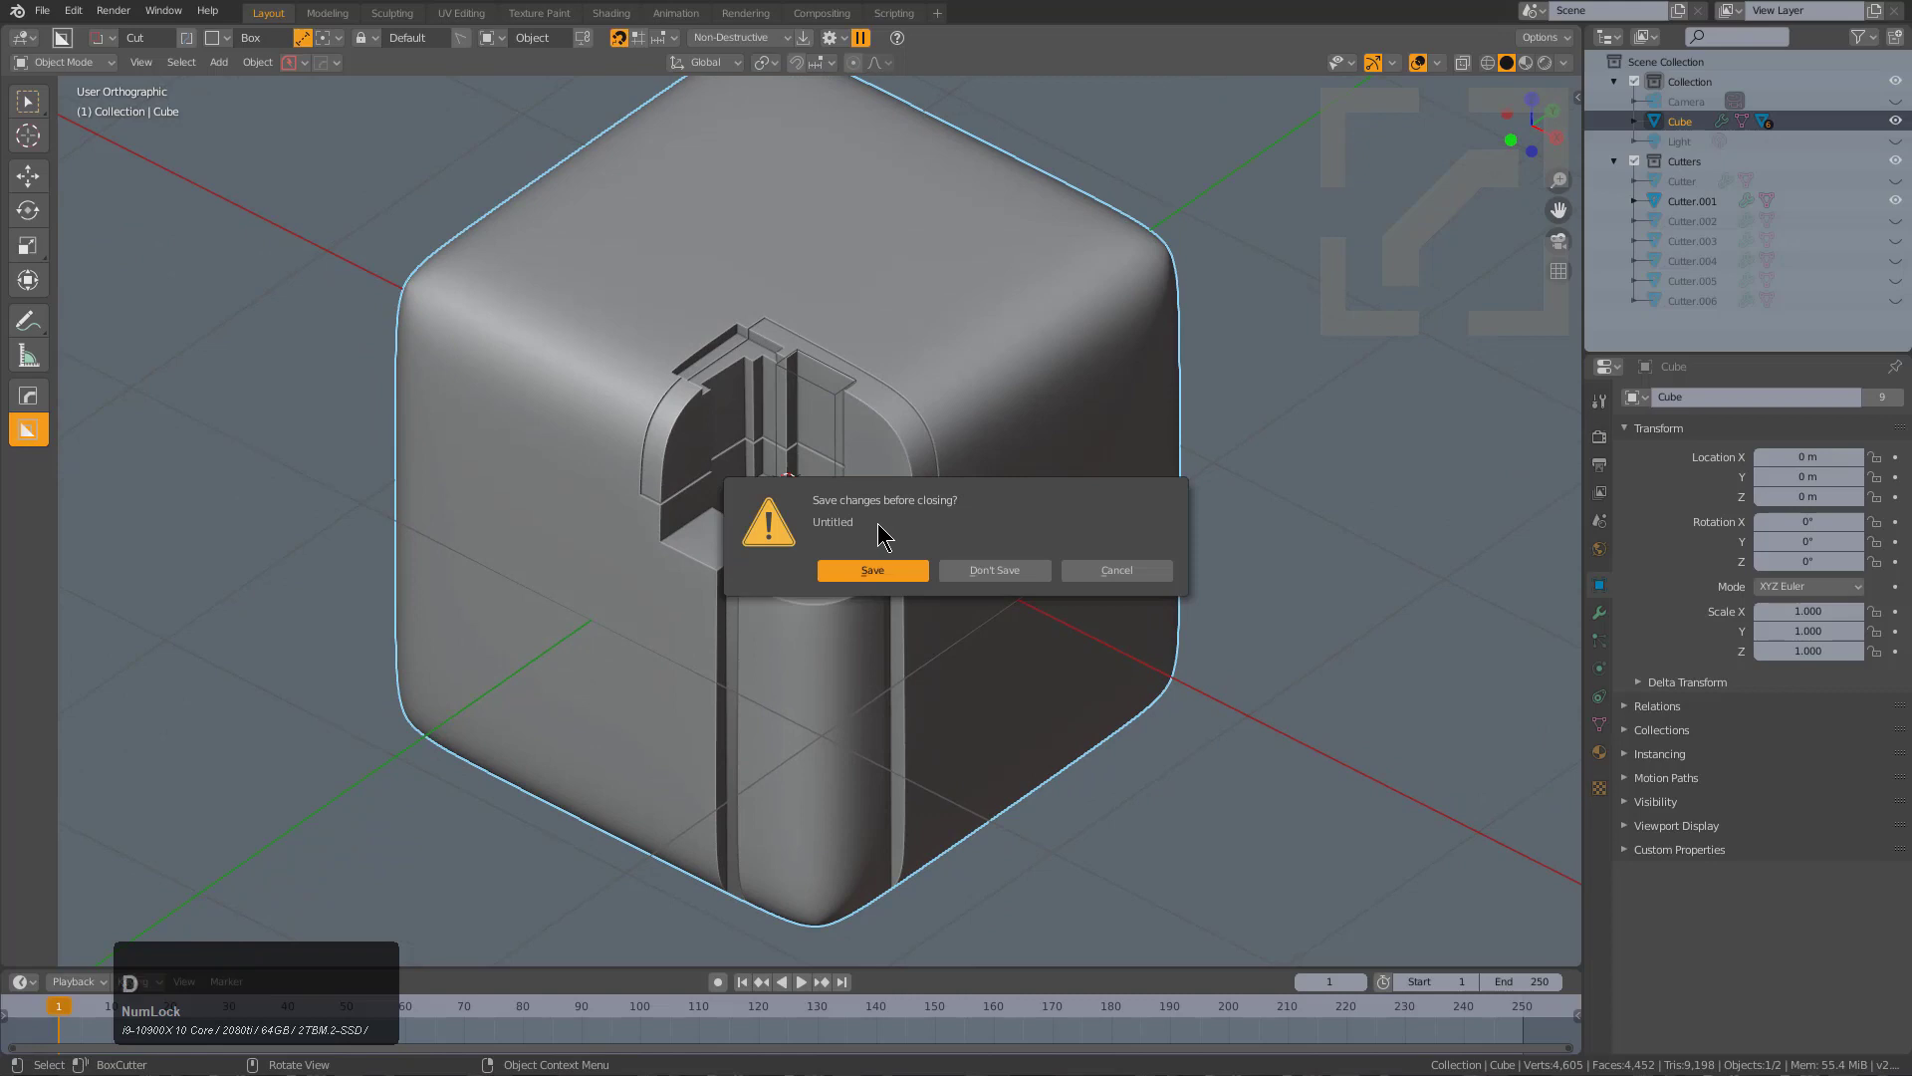
Discard the unsaved file and draw a new box cut on the cube's top face.
{"action": "left_click", "coordinate": [992, 569]}
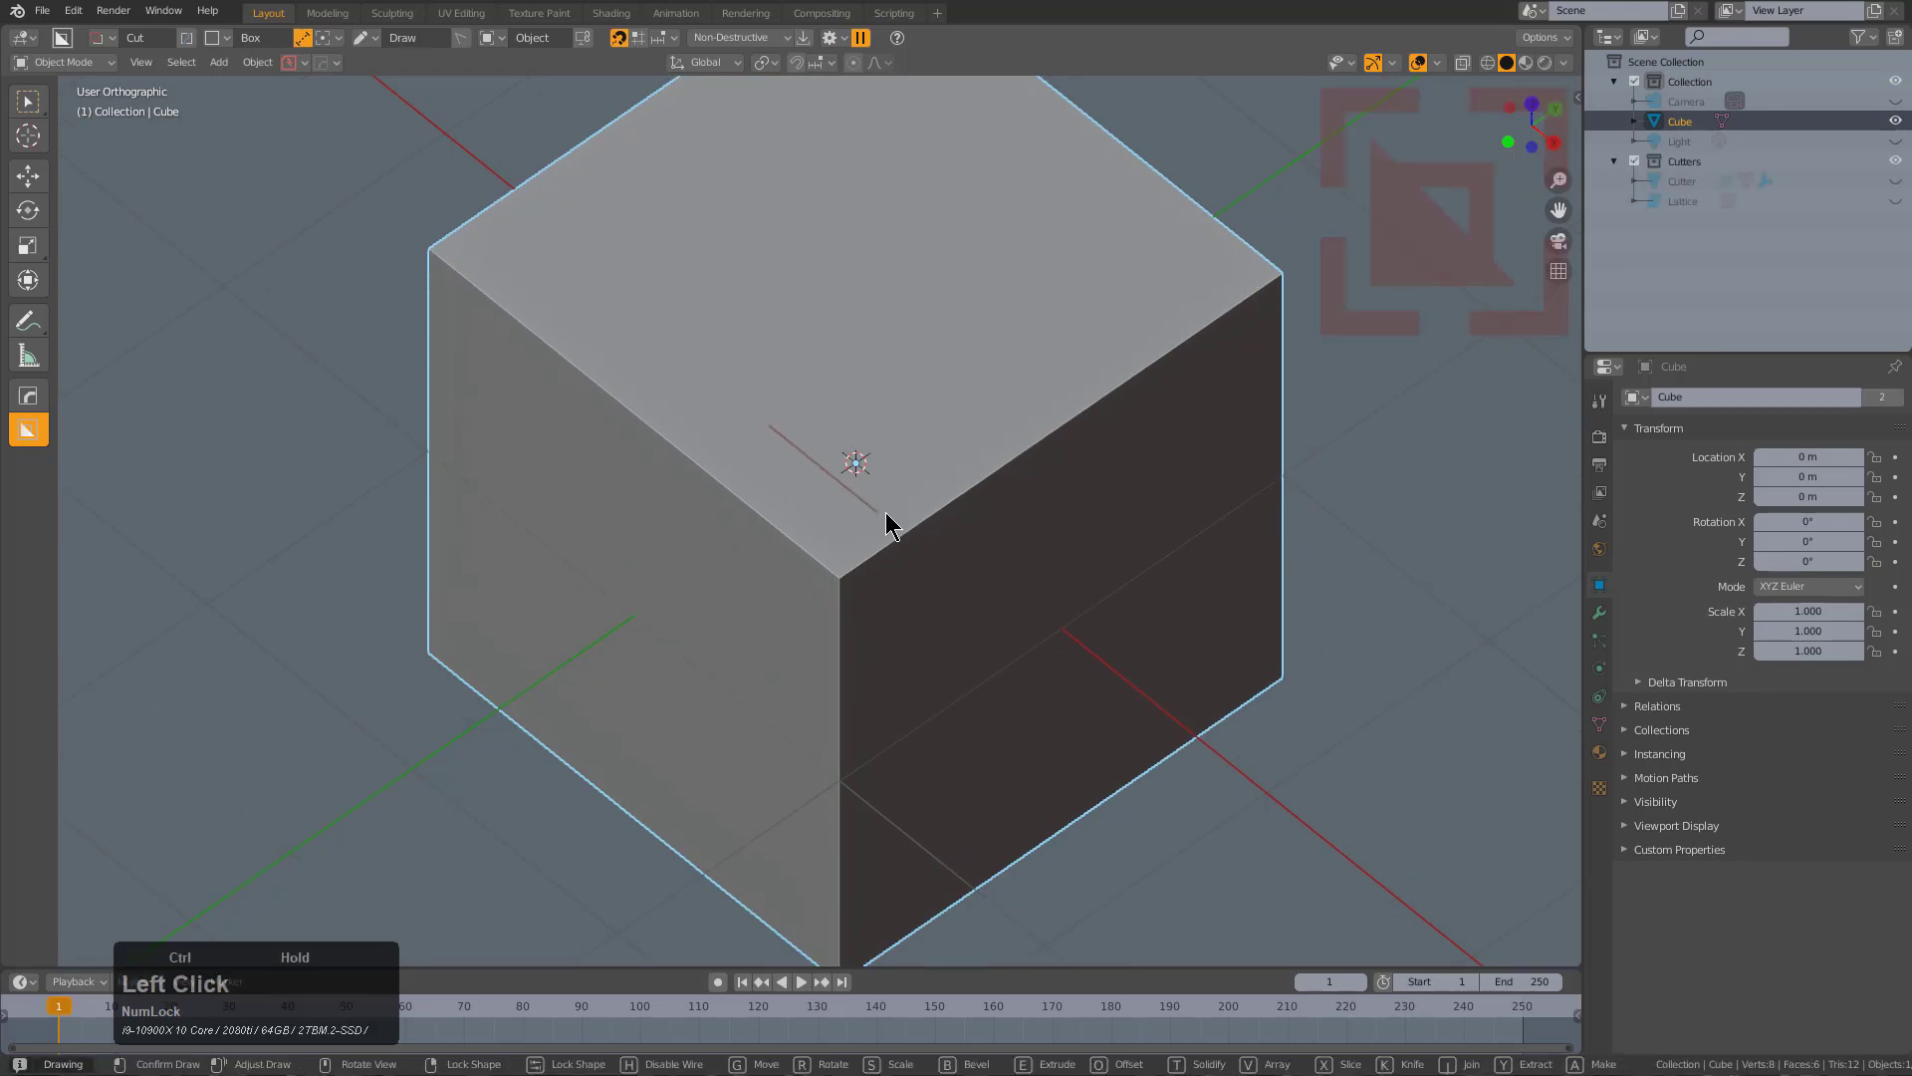
{"action": "left_click_drag", "start_coordinate": [890, 524], "coordinate": [743, 640]}
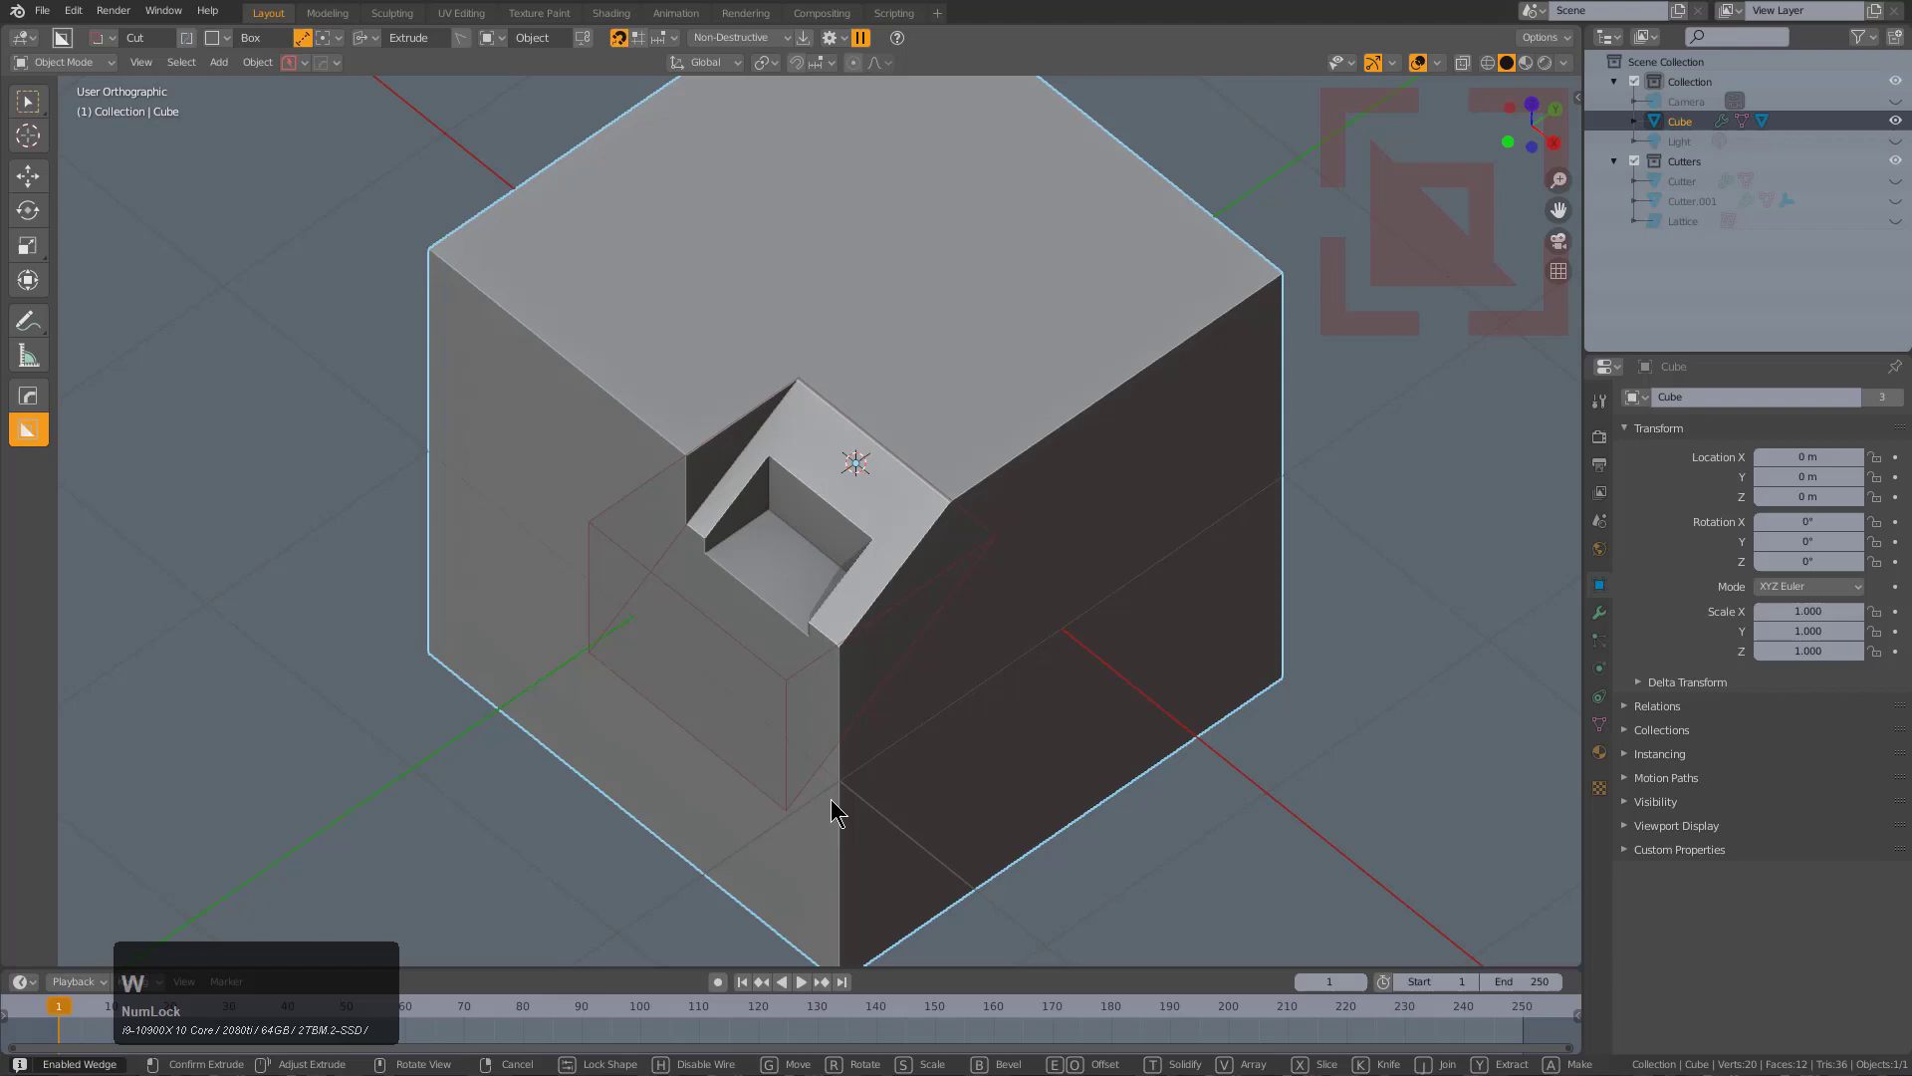
{"action": "scroll", "scroll_direction": "up", "scroll_amount": 3}
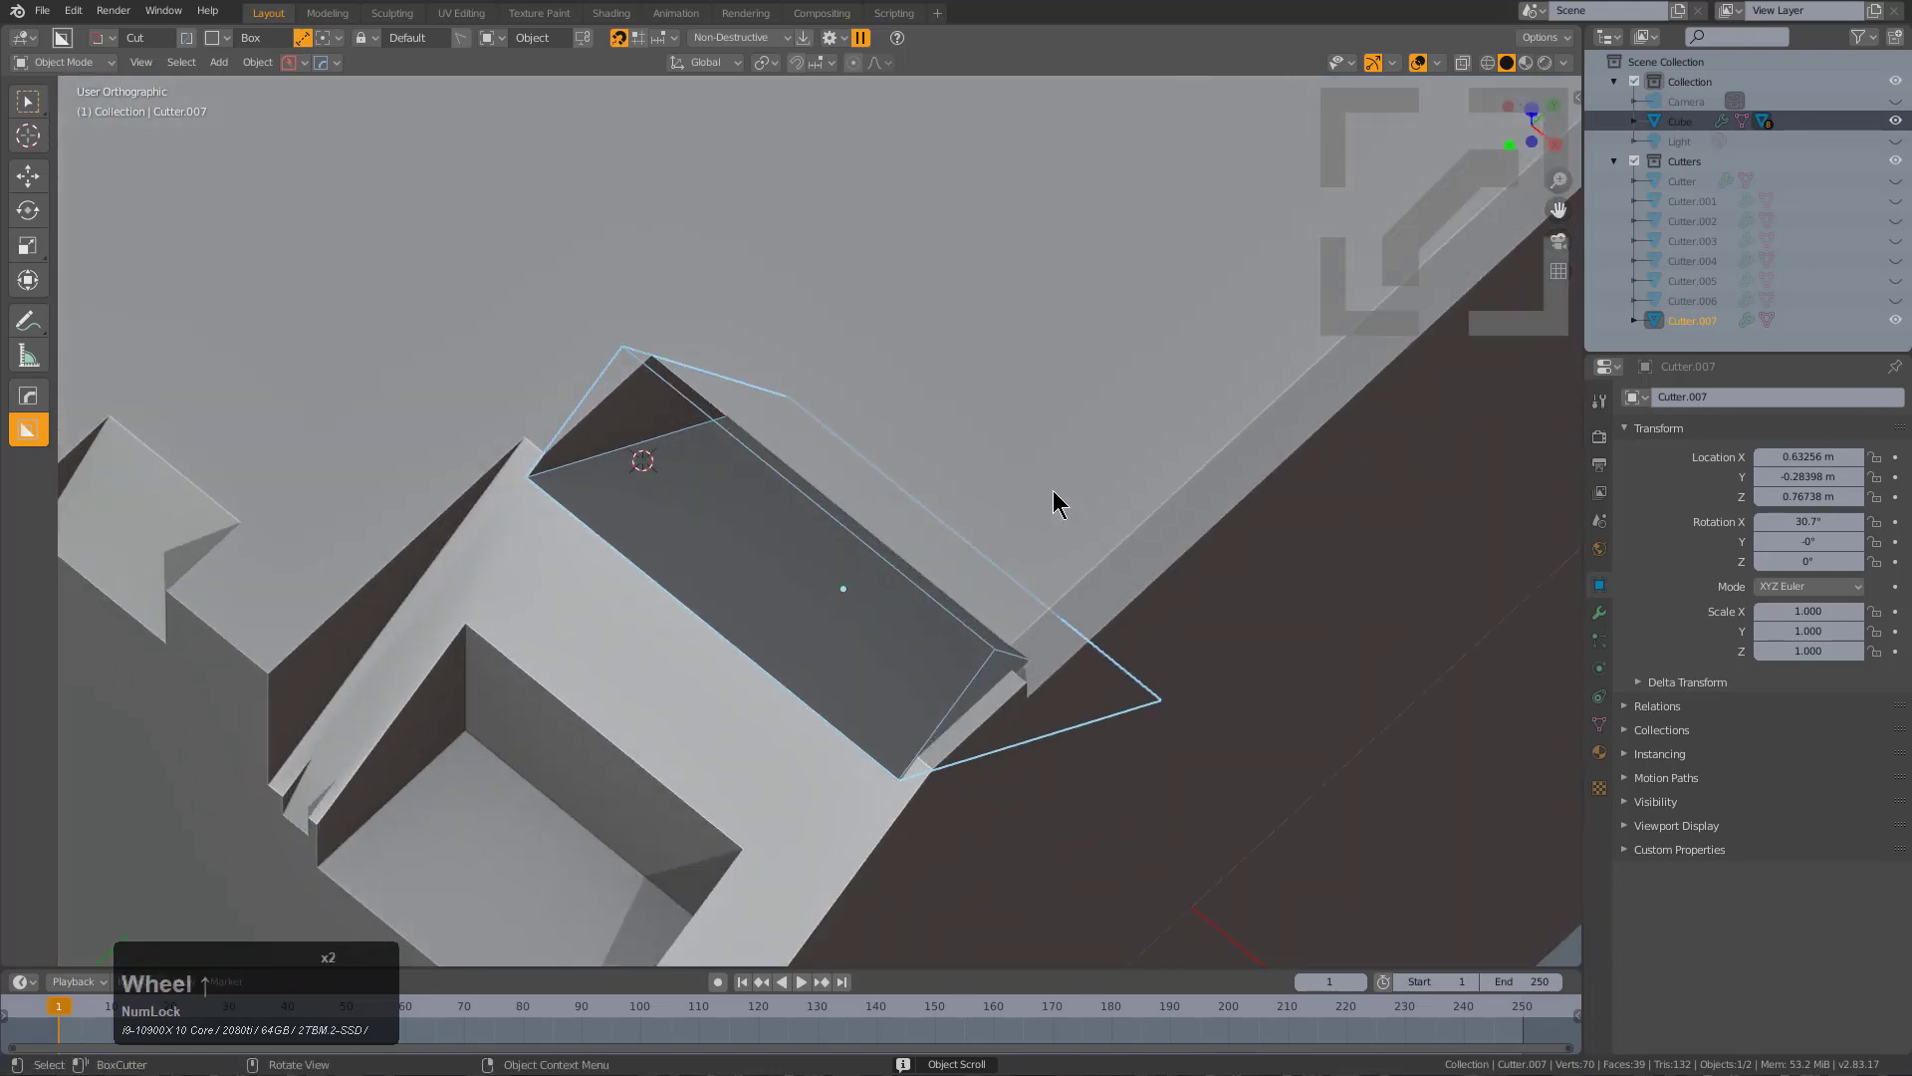
Start another BoxCutter cut along the cube's top edge beside the pocket.
{"action": "key", "text": "s"}
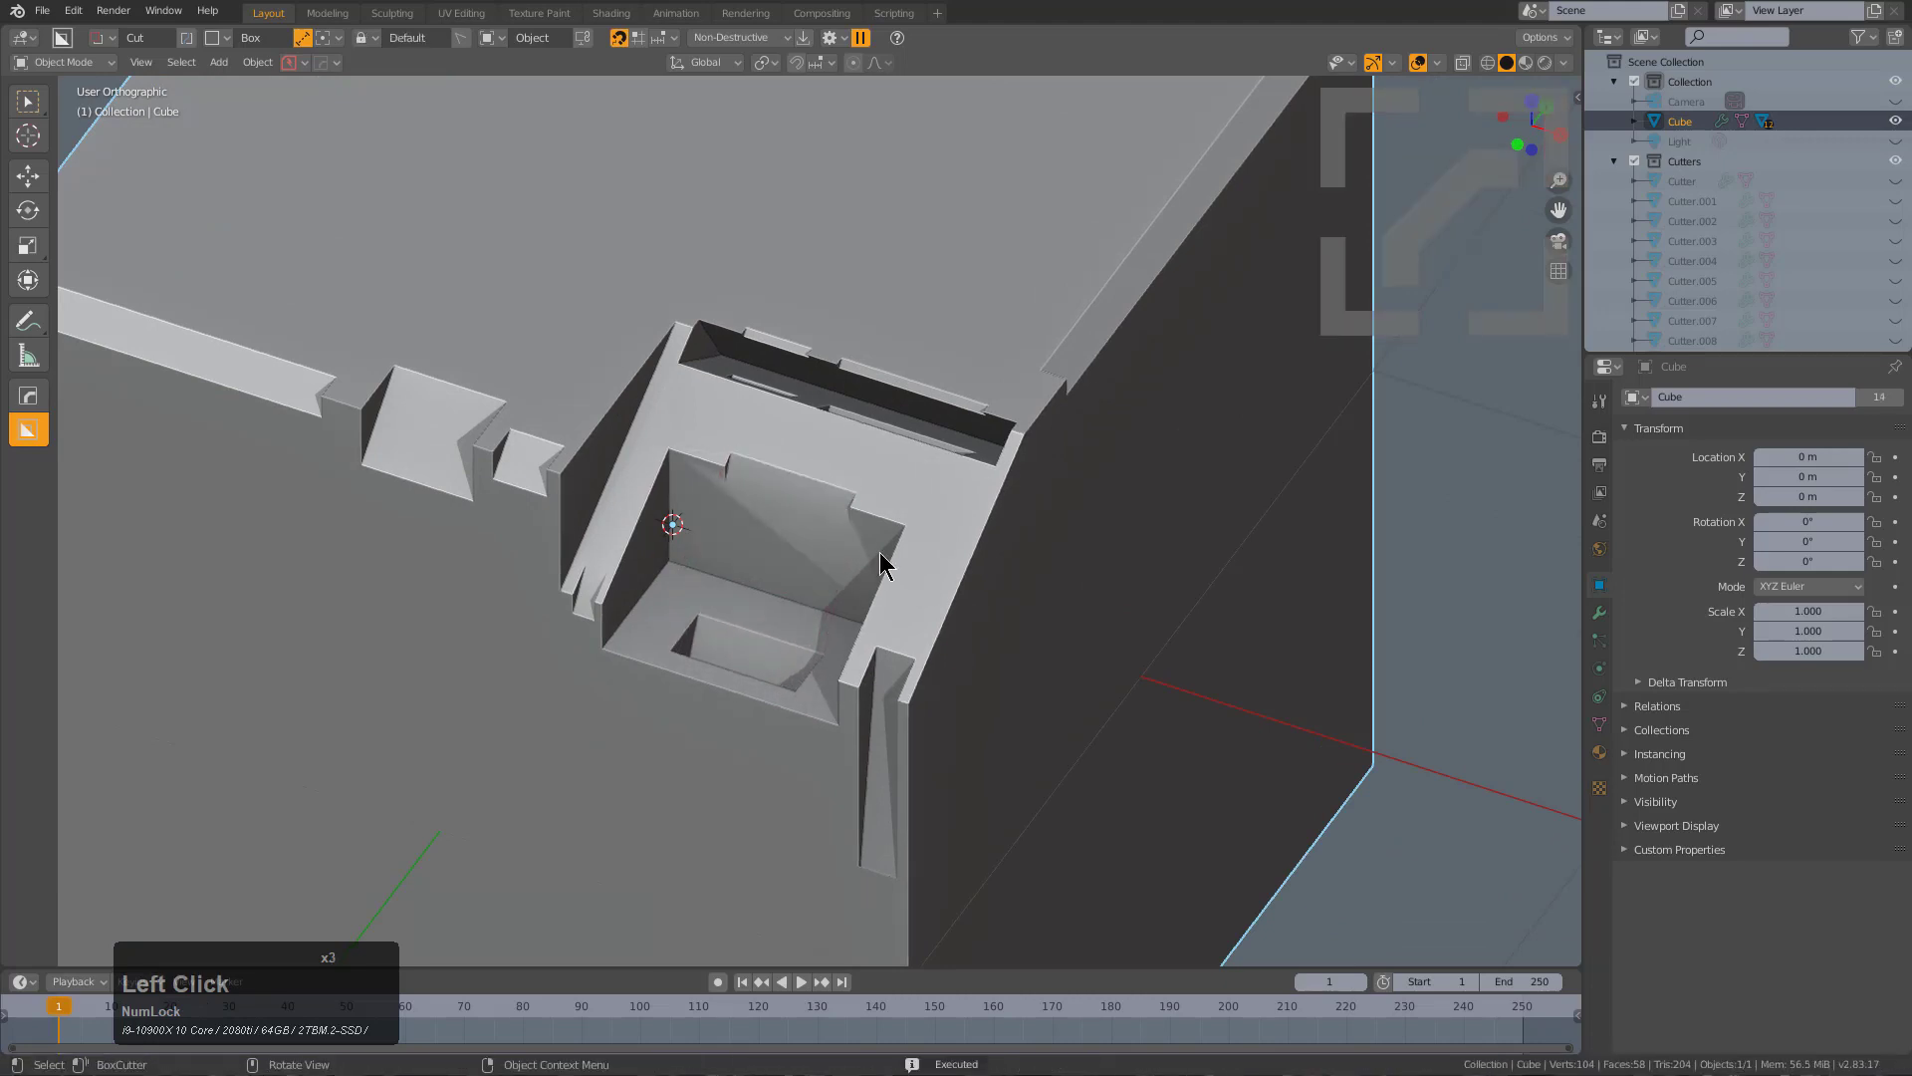
Apply HardOps auto smooth sharpening to the carved cube.
{"action": "scroll", "scroll_direction": "up", "scroll_amount": 3}
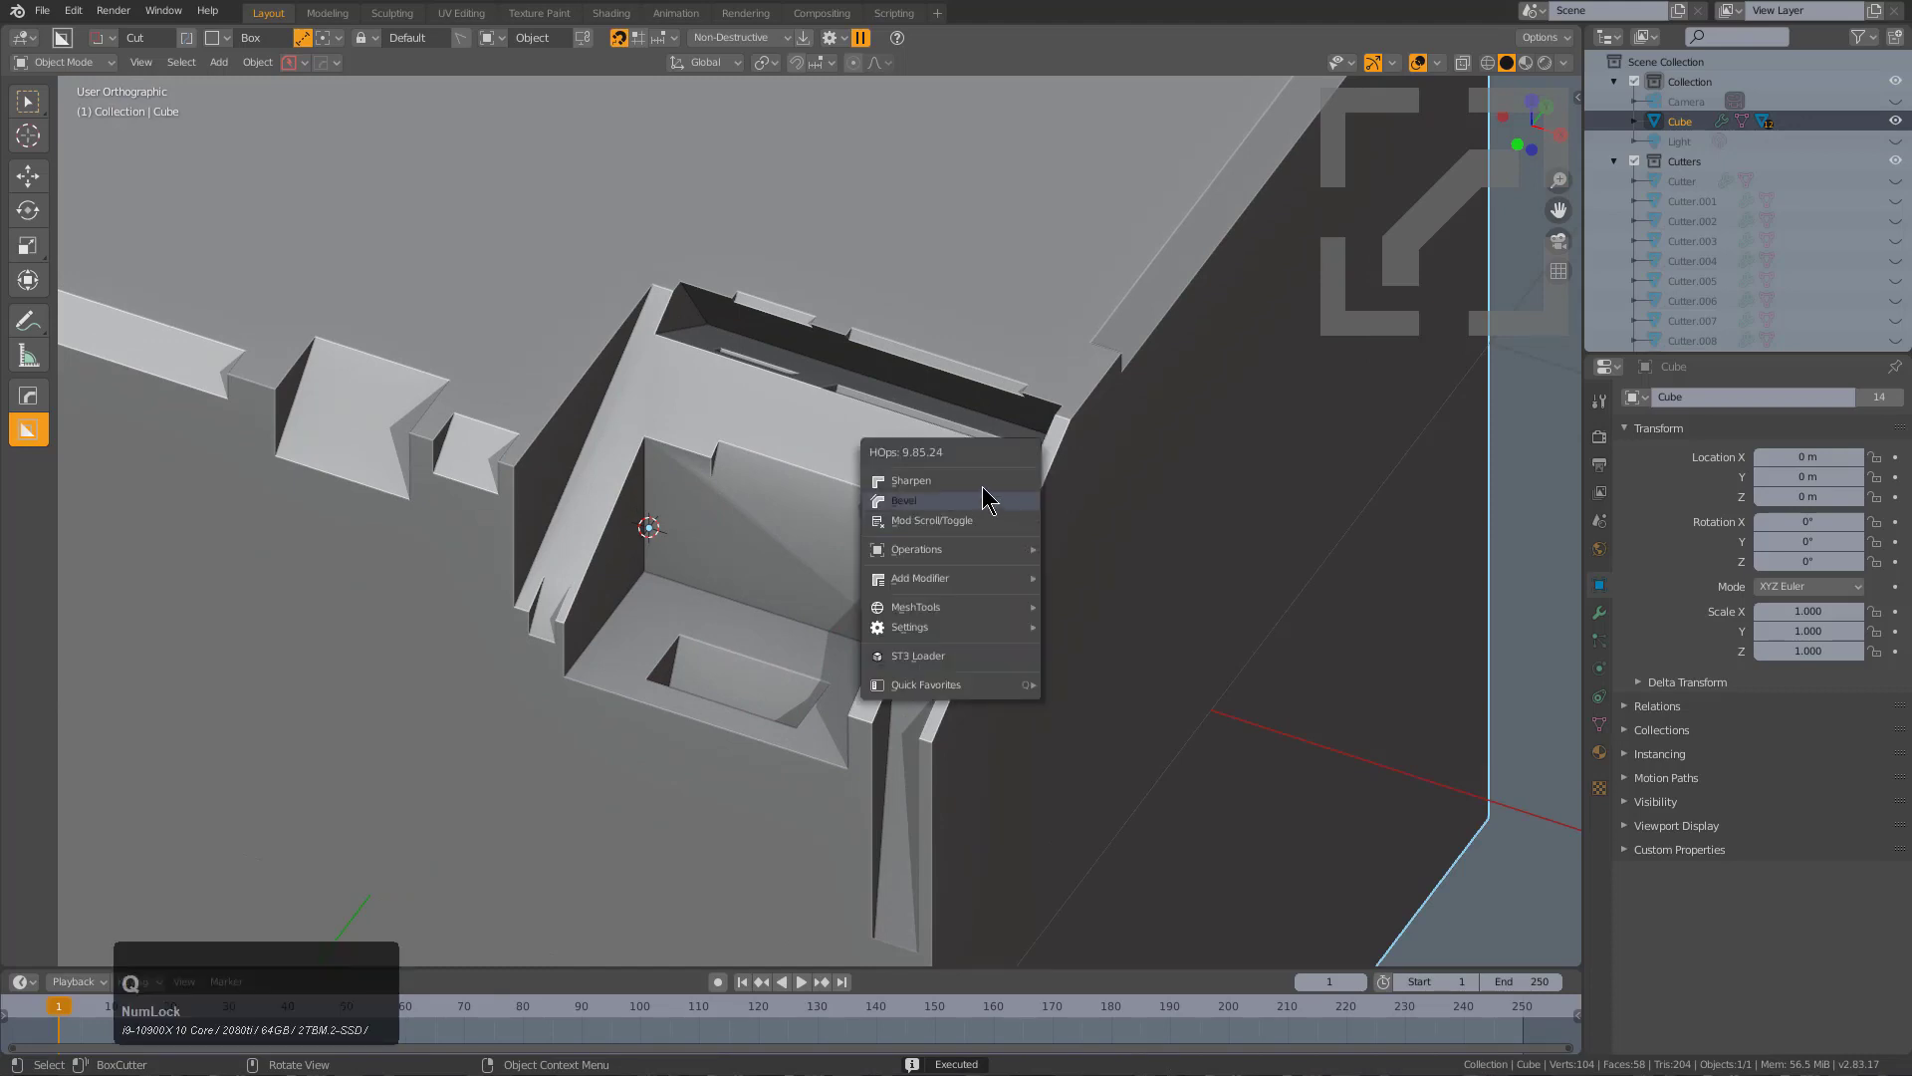
{"action": "mouse_move", "coordinate": [944, 480]}
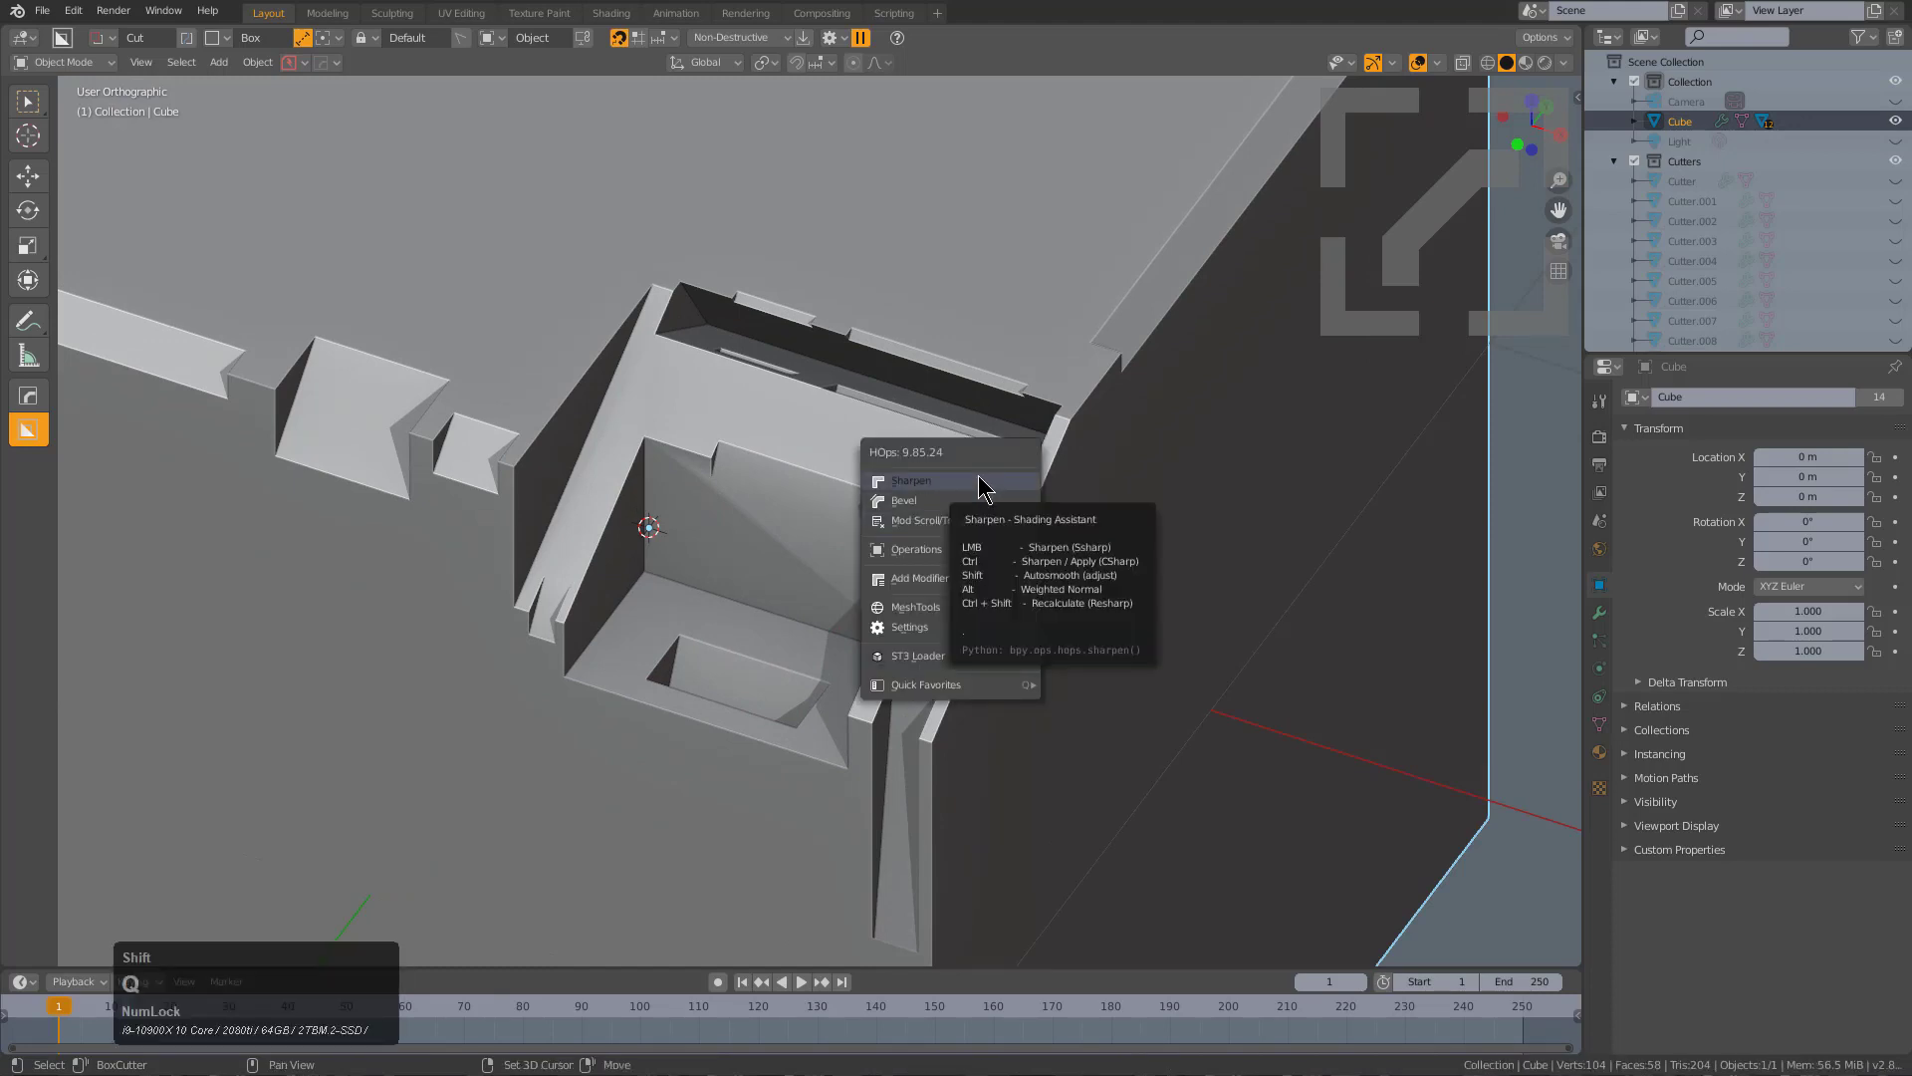
{"action": "left_click", "coordinate": [910, 480]}
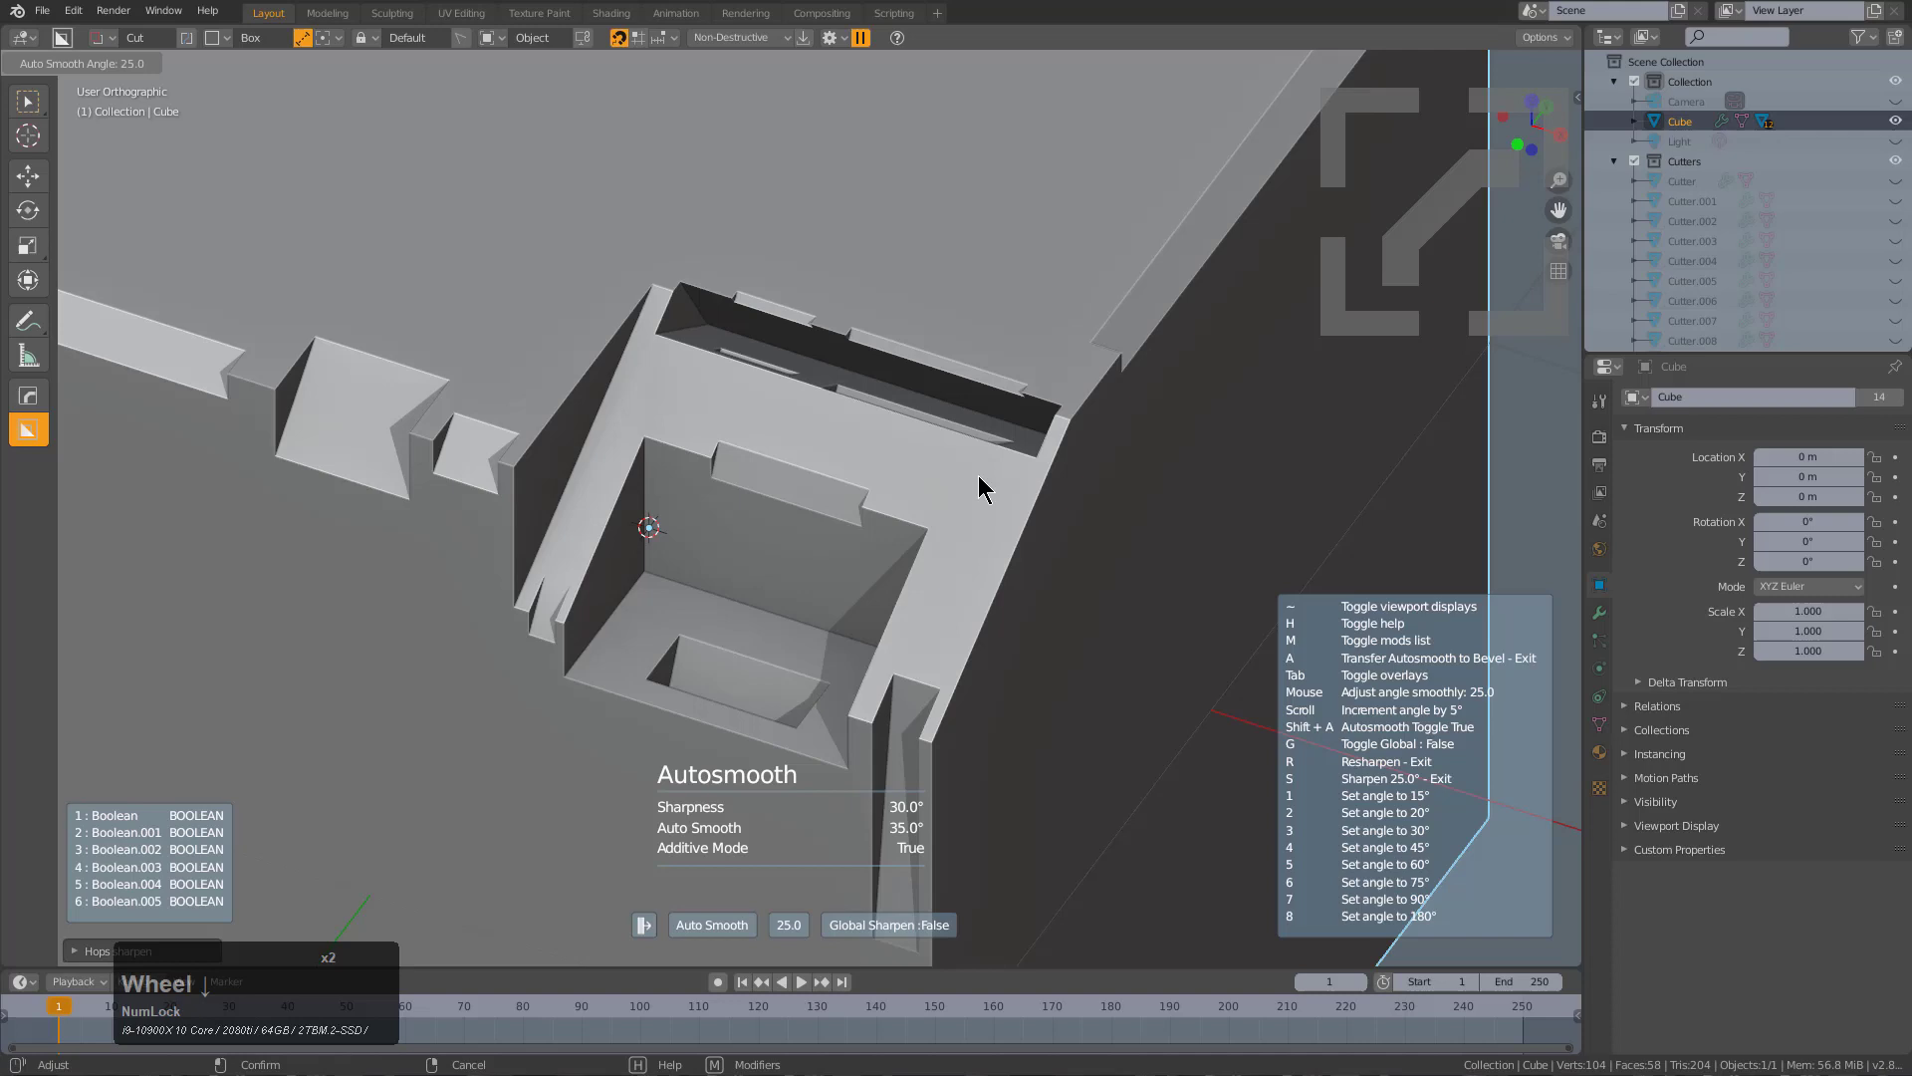
{"action": "scroll", "scroll_direction": "down", "scroll_amount": 3}
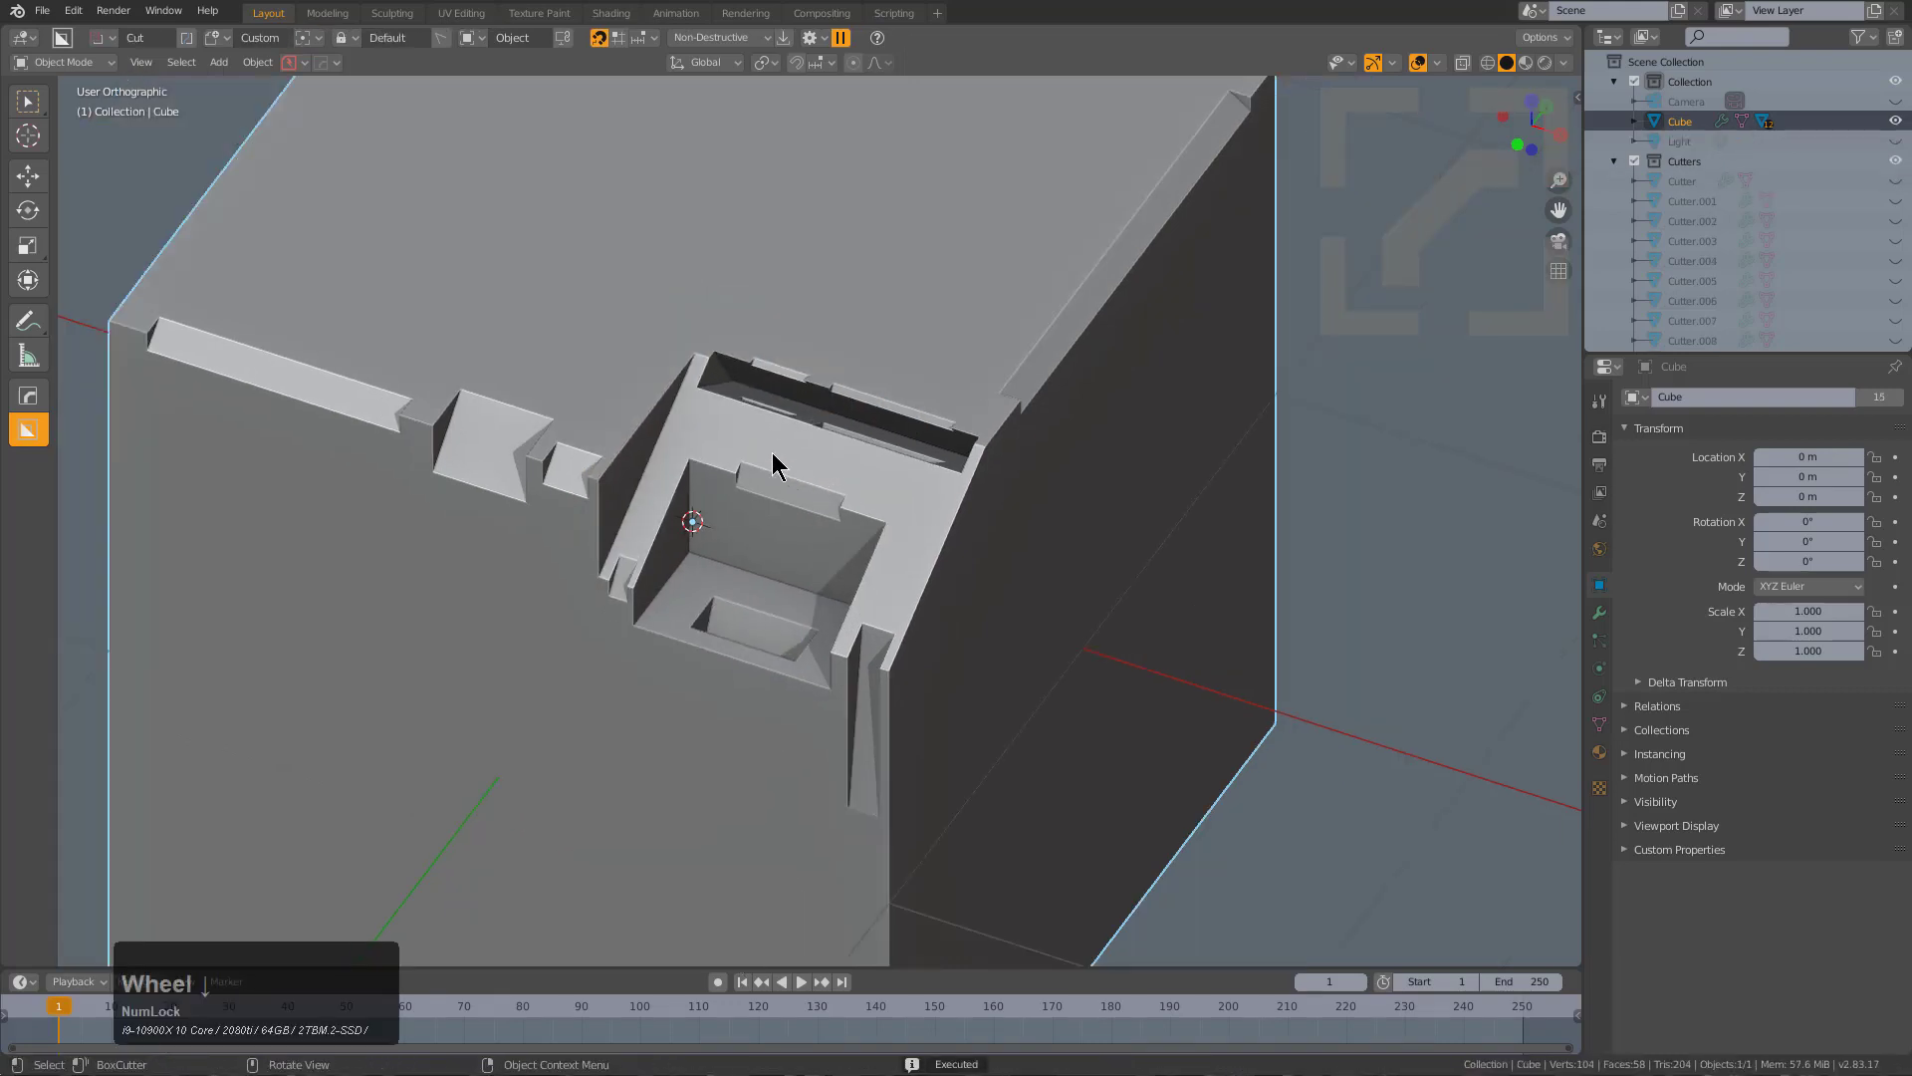
Draw another stepped cut diagonally across the cube's top.
{"action": "left_click_drag", "start_coordinate": [781, 464], "coordinate": [622, 354]}
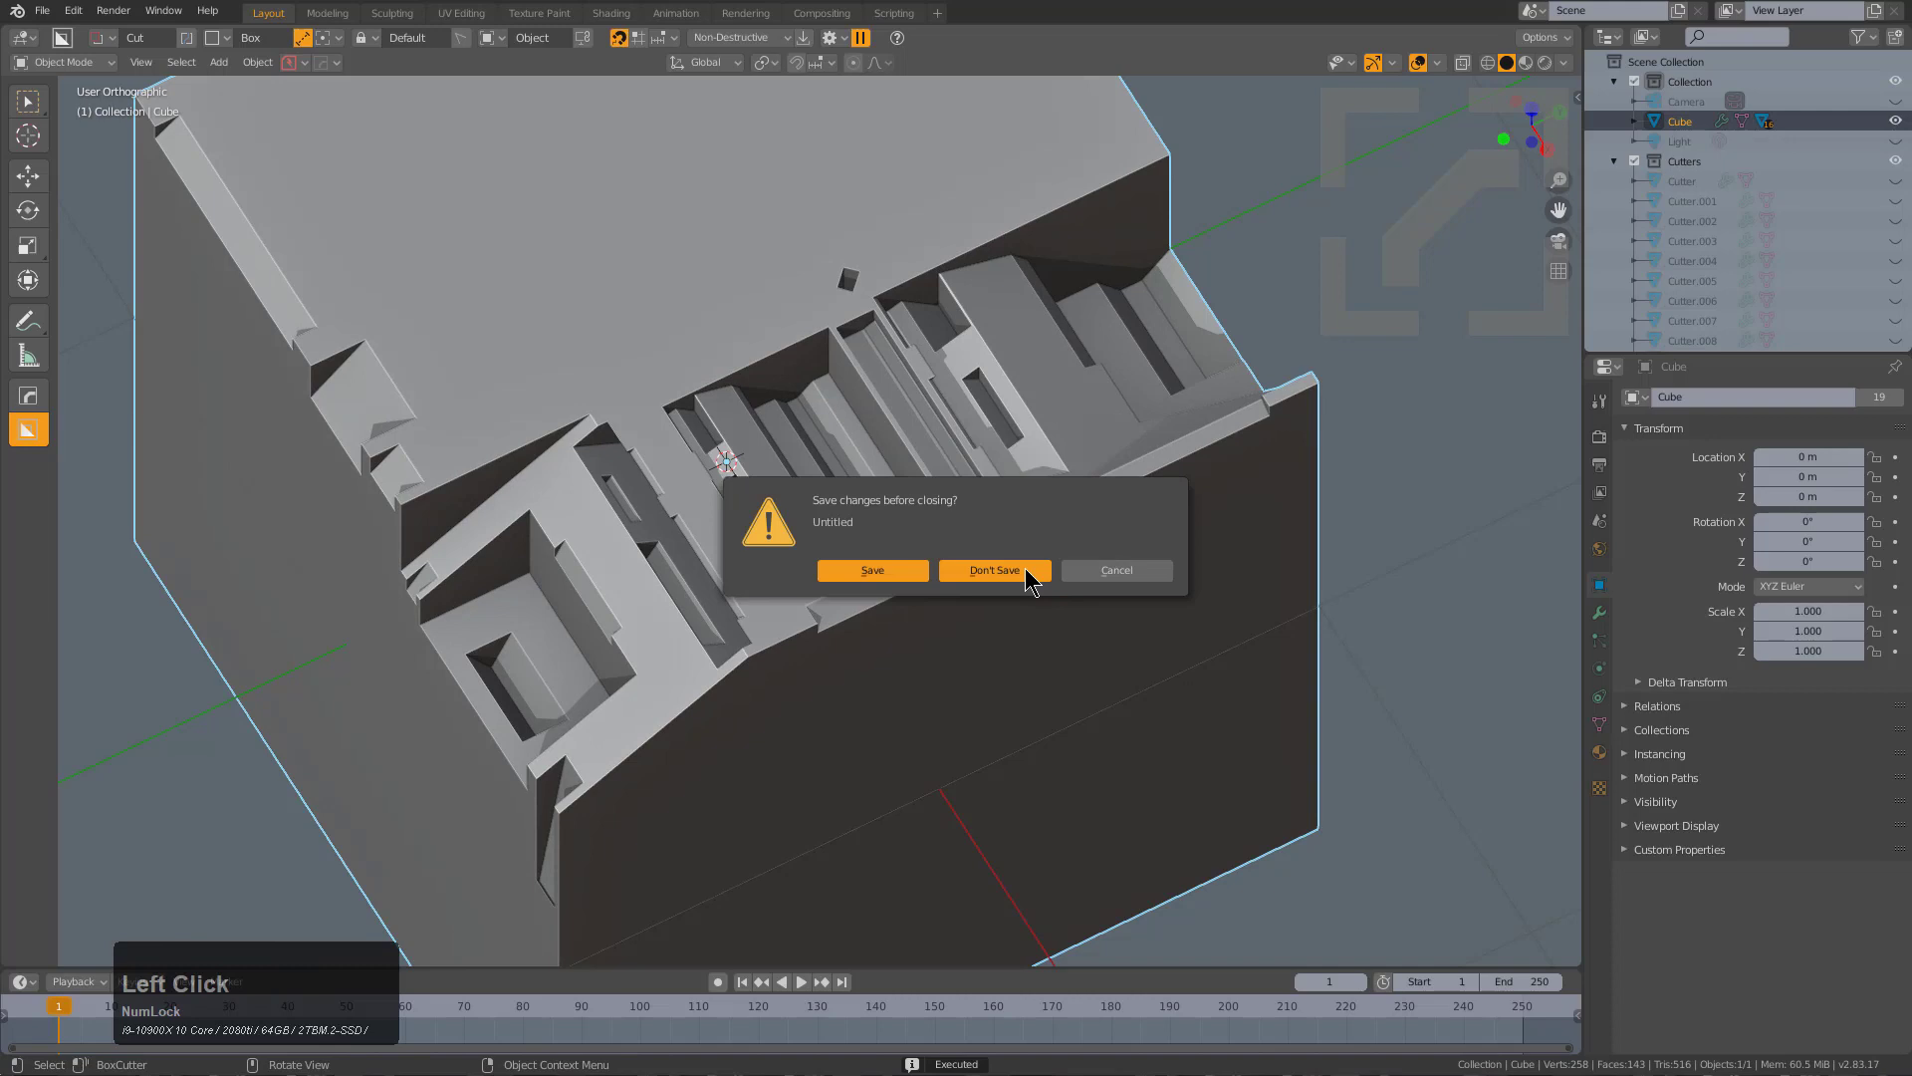
Close the cube scene without saving to start fresh with a cylinder.
{"action": "left_click", "coordinate": [992, 570]}
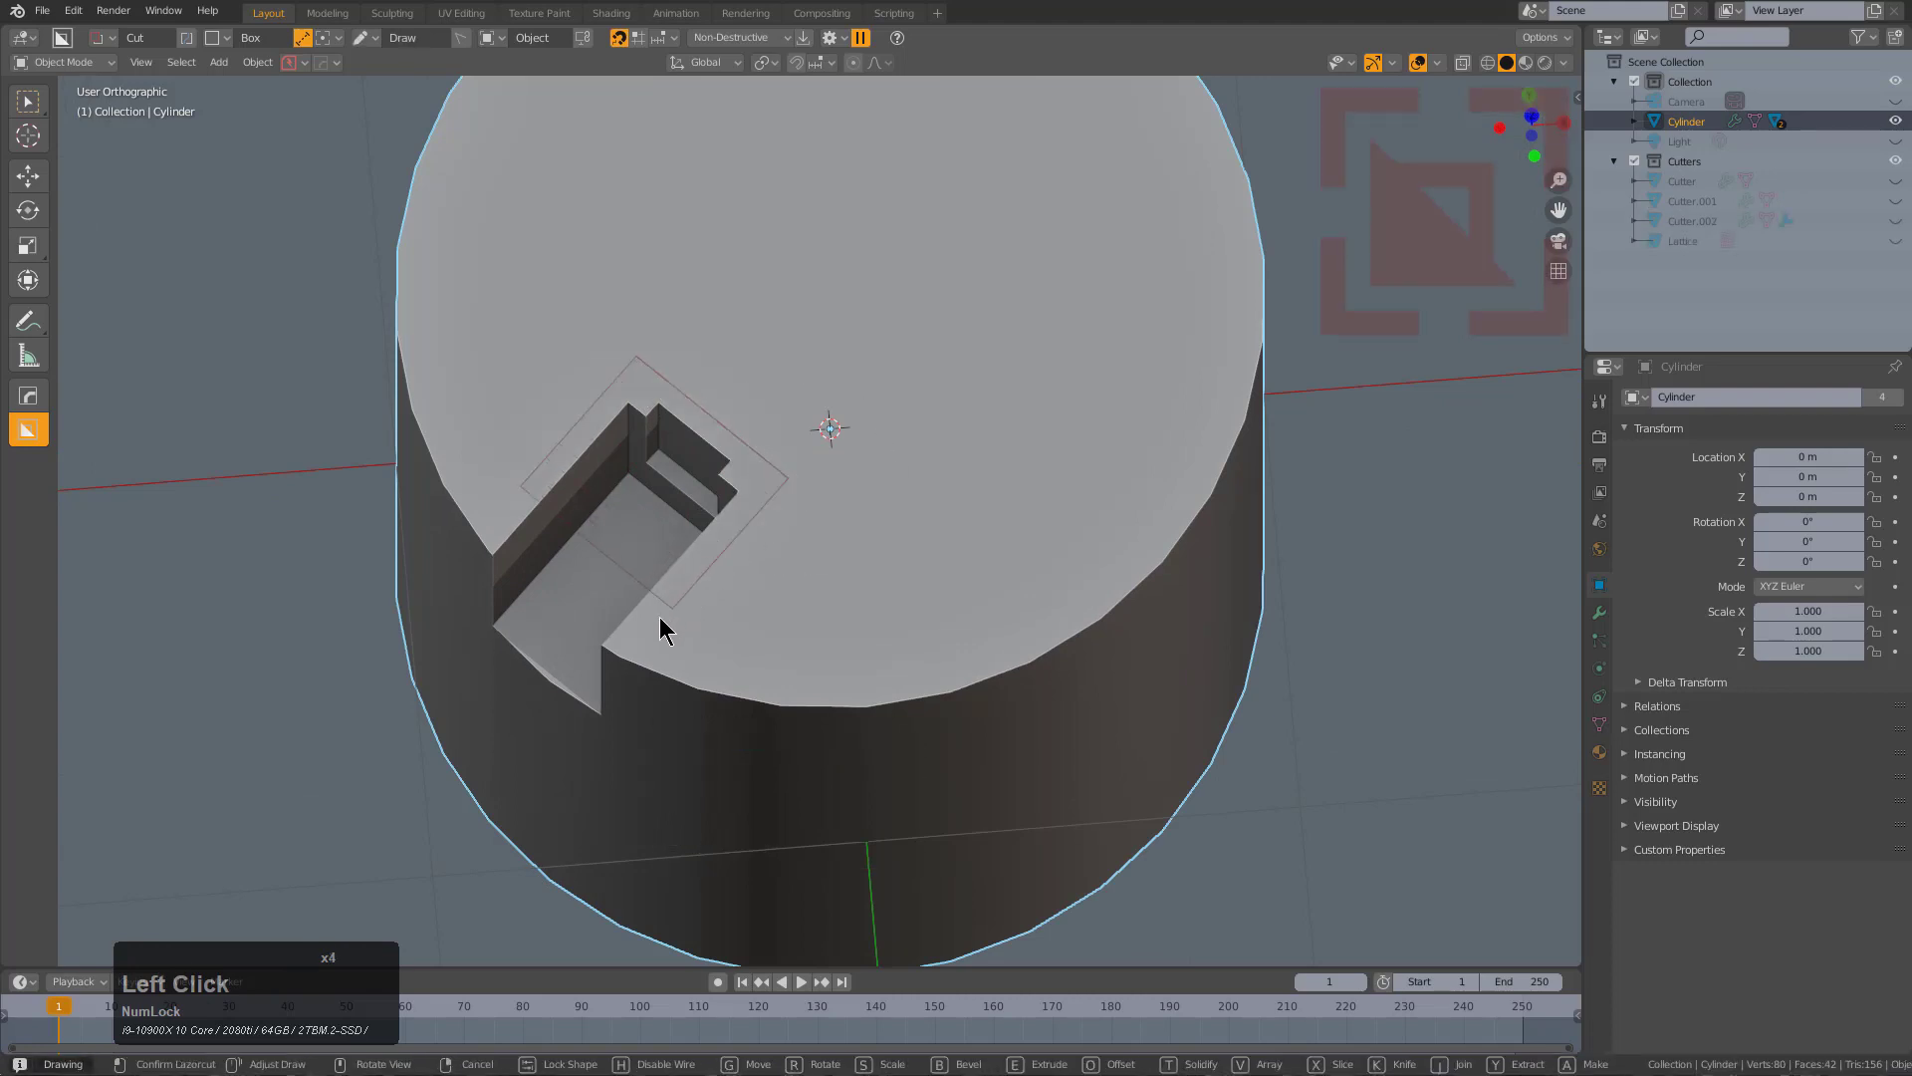
Place another cut on the cylinder's top edge and extrude it into the nested pocket.
{"action": "left_click", "coordinate": [659, 633]}
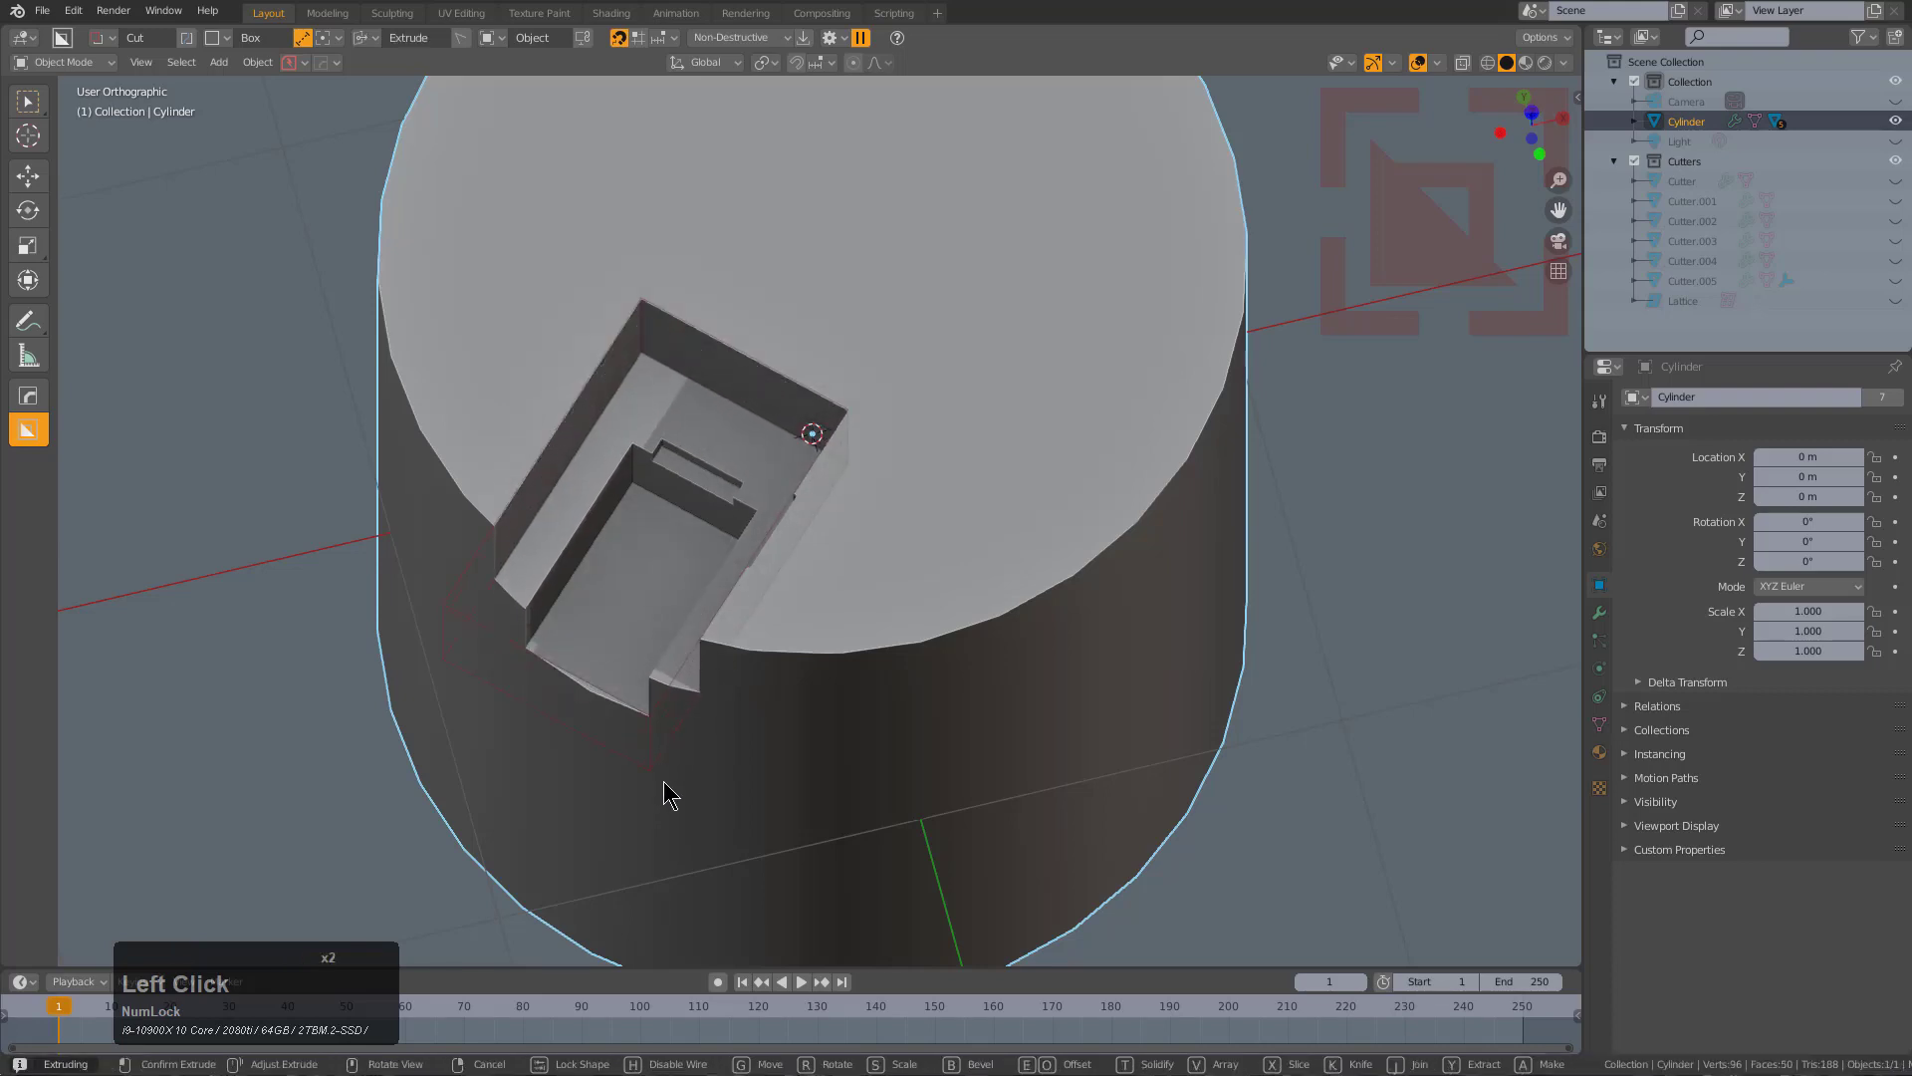
{"action": "key", "text": "b"}
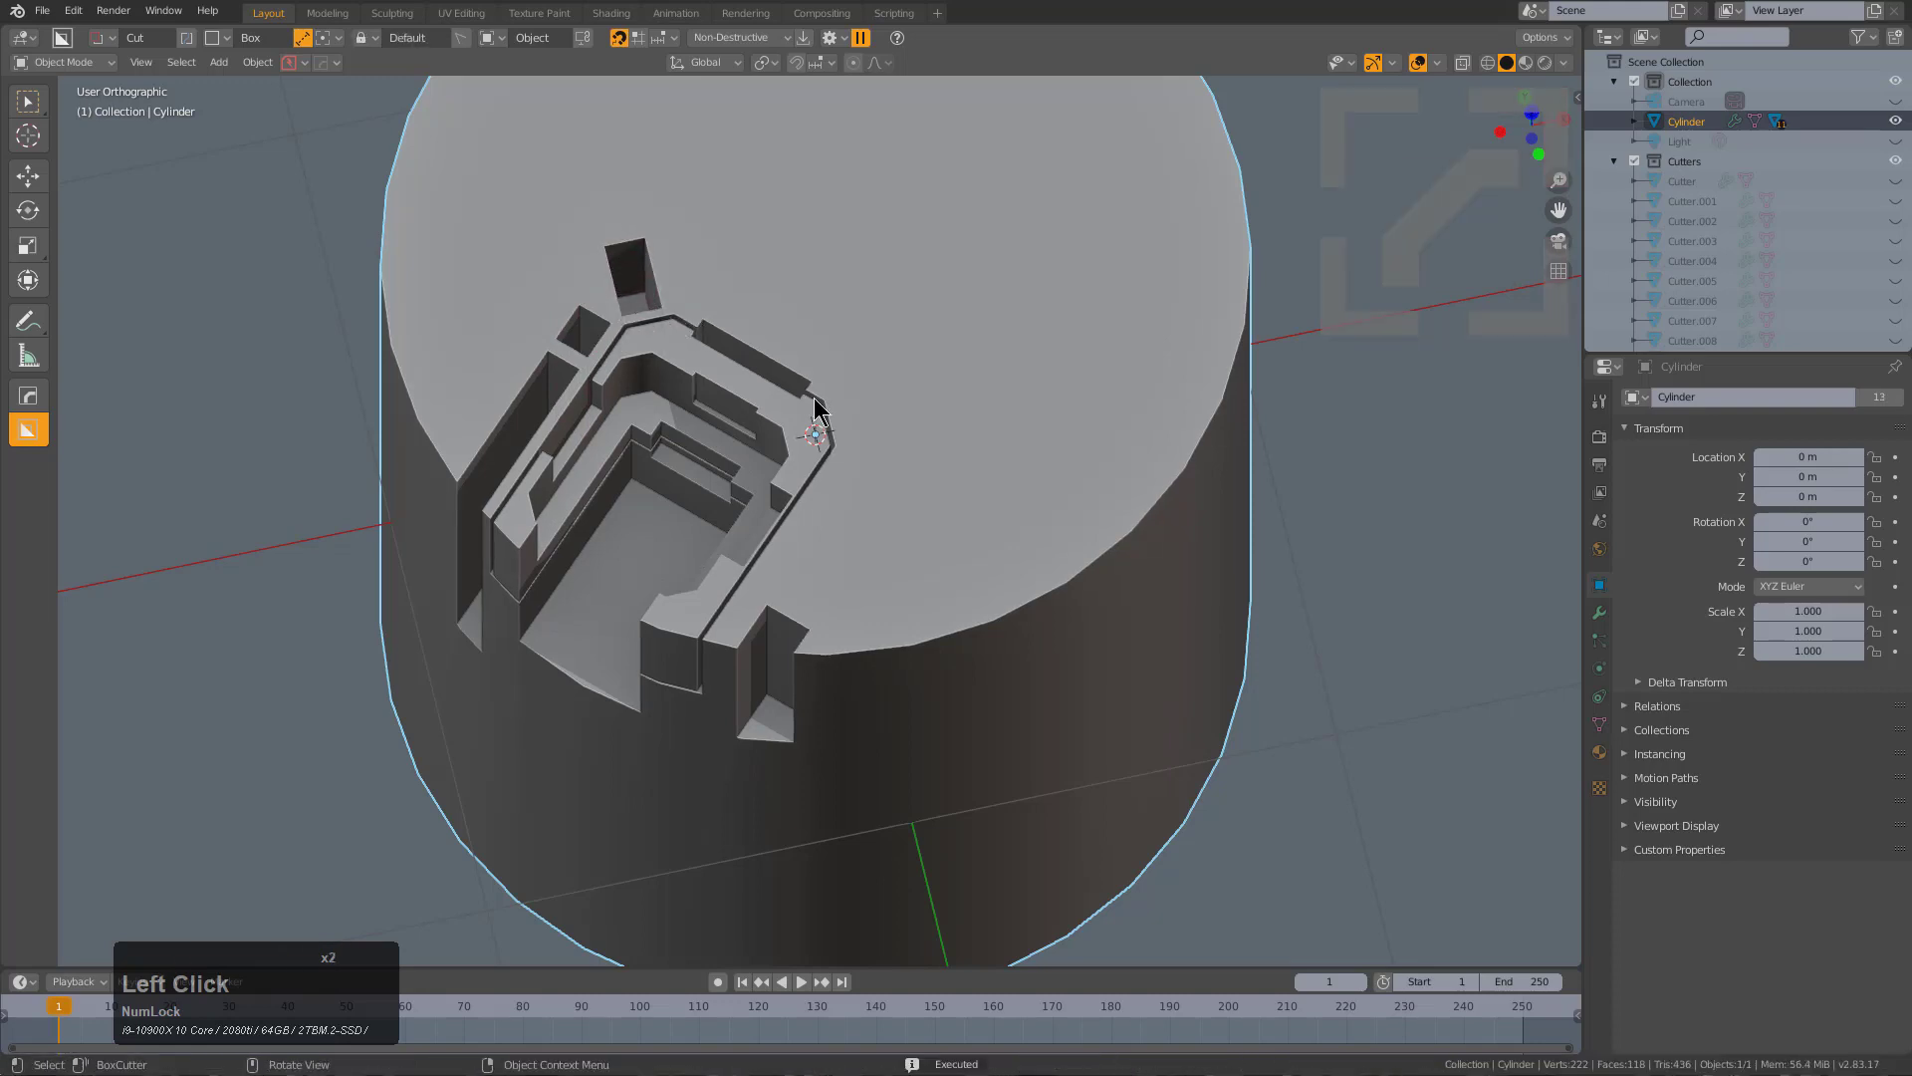
Box-select every cutter object on the cylinder's top face for mirroring.
{"action": "left_click_drag", "start_coordinate": [814, 432], "coordinate": [925, 414]}
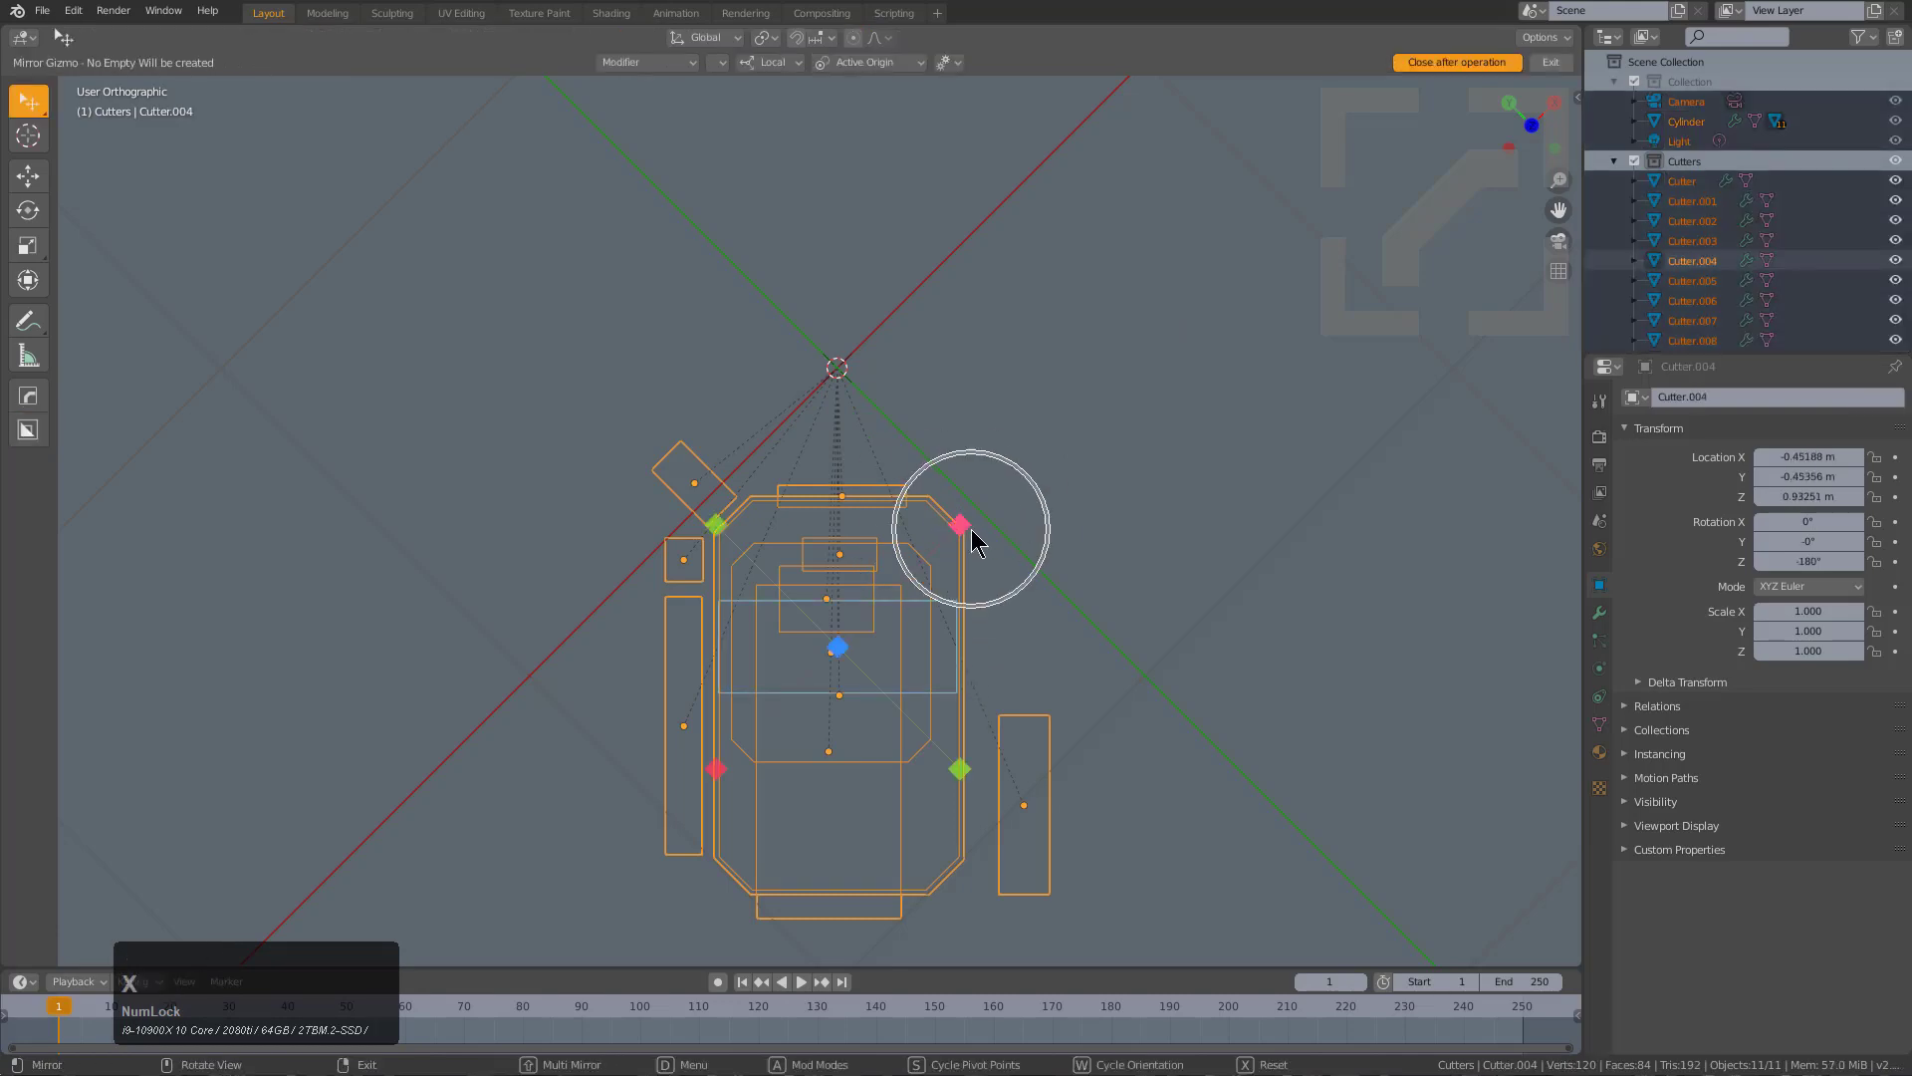
Set mirror orientation to View and pivot to Cursor, then reset the gizmo on the Cylinder.
{"action": "left_click", "coordinate": [948, 61]}
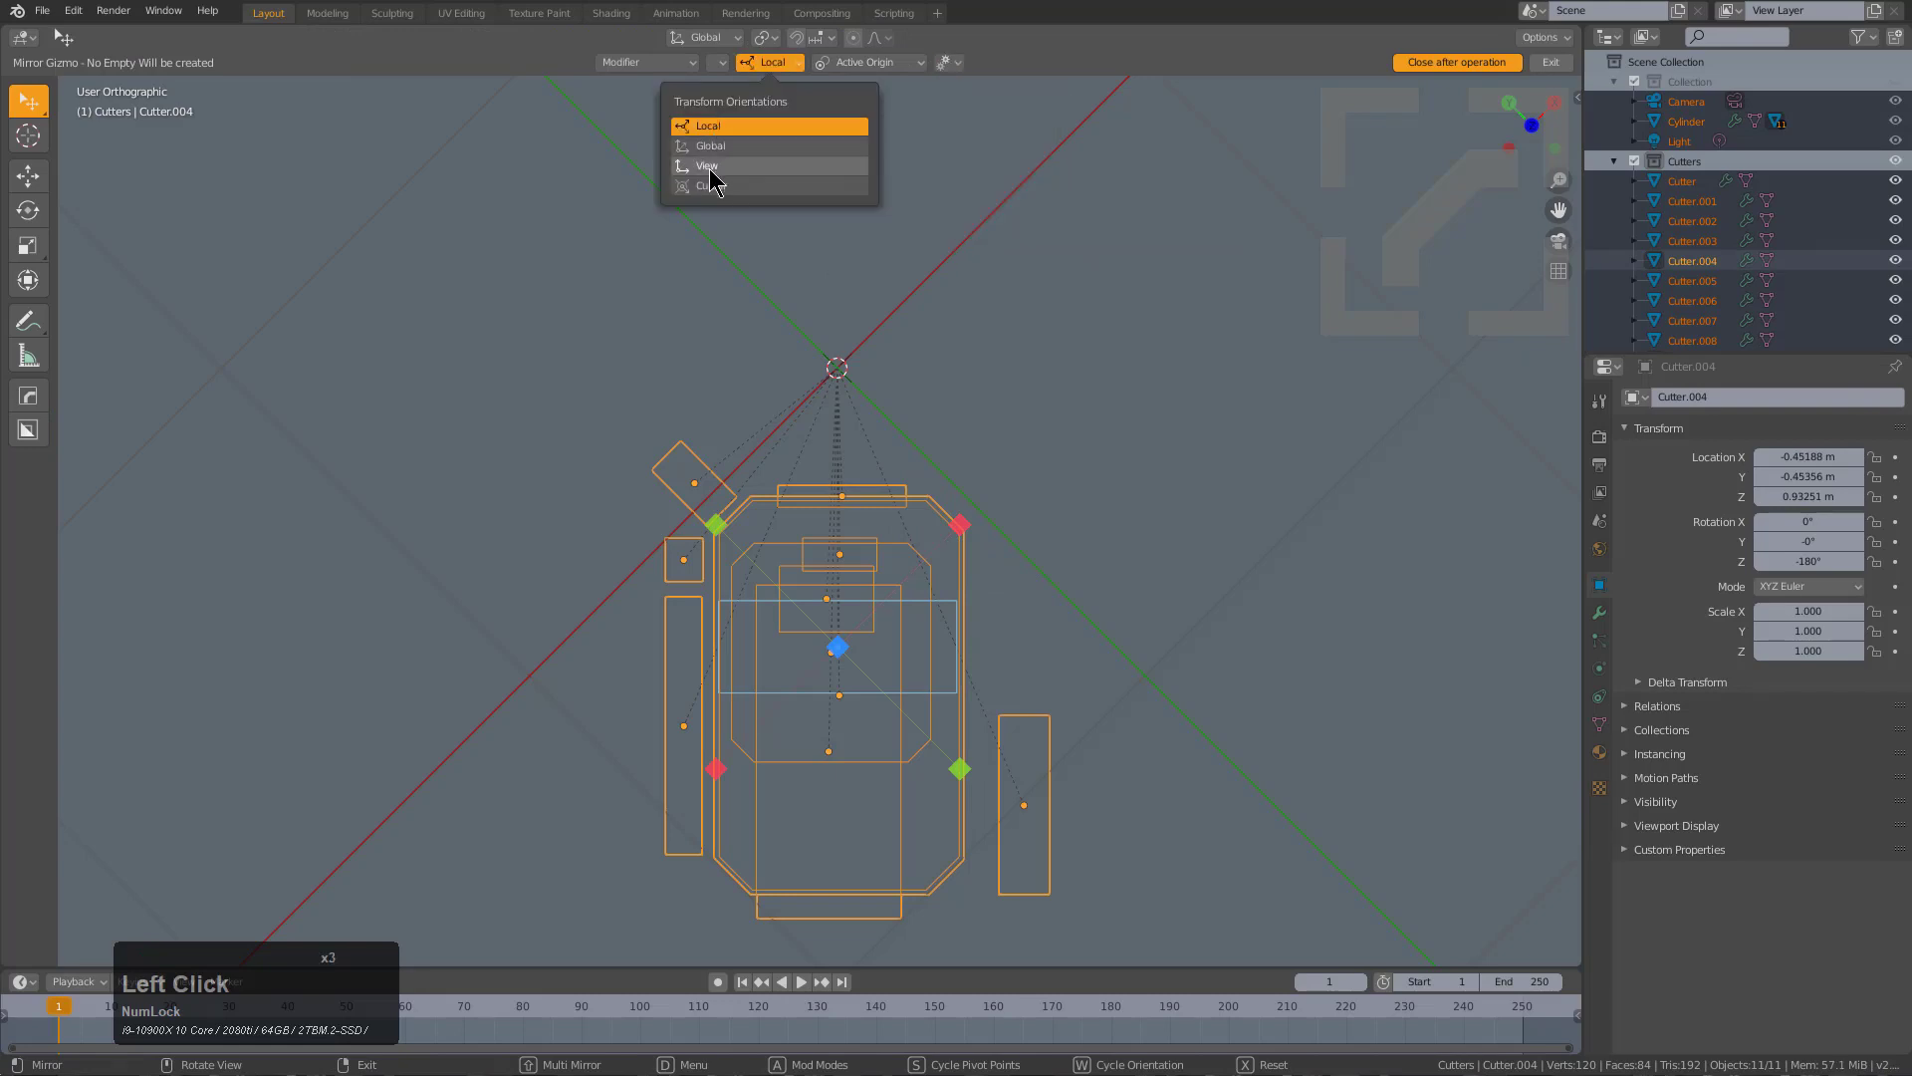
{"action": "left_click", "coordinate": [707, 166]}
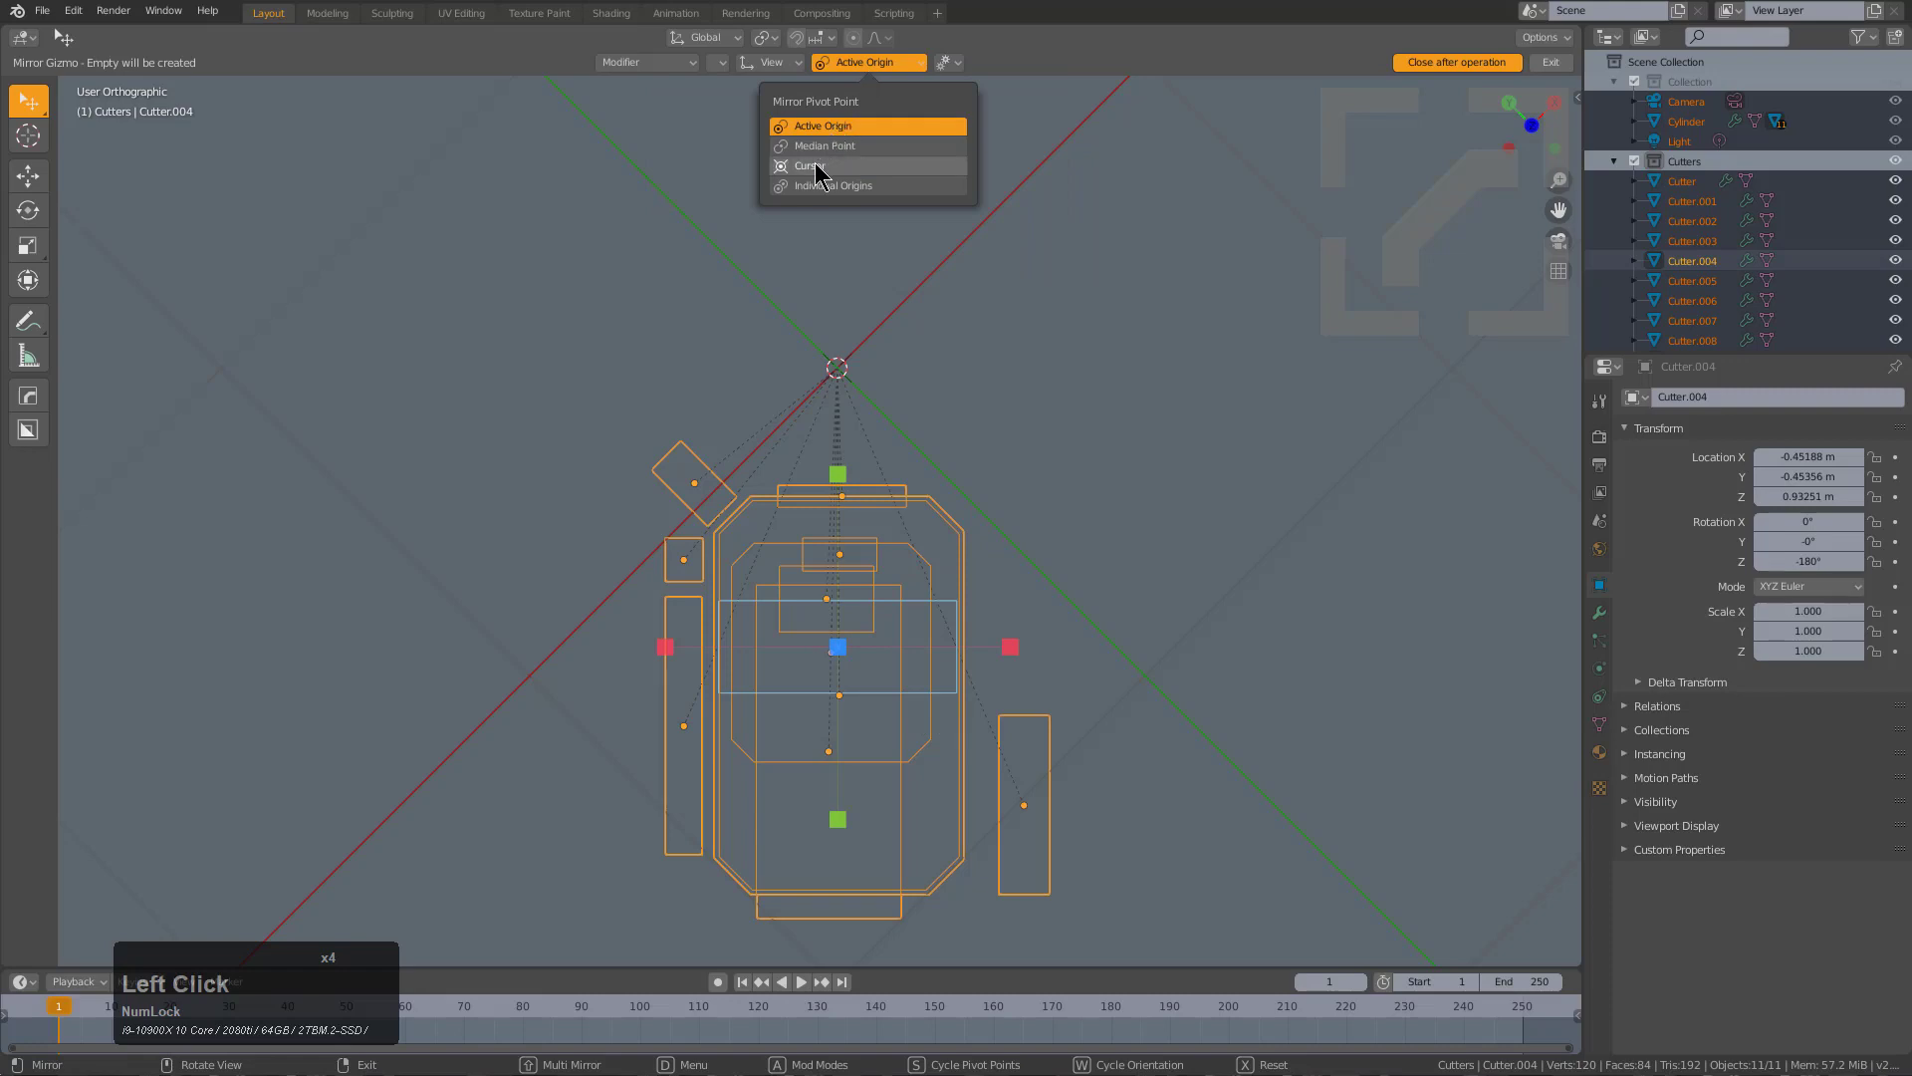
{"action": "left_click", "coordinate": [810, 165]}
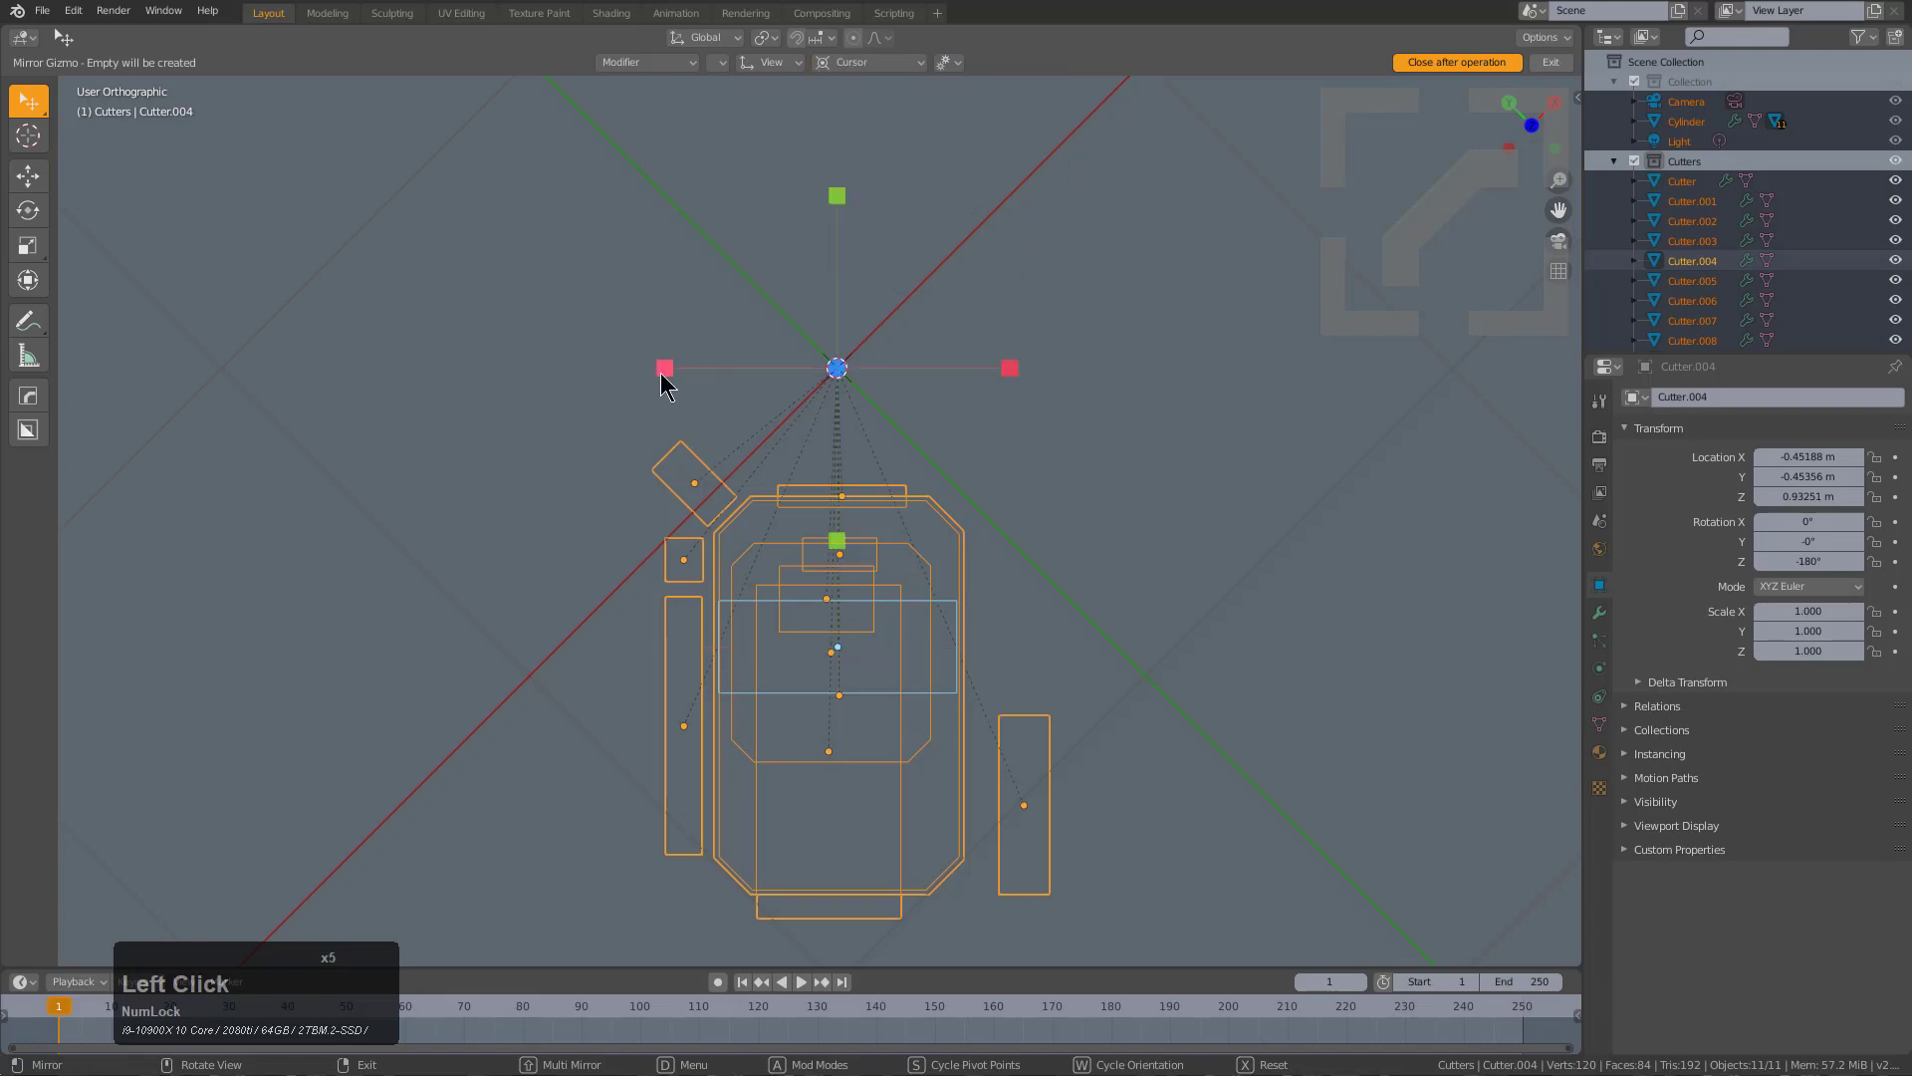
{"action": "left_click", "coordinate": [666, 370]}
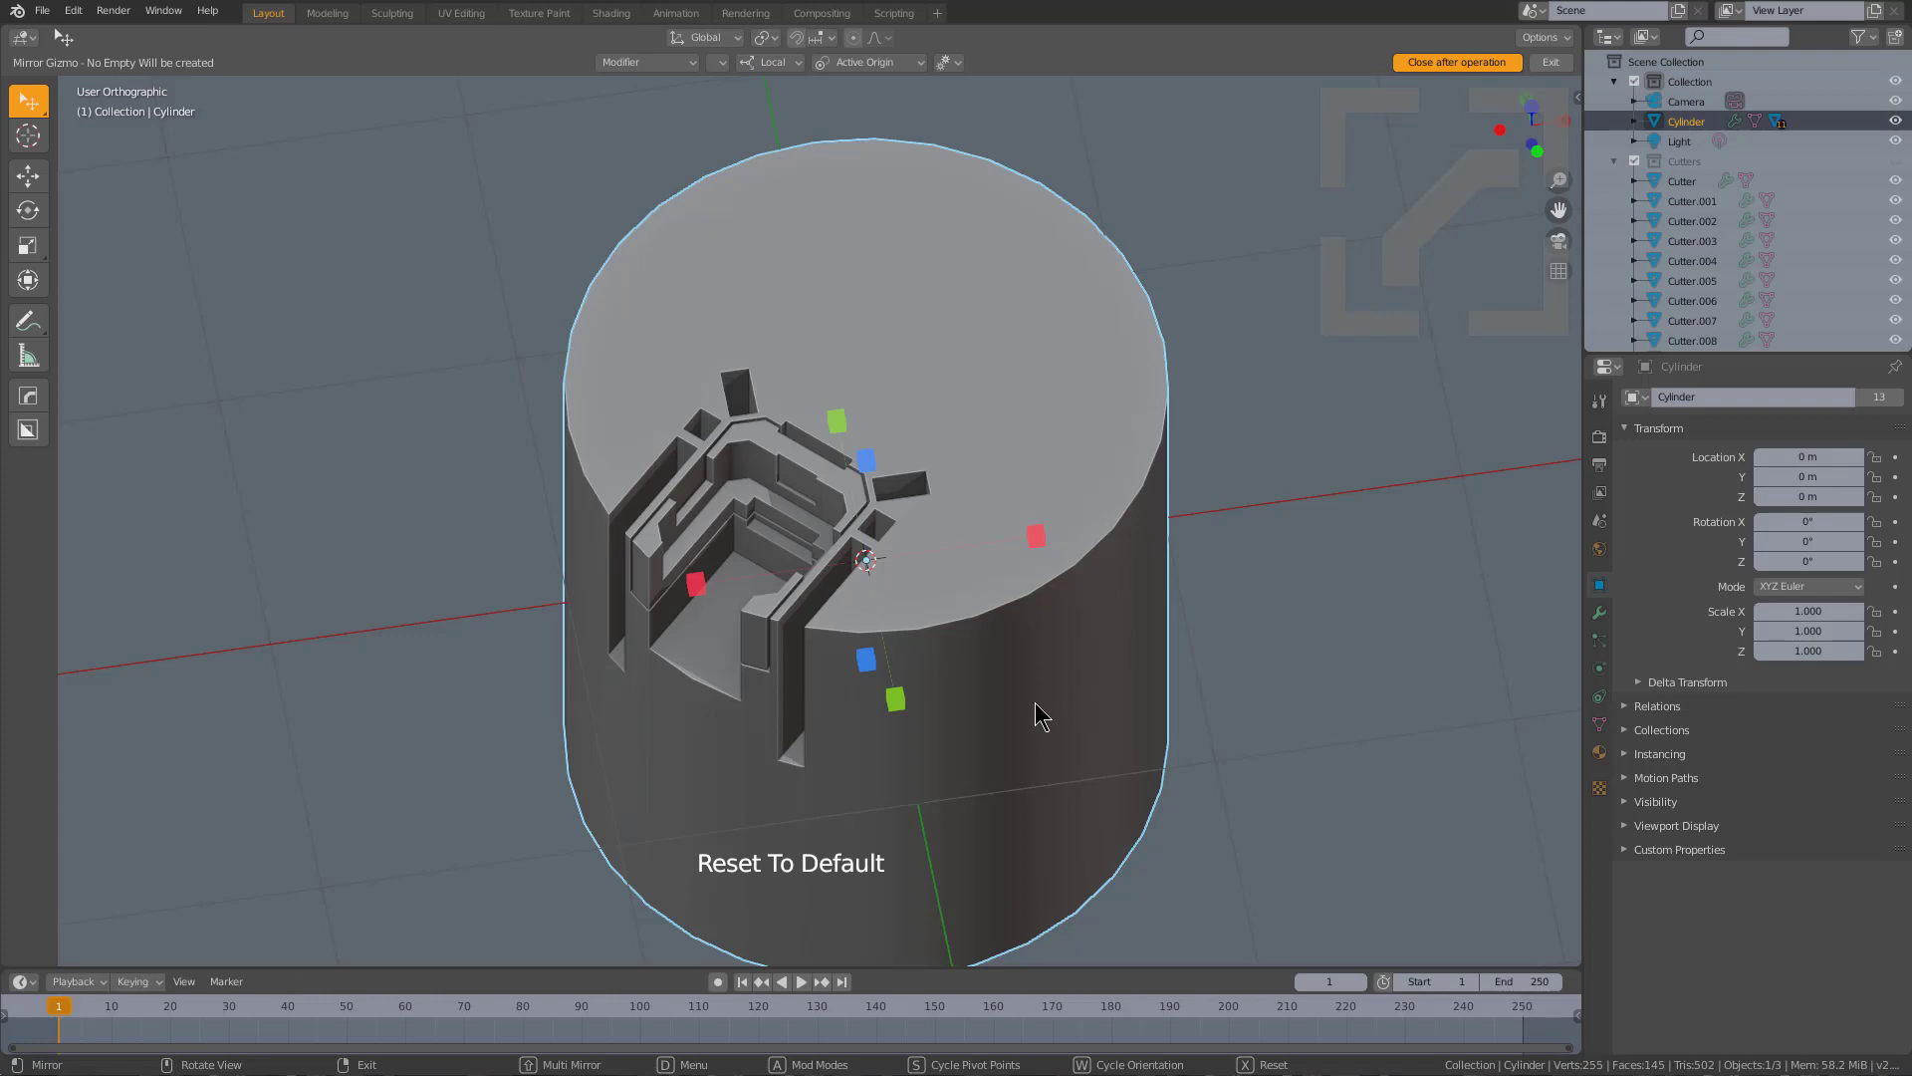
Mirror the stepped cuts across X and Y into a four-way split.
{"action": "middle_click", "coordinate": [1036, 713]}
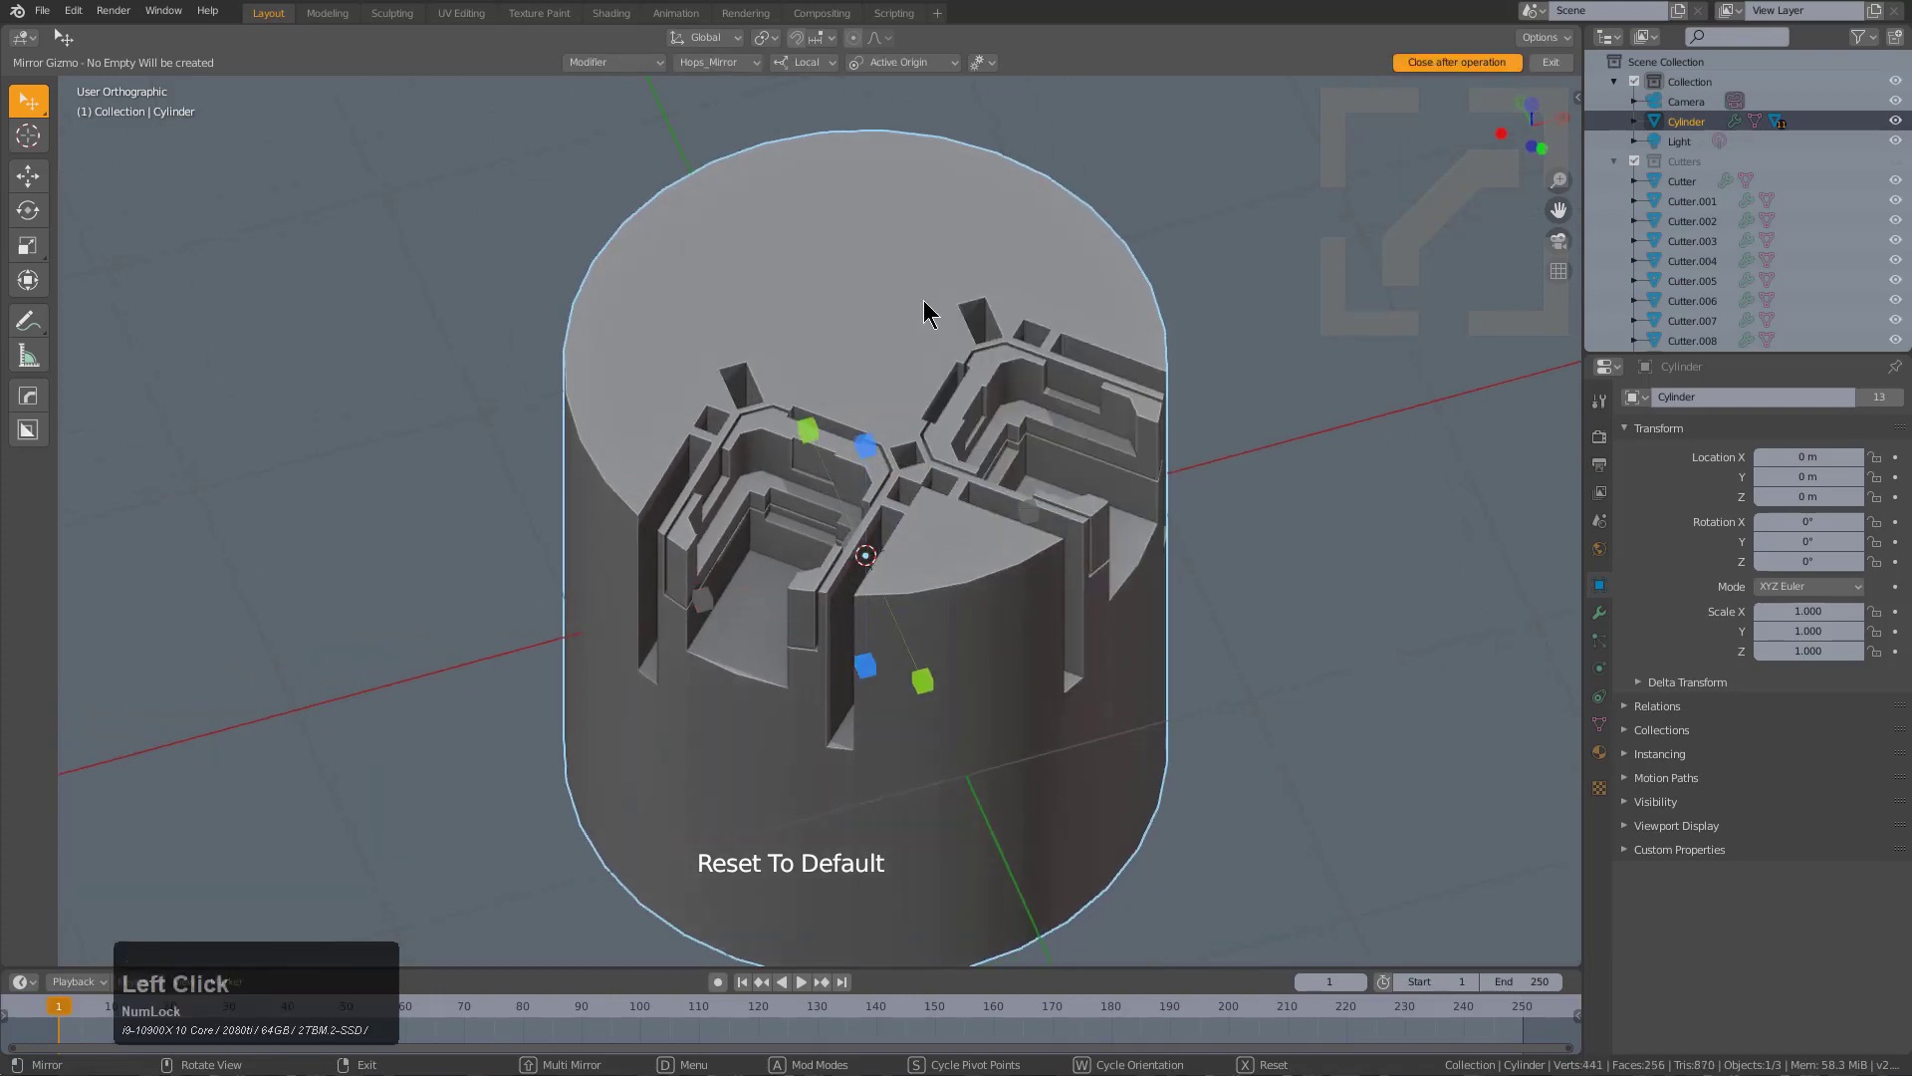
{"action": "mouse_move", "coordinate": [922, 679]}
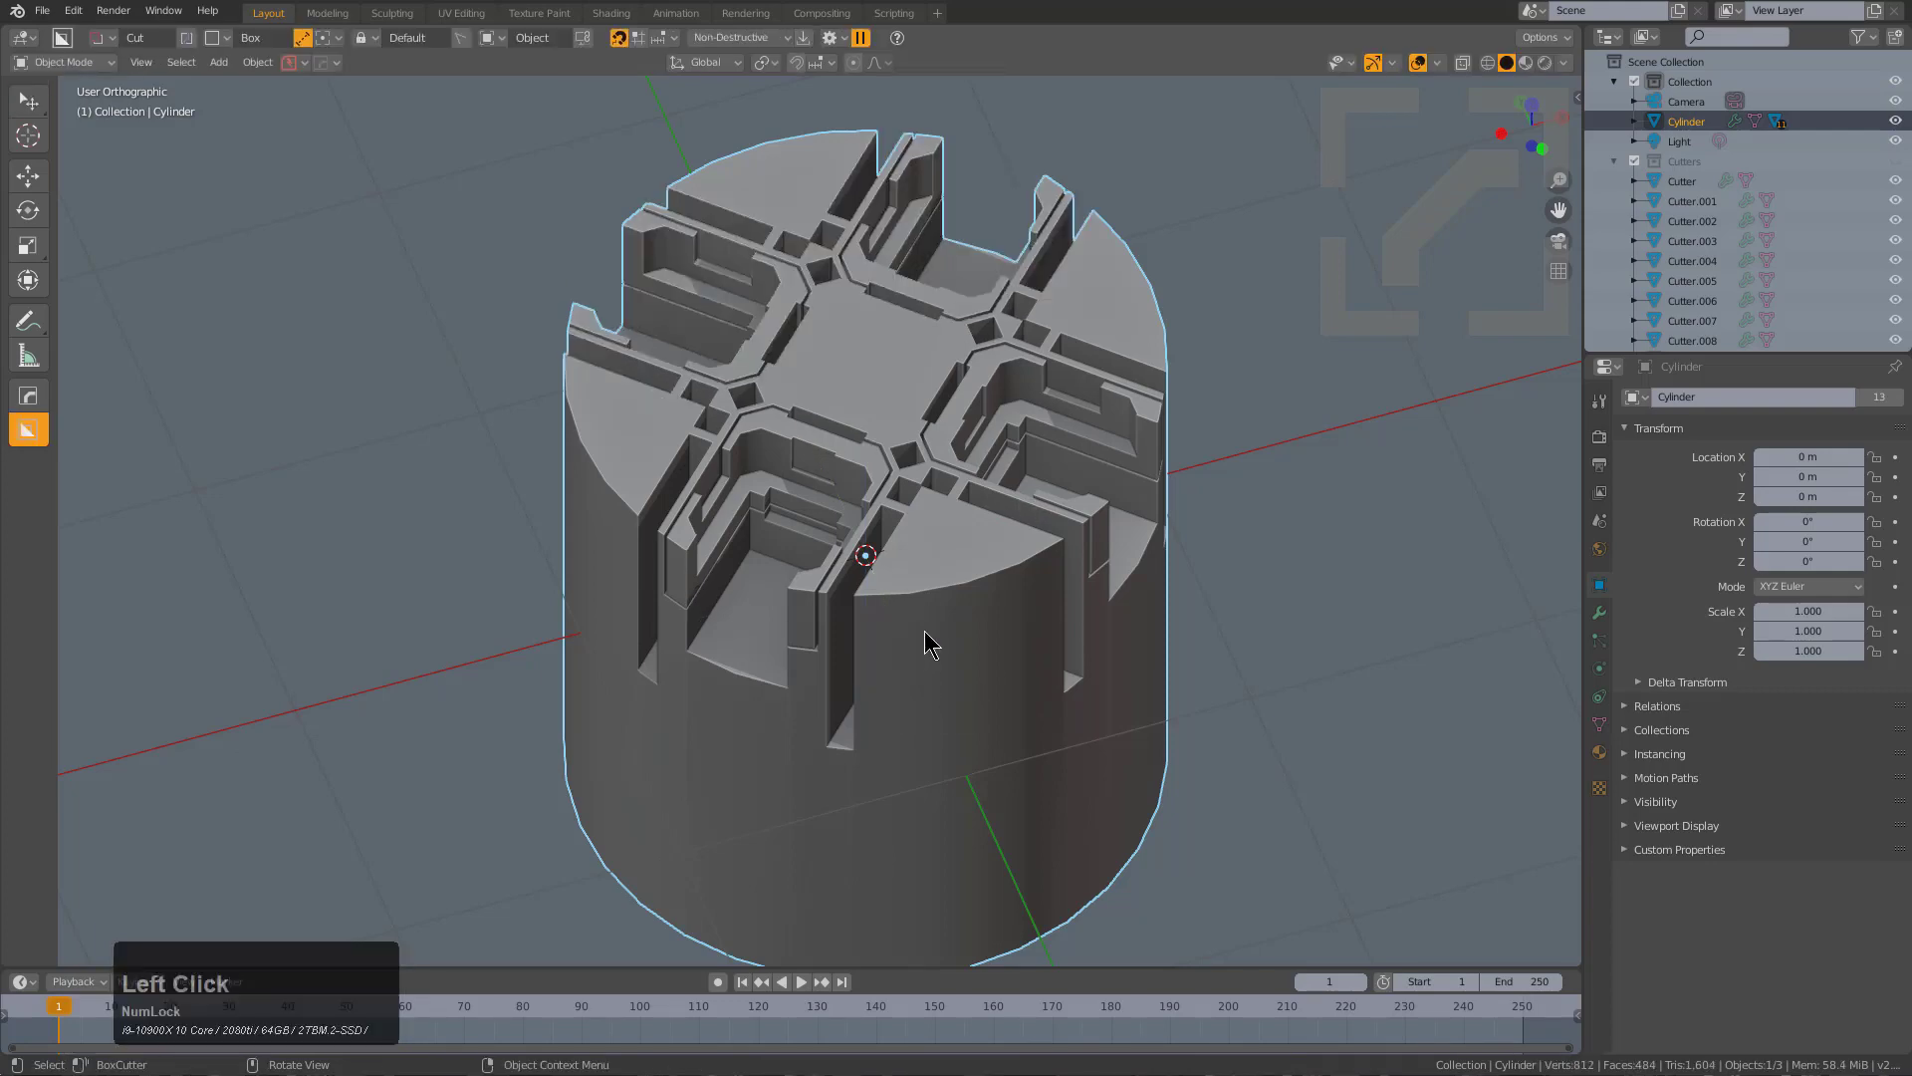
{"action": "scroll", "scroll_direction": "up", "scroll_amount": 3}
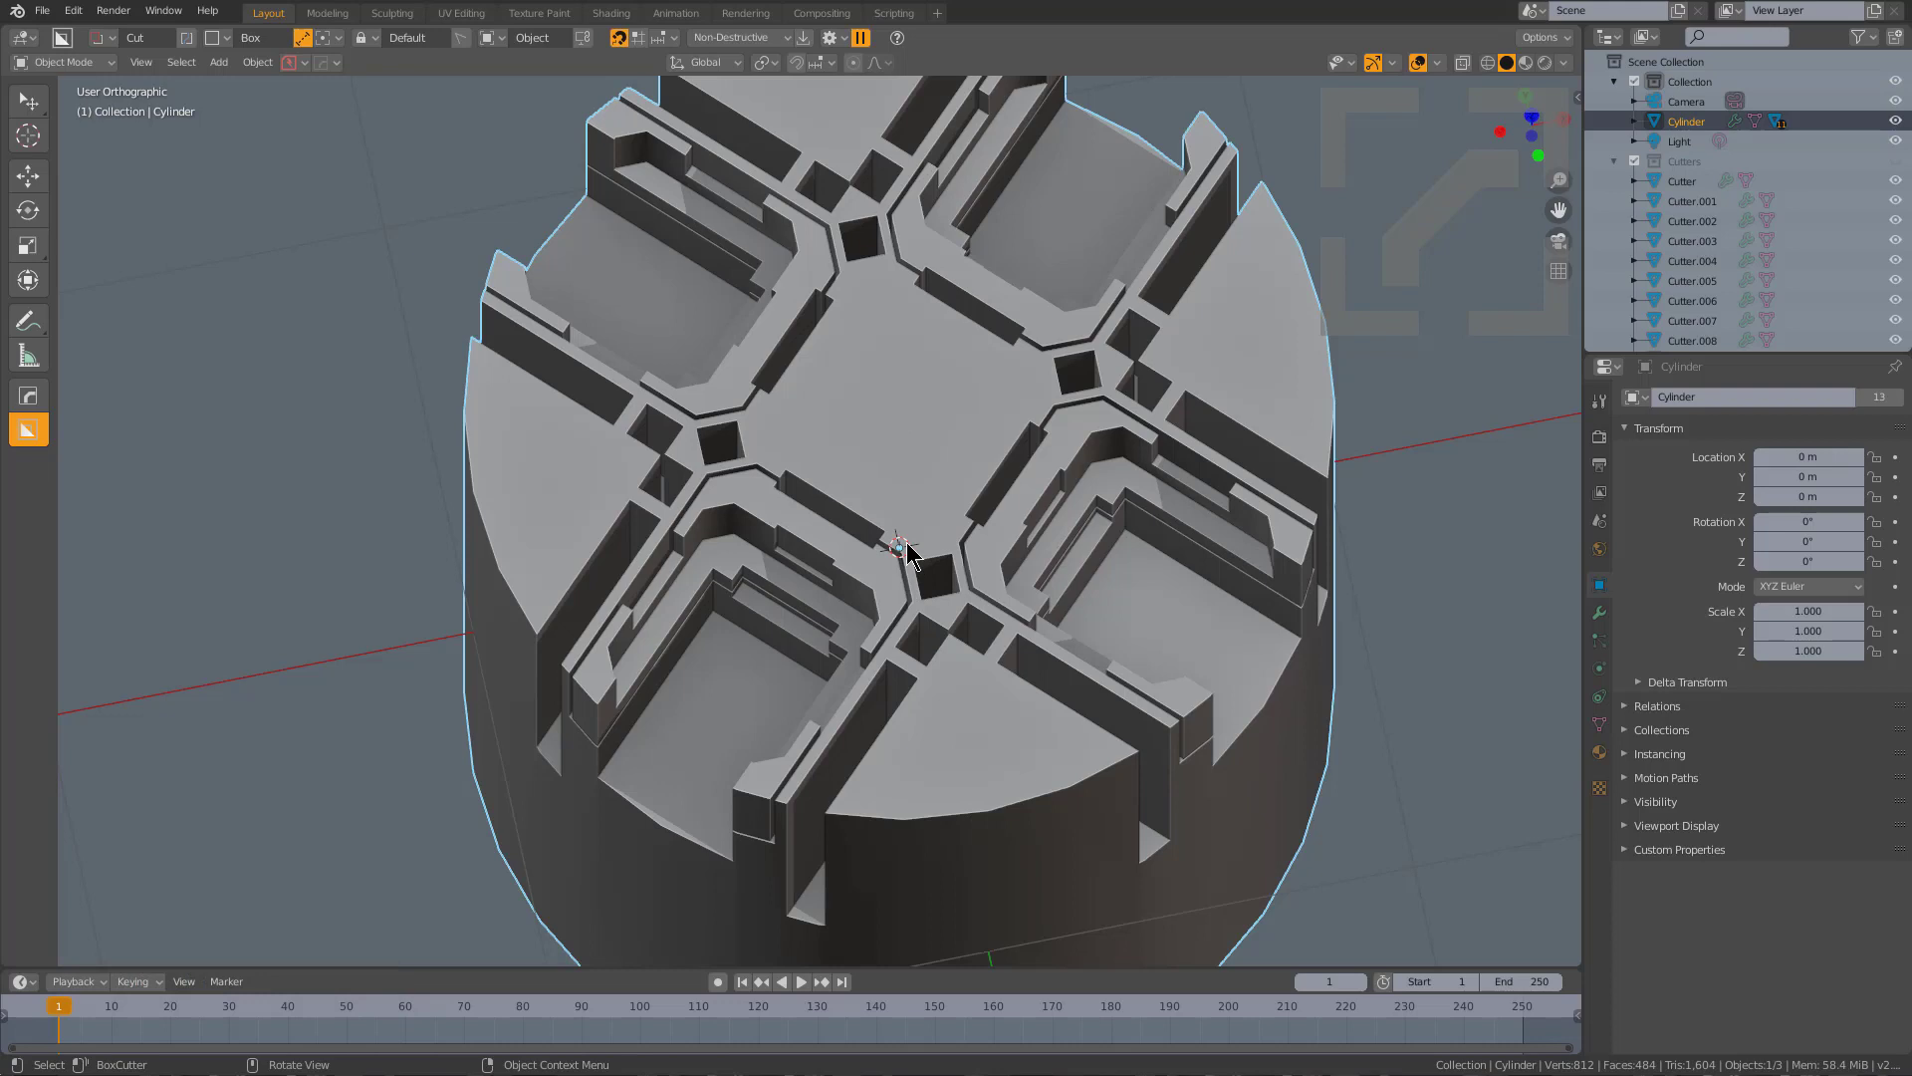
{"action": "mouse_move", "coordinate": [861, 552]}
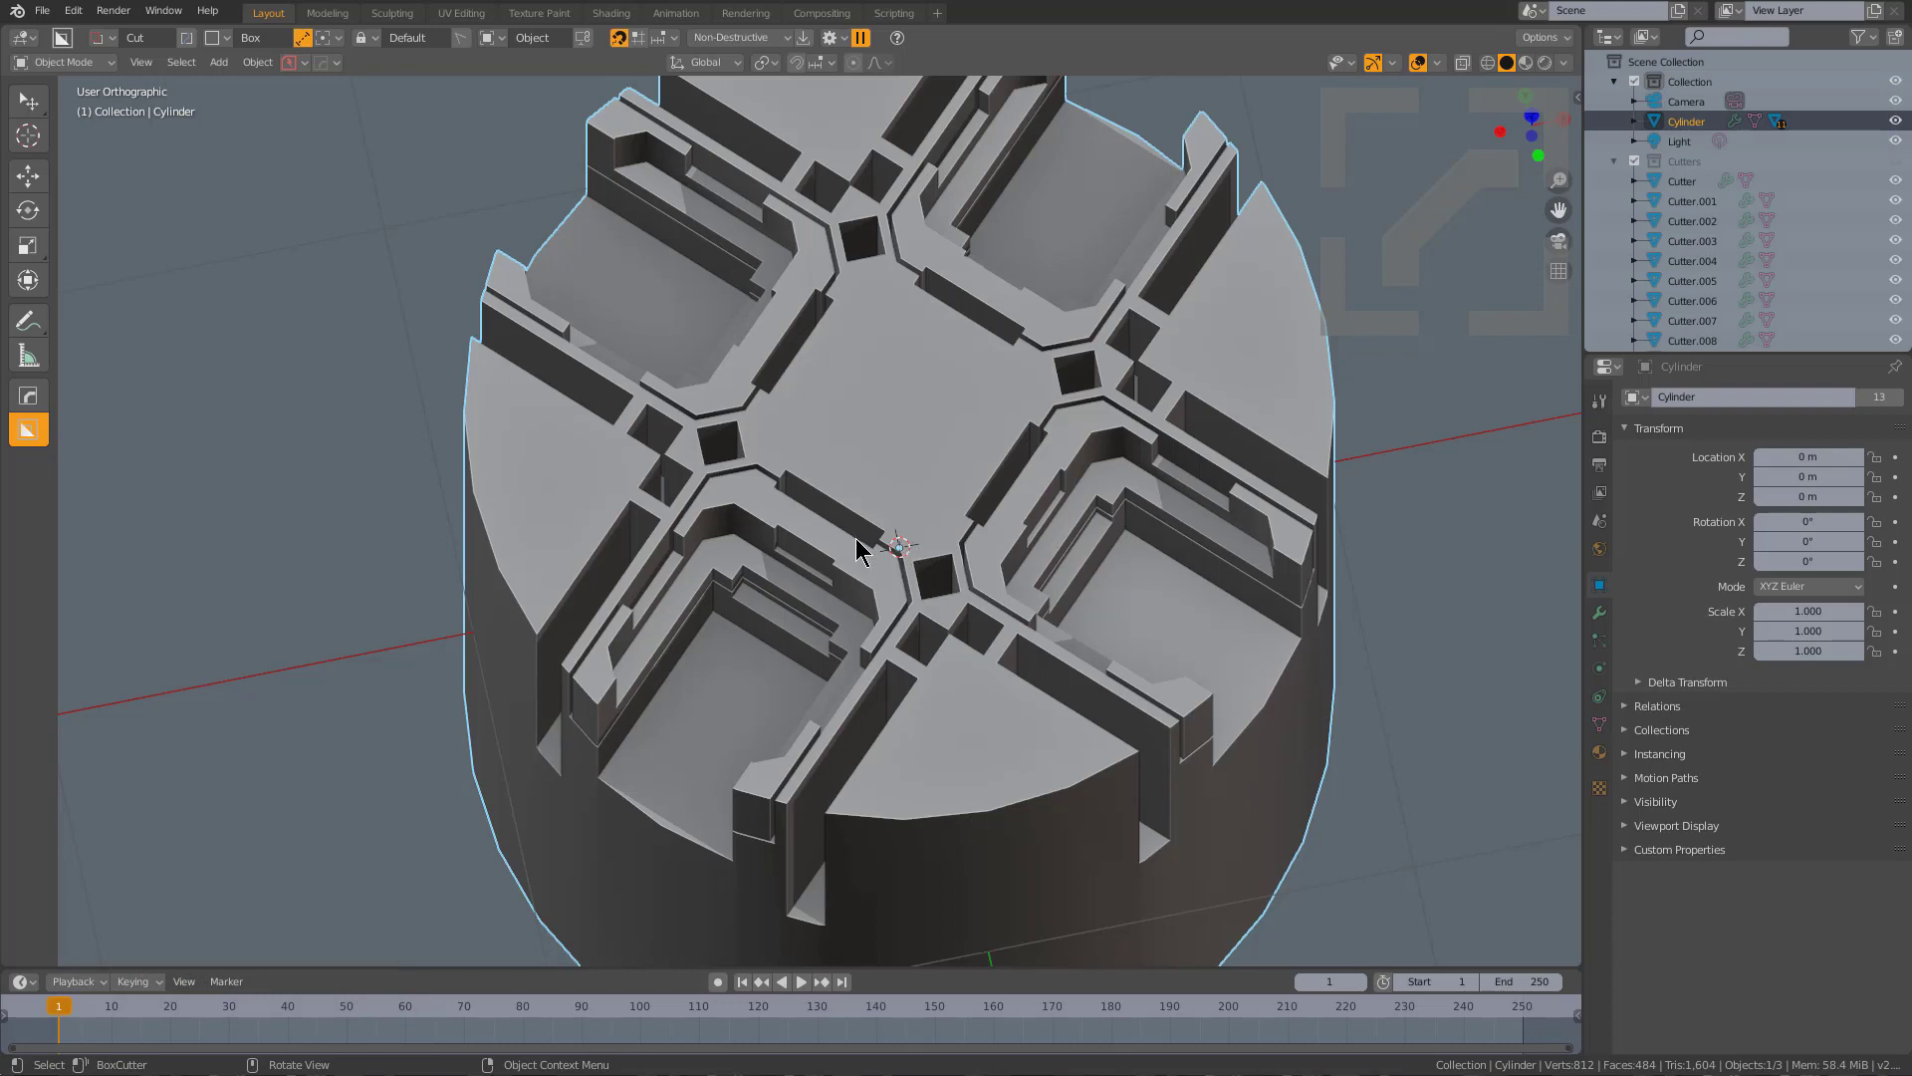
{"action": "mouse_move", "coordinate": [958, 494]}
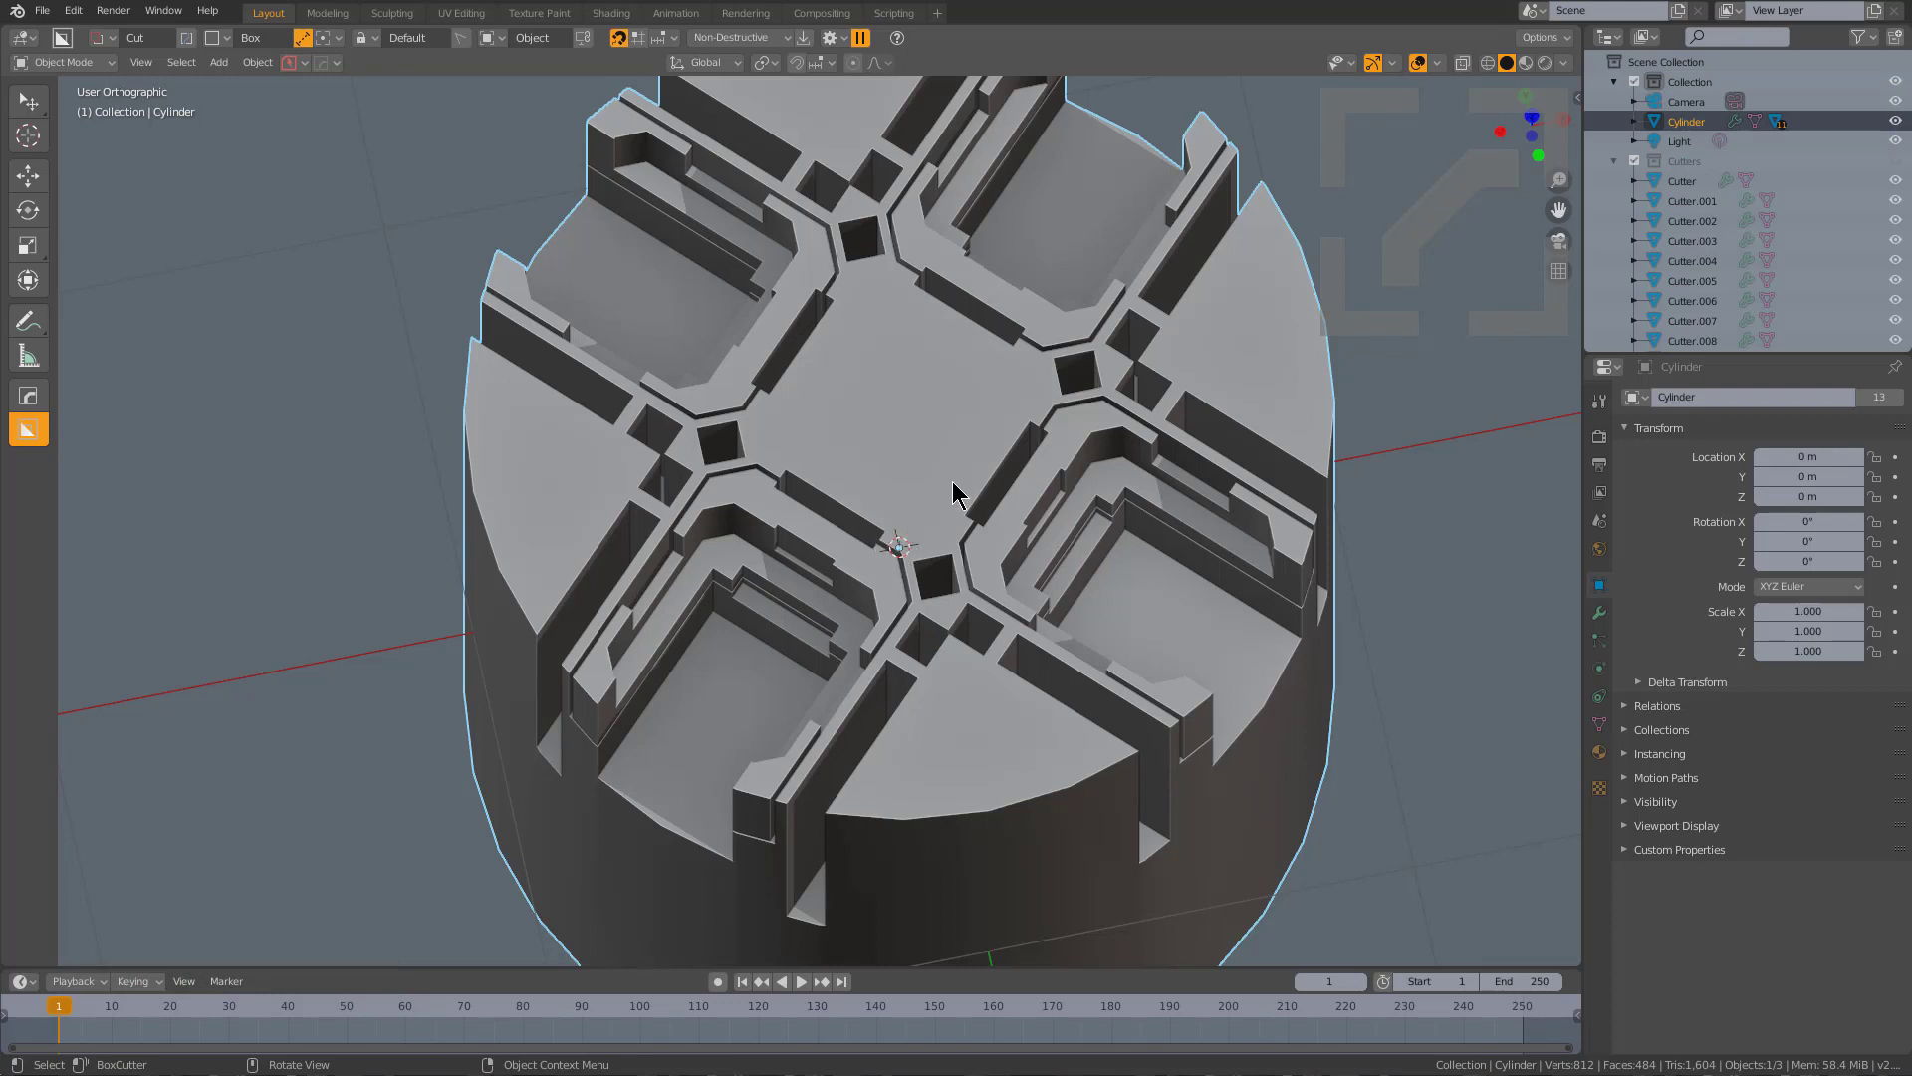
{"action": "mouse_move", "coordinate": [1094, 395]}
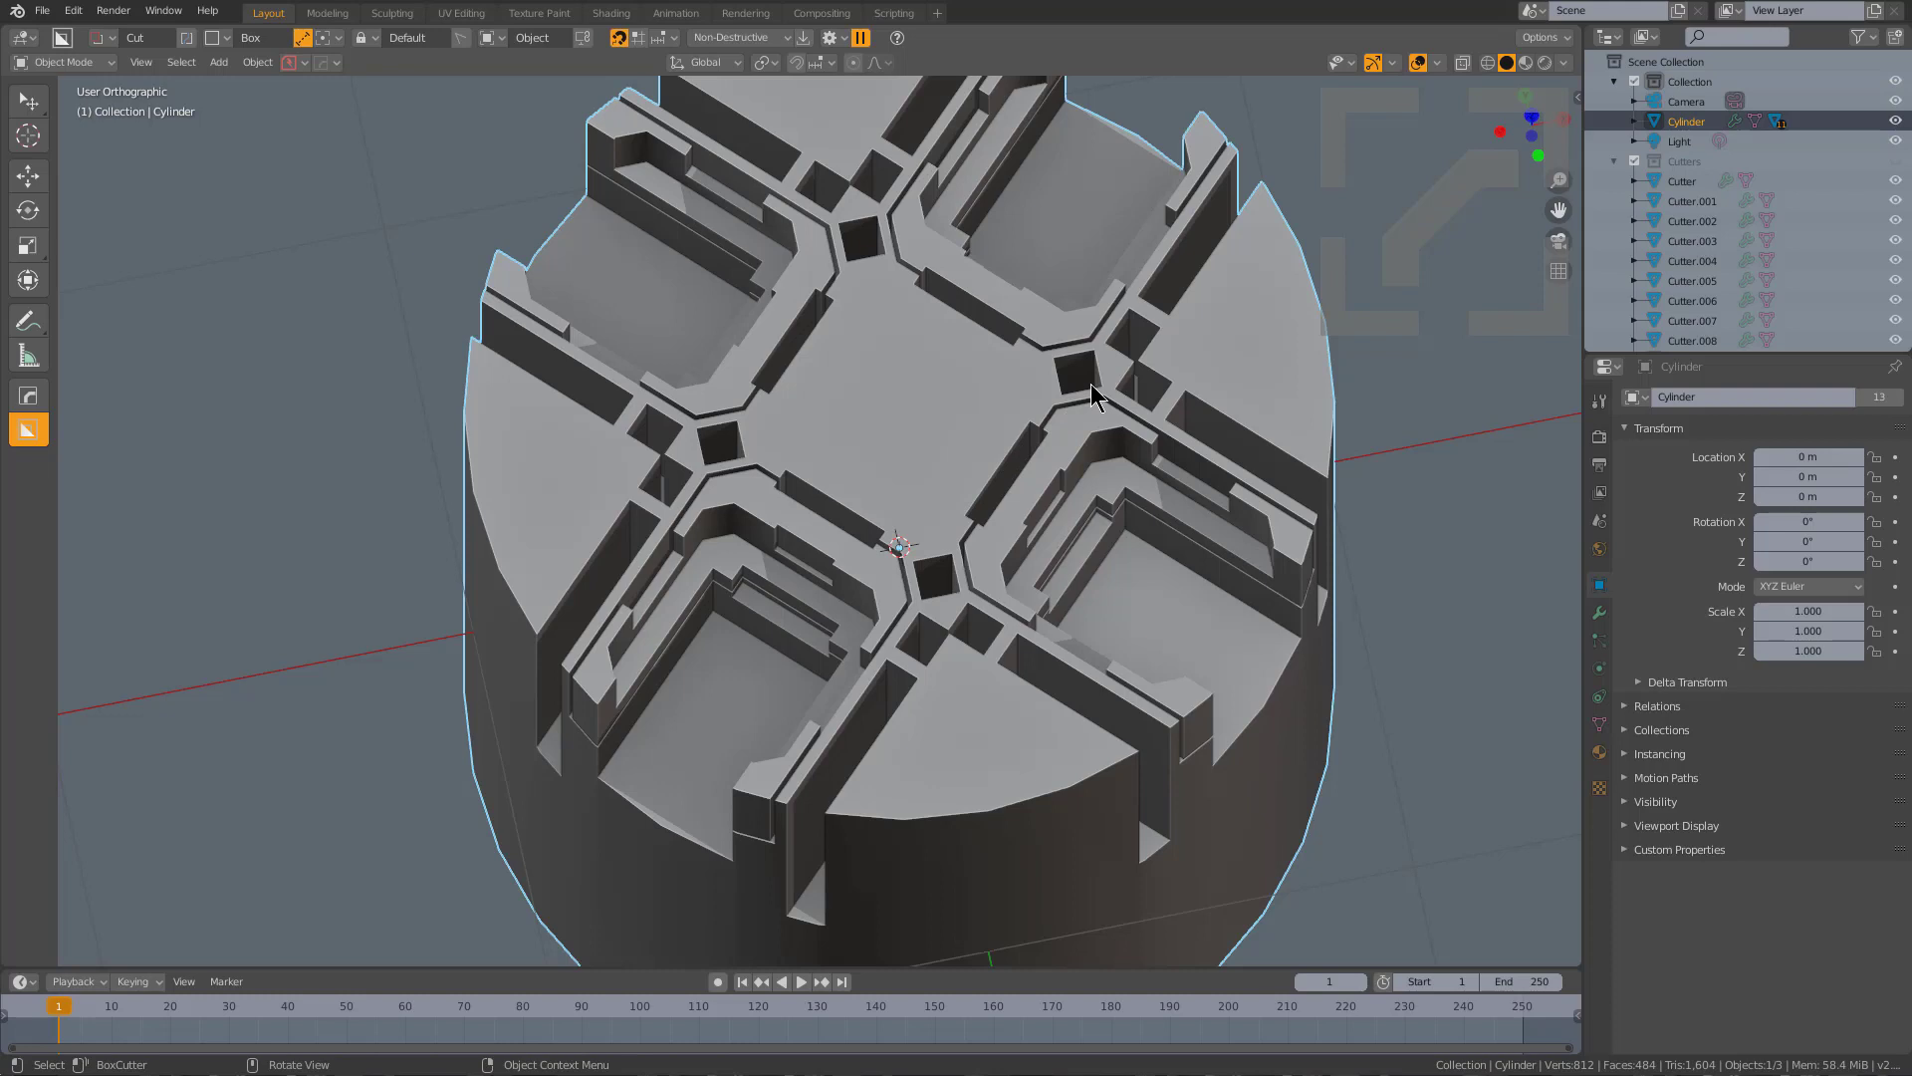
{"action": "mouse_move", "coordinate": [1085, 420]}
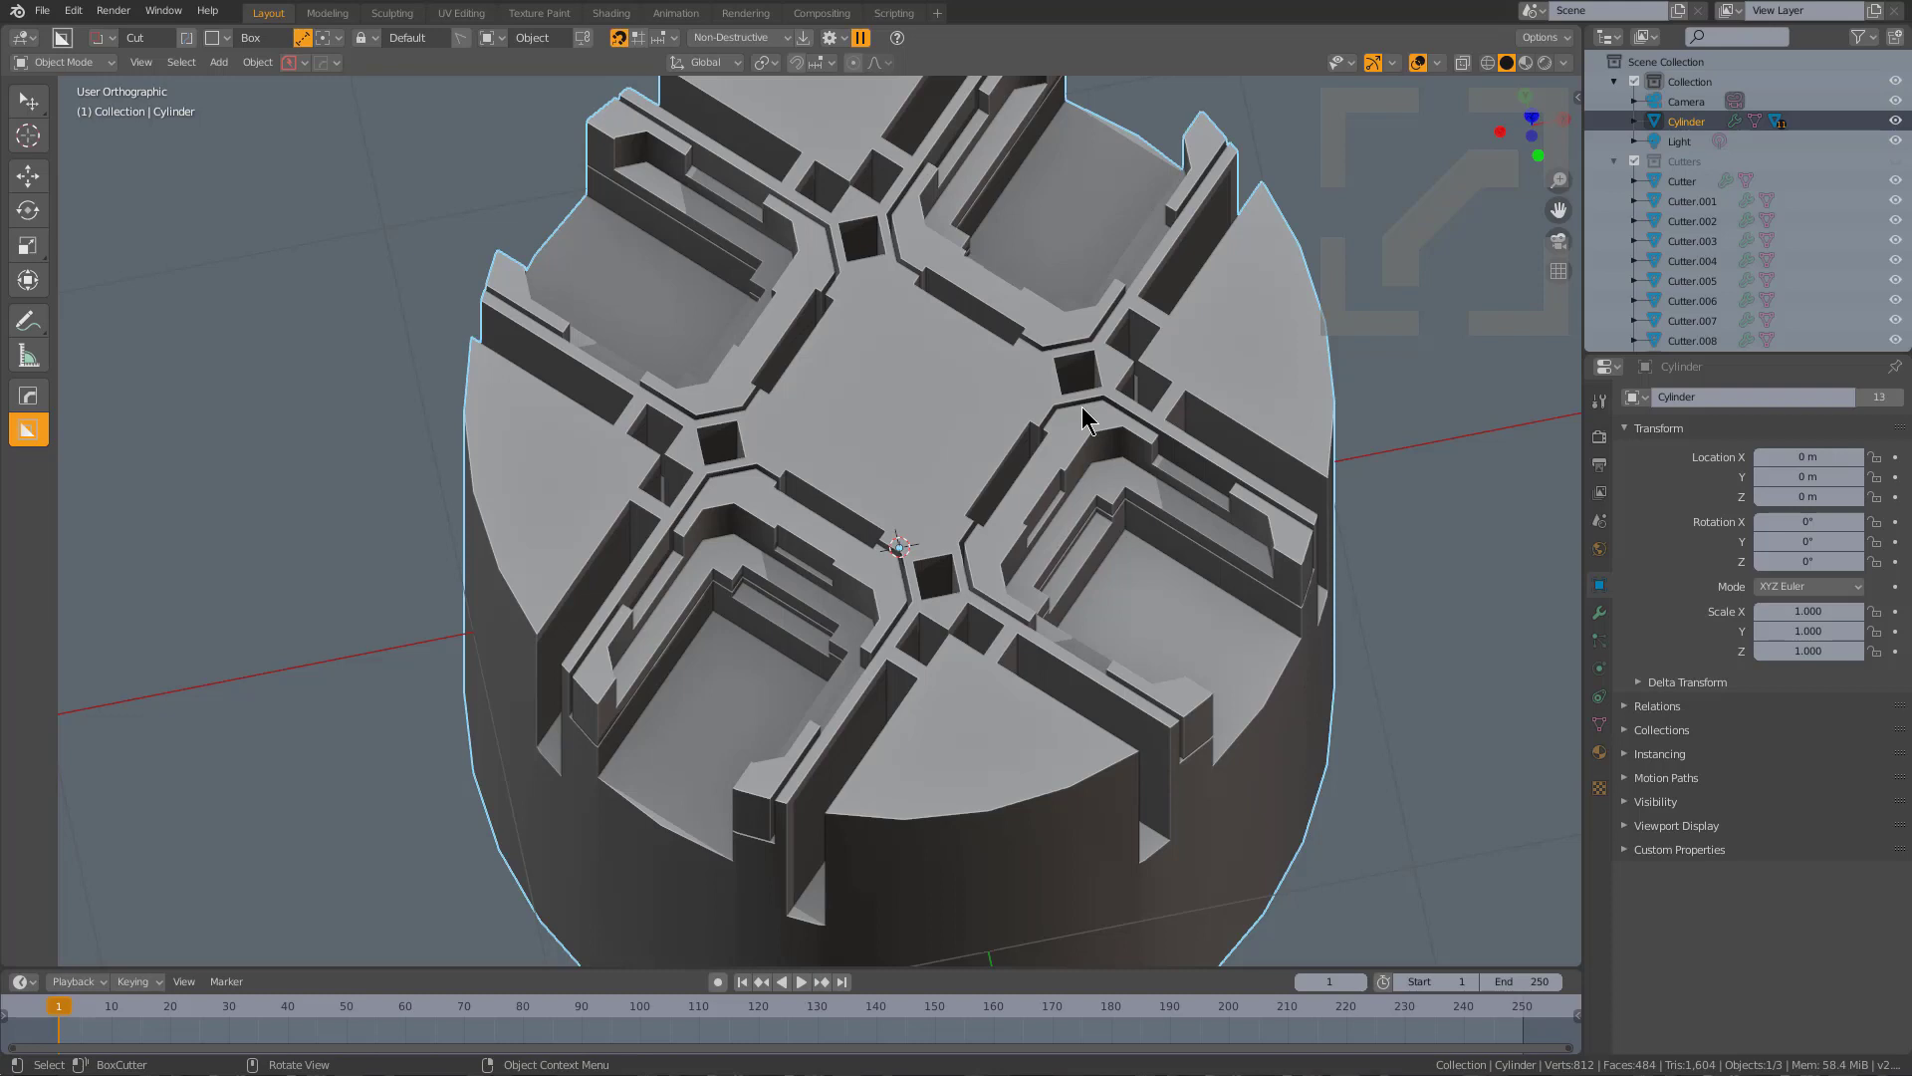